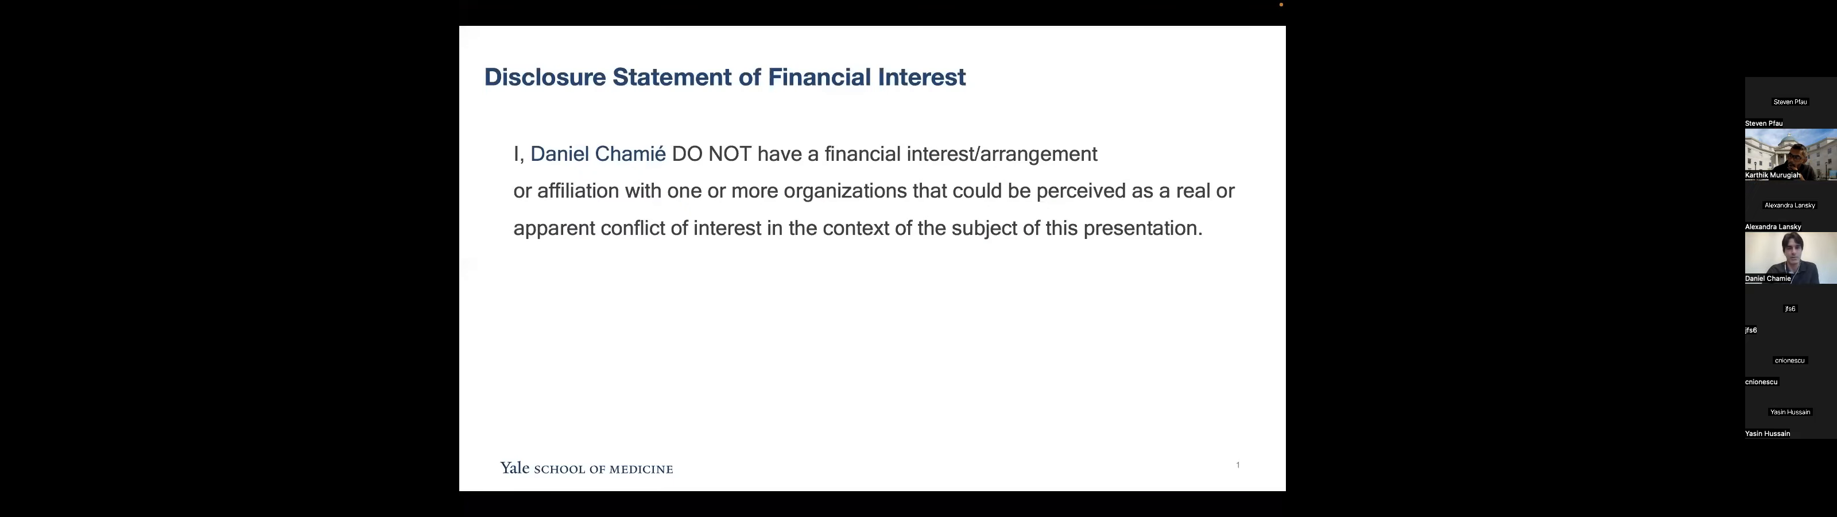
Advance the shared lecture from the financial disclosure slide to the Intravascular Imaging agenda slide
{"action": "key", "text": "Right"}
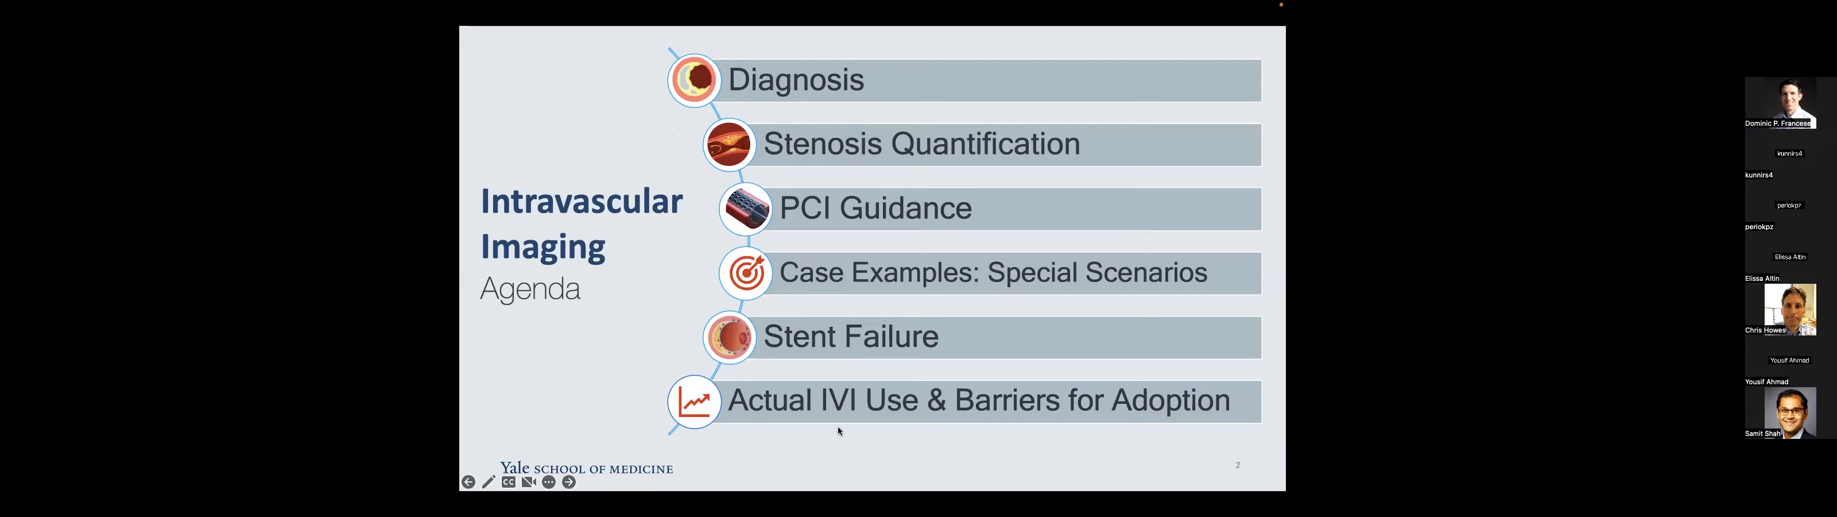
{"action": "left_click", "coordinate": [562, 480]}
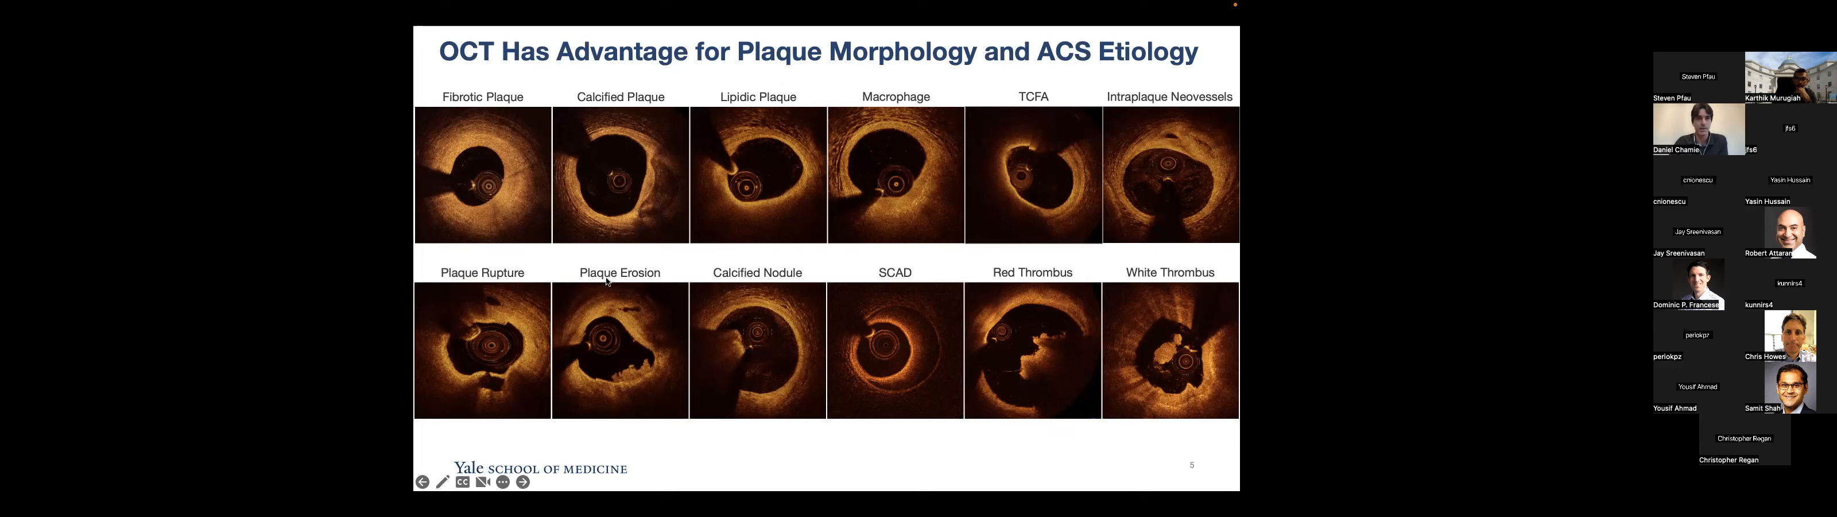
{"action": "mouse_move", "coordinate": [928, 187]}
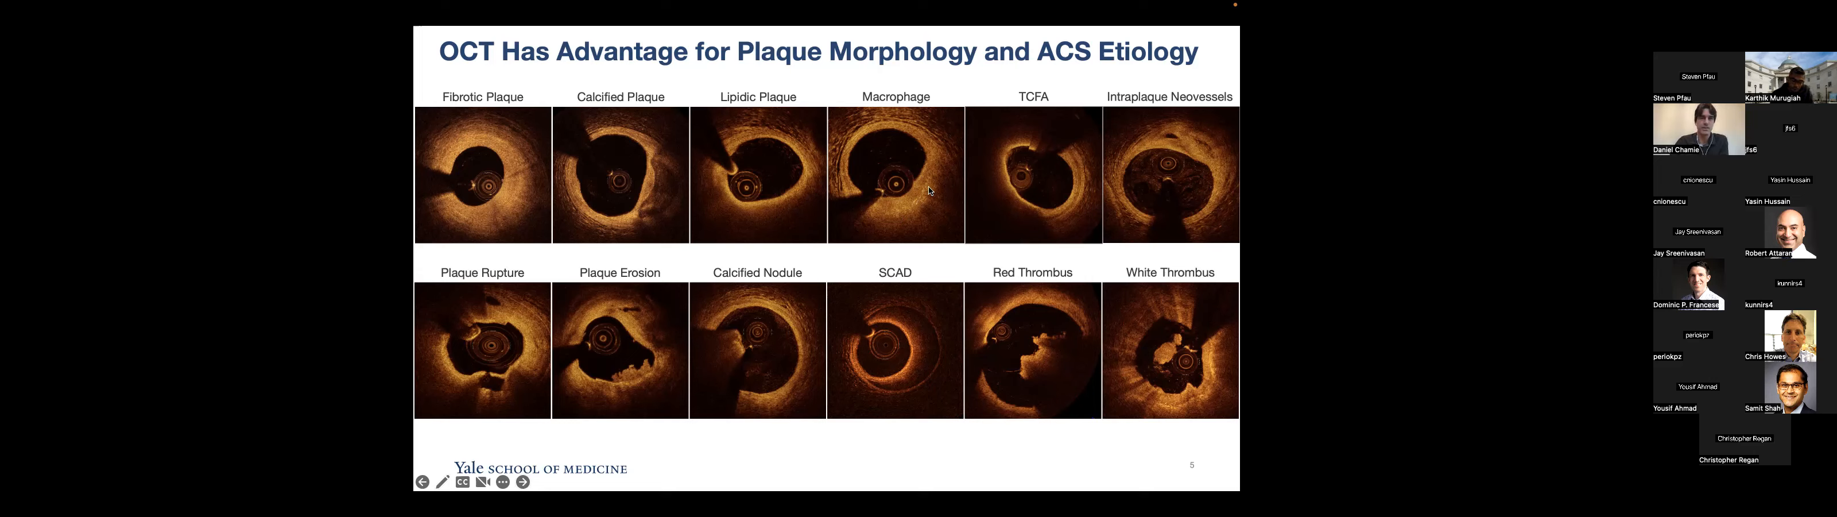
{"action": "mouse_move", "coordinate": [893, 217]}
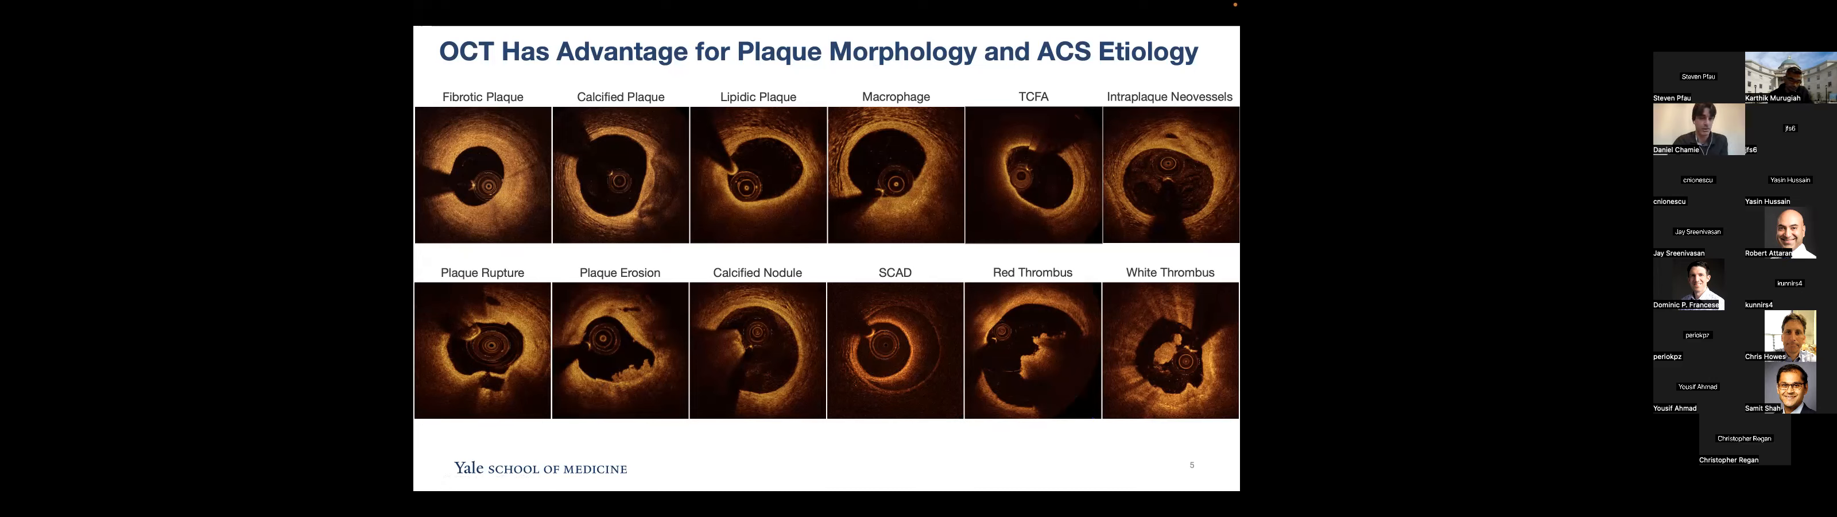
Advance from the OCT plaque morphology images to the EROSION III Trial flowchart slide
{"action": "left_click", "coordinate": [566, 482]}
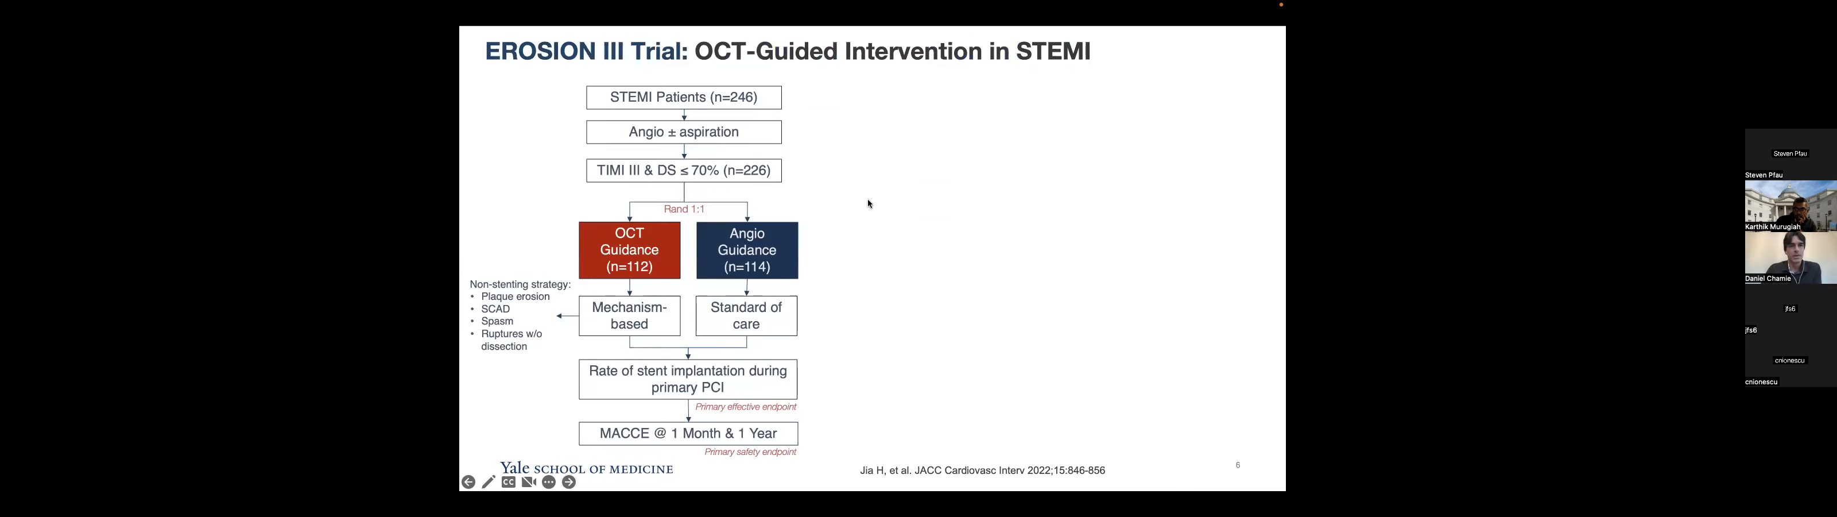
{"action": "mouse_move", "coordinate": [793, 90]}
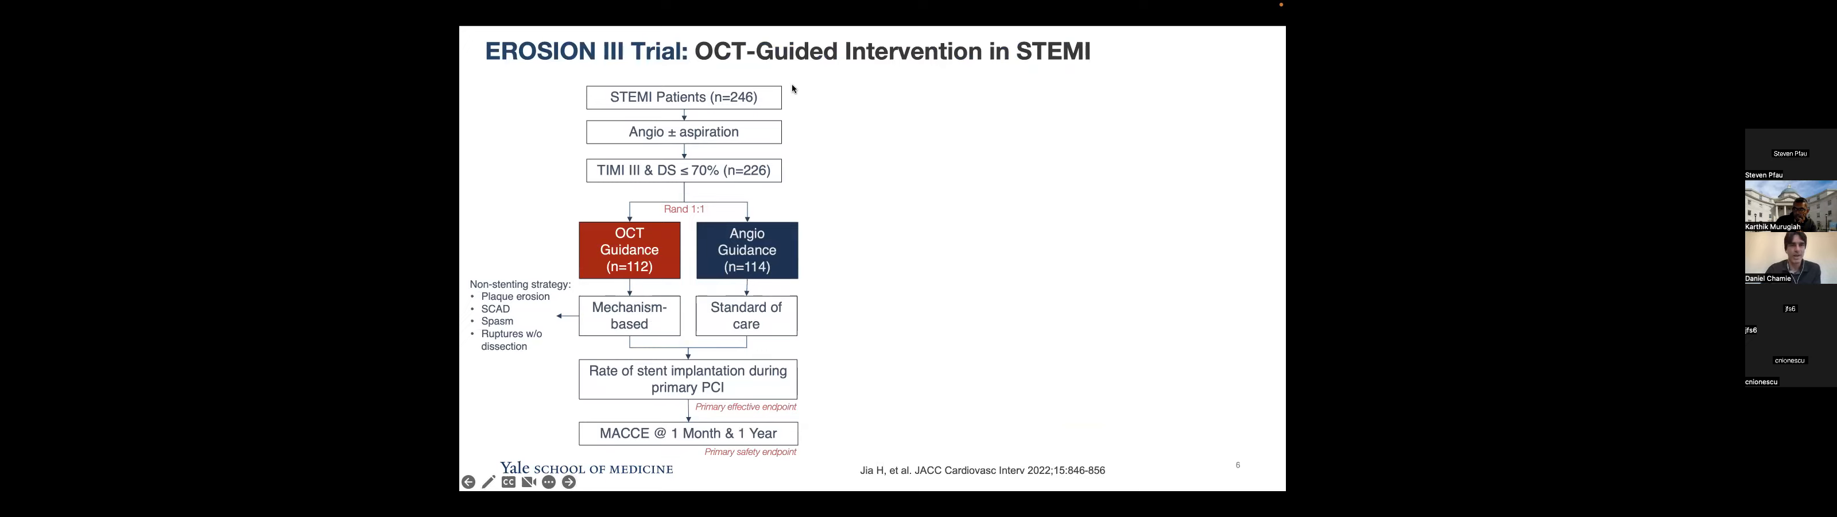
{"action": "mouse_move", "coordinate": [711, 186]}
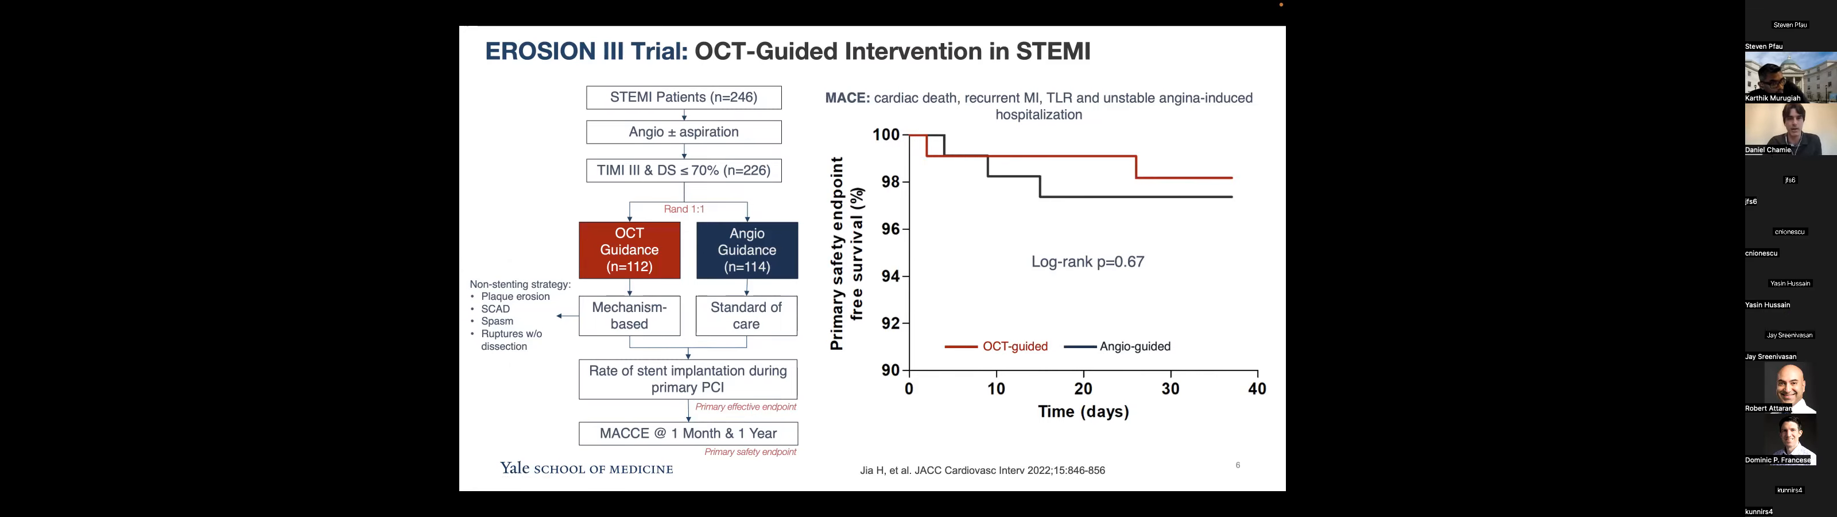
{"action": "key", "text": "Right"}
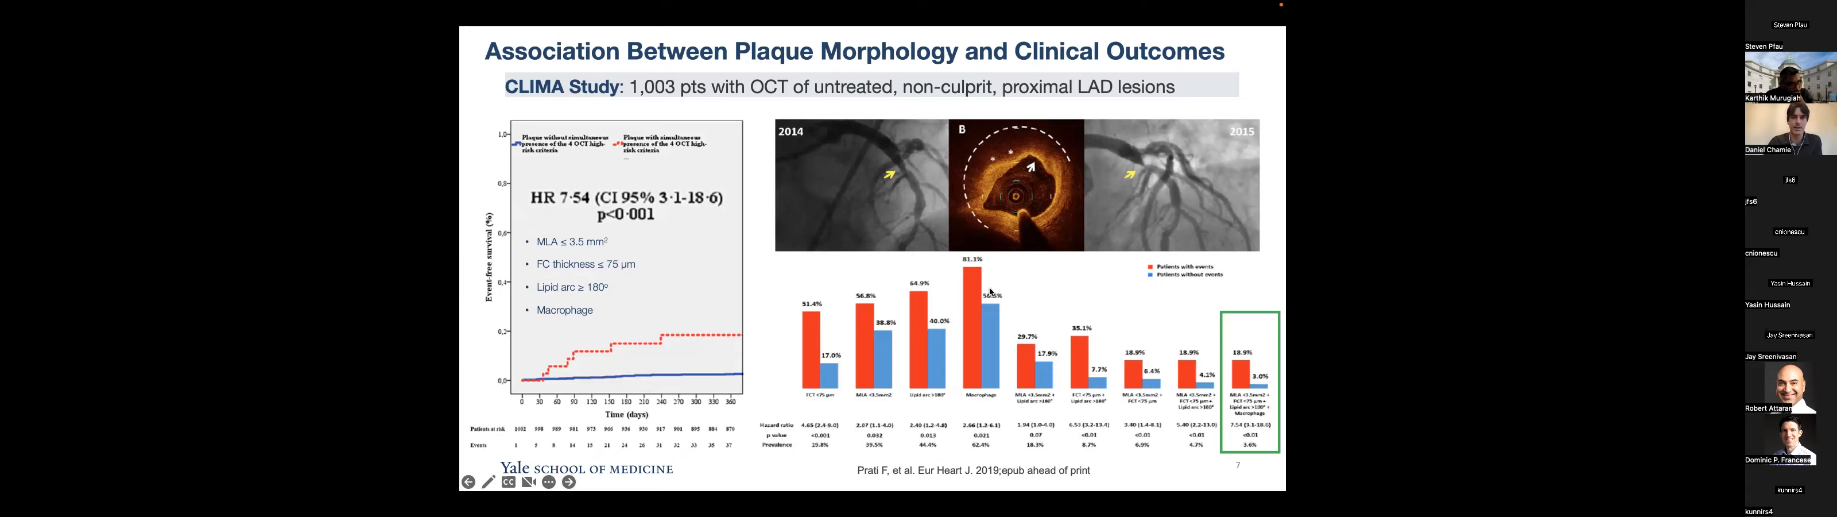
{"action": "mouse_move", "coordinate": [580, 209]}
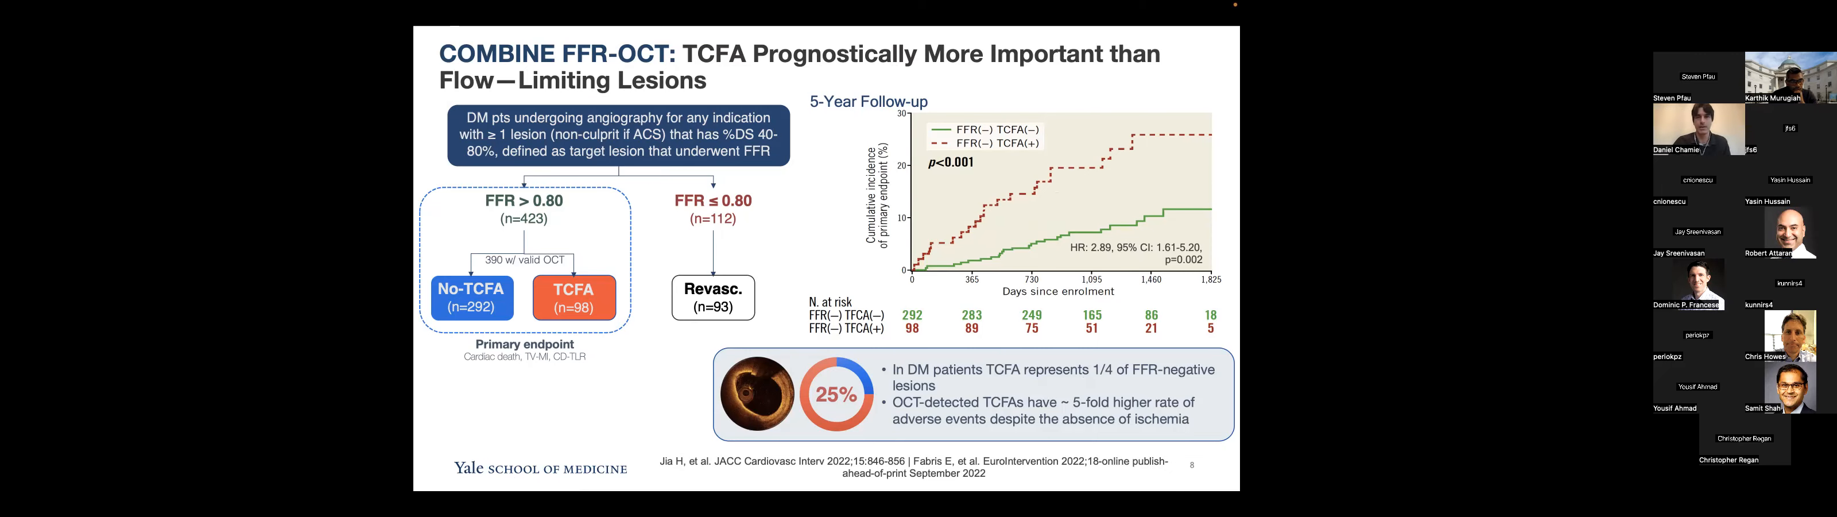
Advance past the COMBINE FFR-OCT slide to the PROSPECT Study adverse cardiac event curves
{"action": "left_click", "coordinate": [519, 489]}
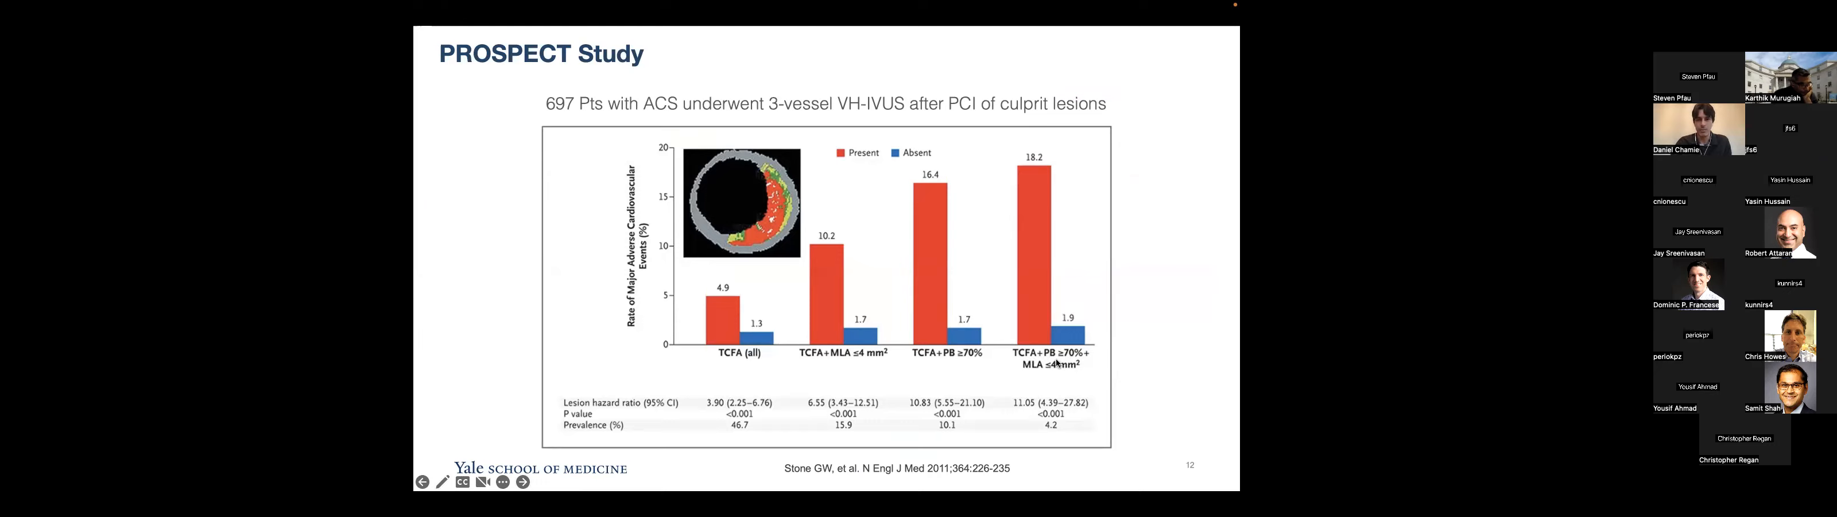
{"action": "mouse_move", "coordinate": [1052, 376]}
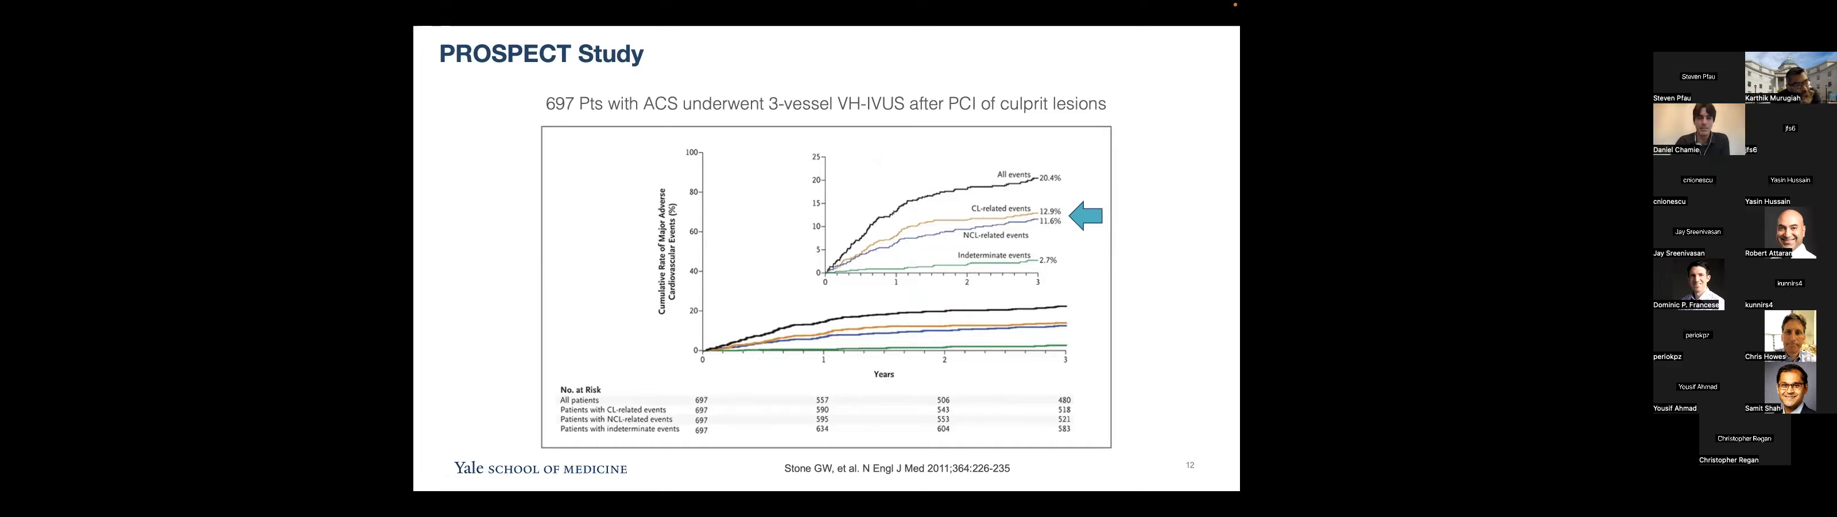
Show the PROSPECT ABSORB Study slide, then reveal its lesion-related MACE curve beside target lesion failure
{"action": "key", "text": "right"}
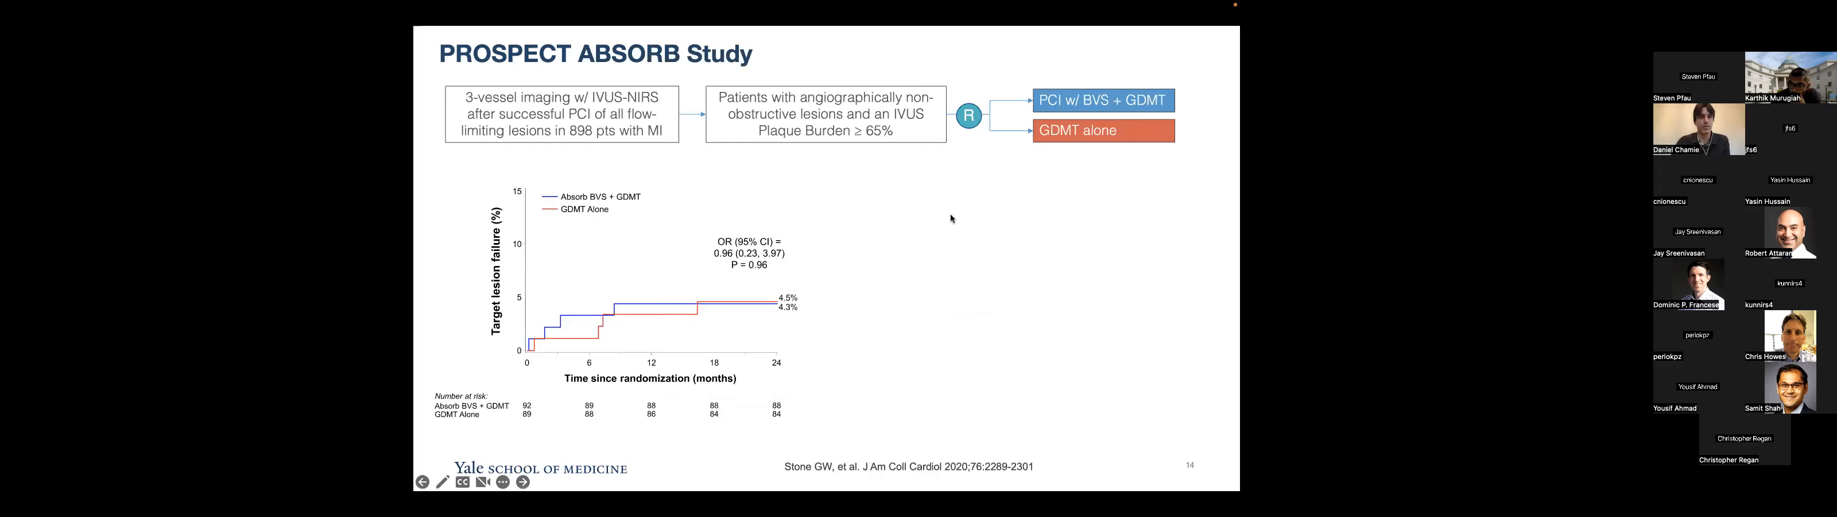
{"action": "mouse_move", "coordinate": [859, 208]}
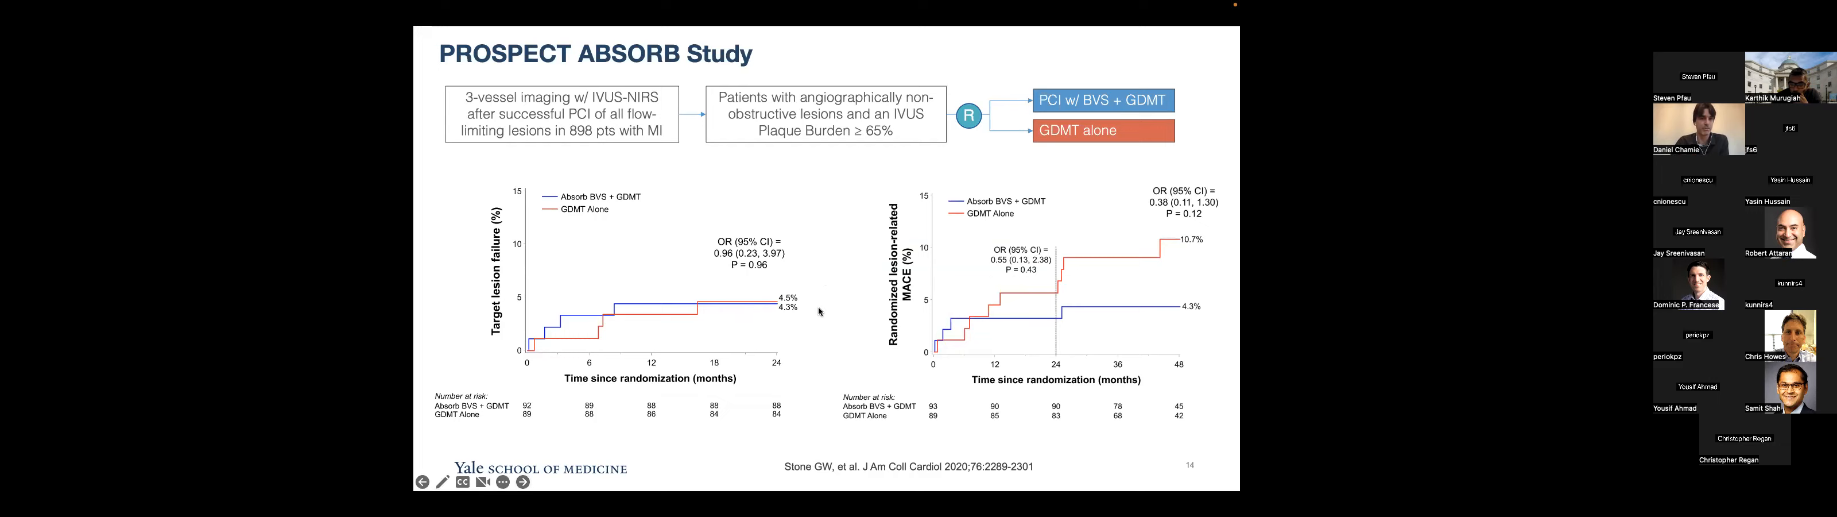
{"action": "mouse_move", "coordinate": [552, 225]}
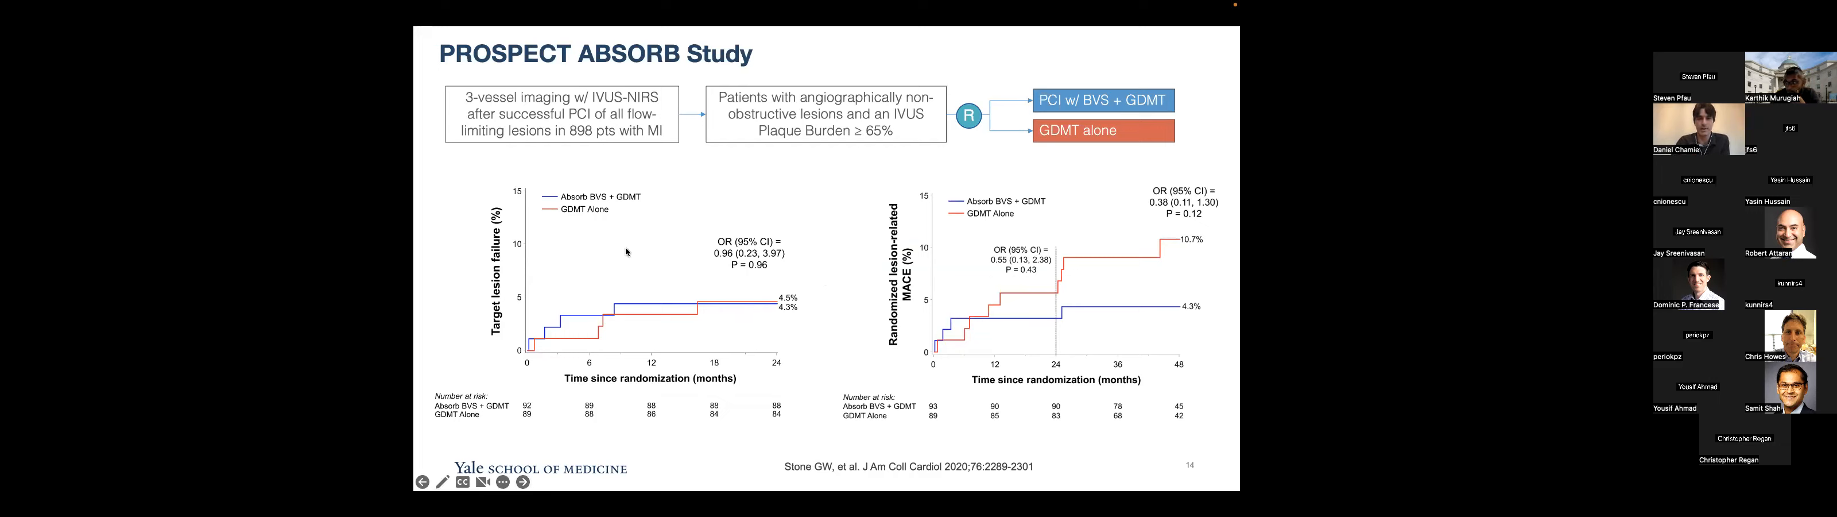
{"action": "left_click", "coordinate": [522, 481]}
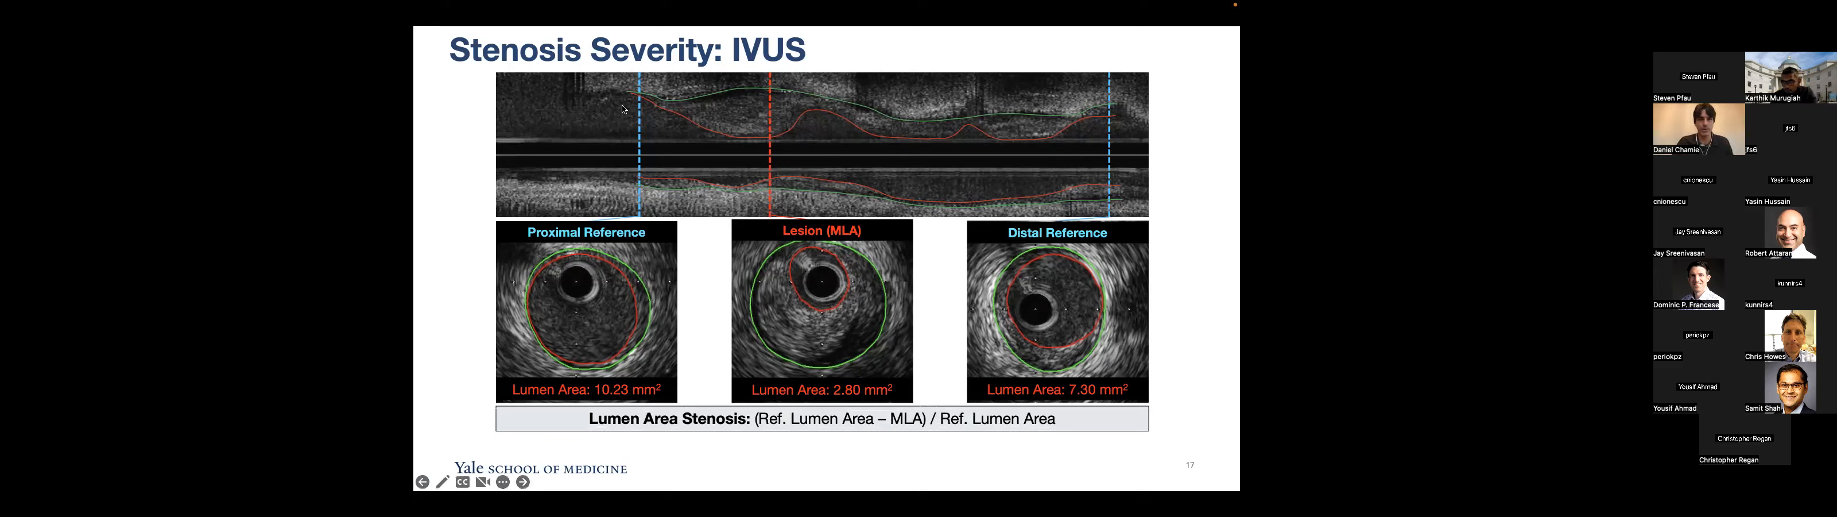
{"action": "mouse_move", "coordinate": [773, 167]}
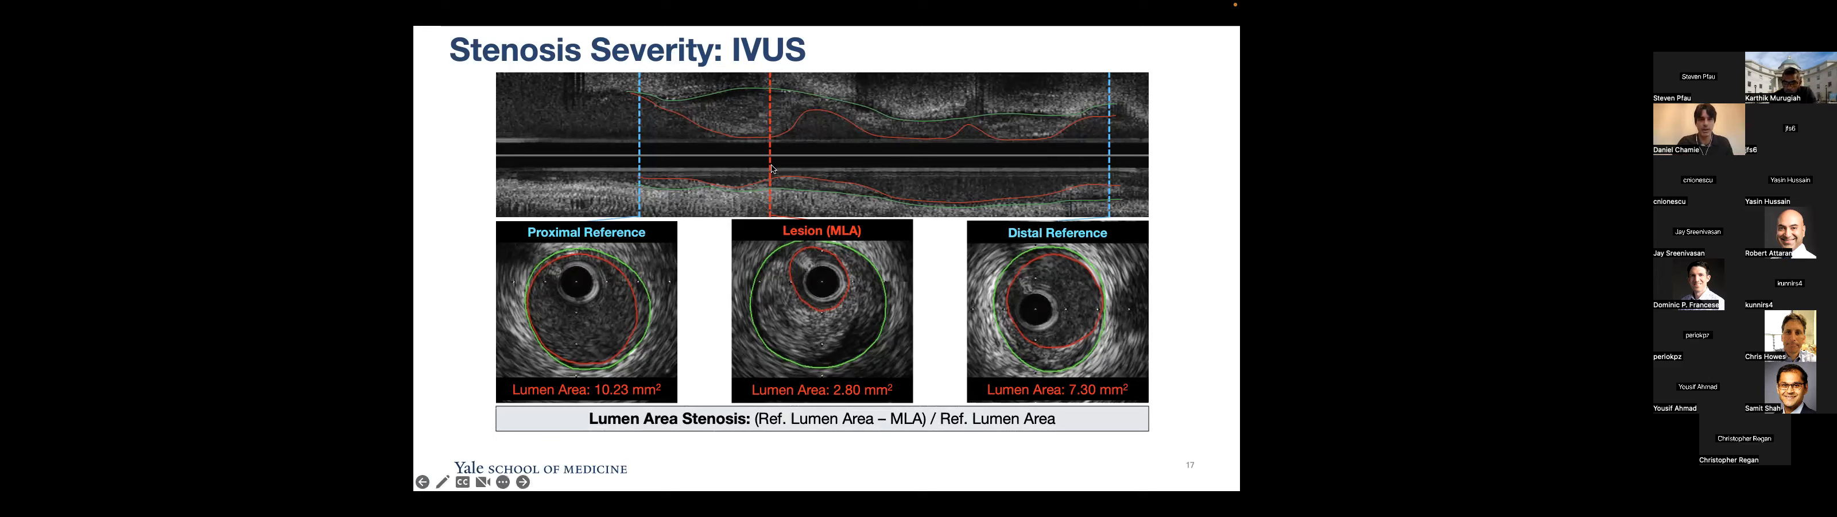
{"action": "mouse_move", "coordinate": [820, 283]}
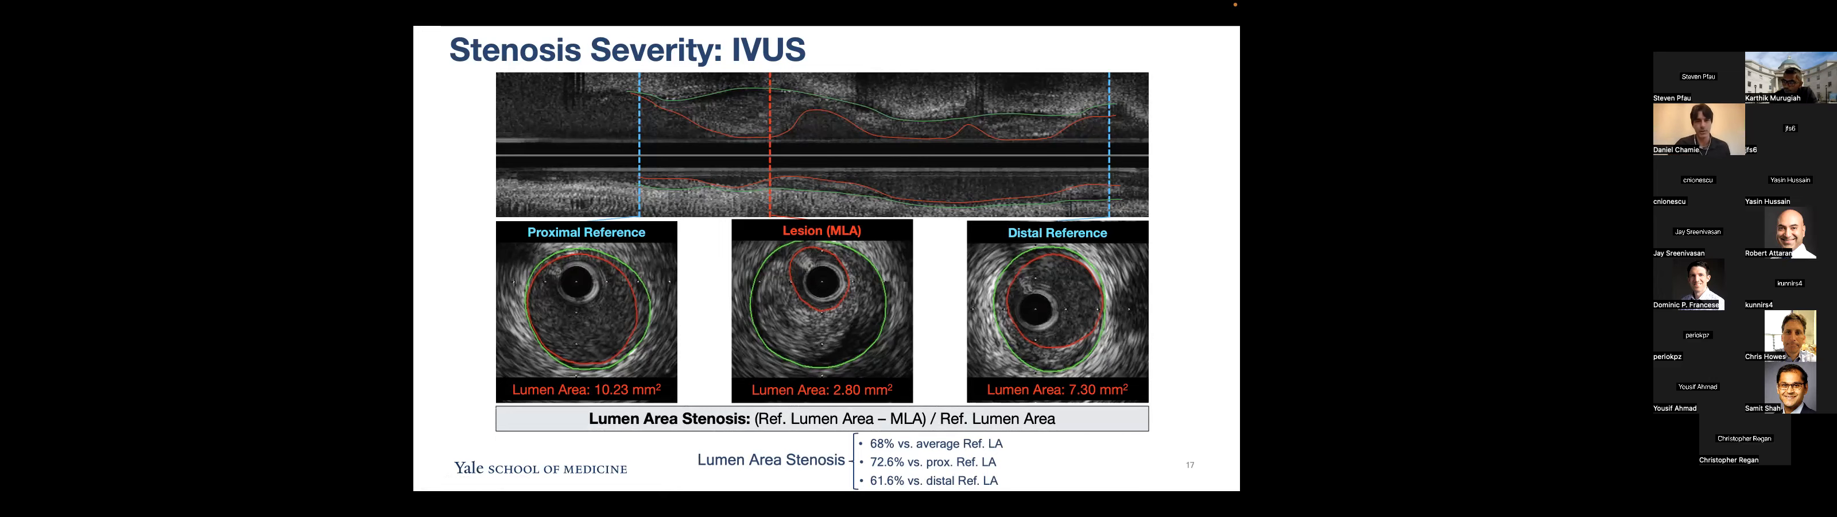
Advance to the IVUS stenosis severity slide with automatic lumen profile quantification
{"action": "left_click", "coordinate": [522, 481]}
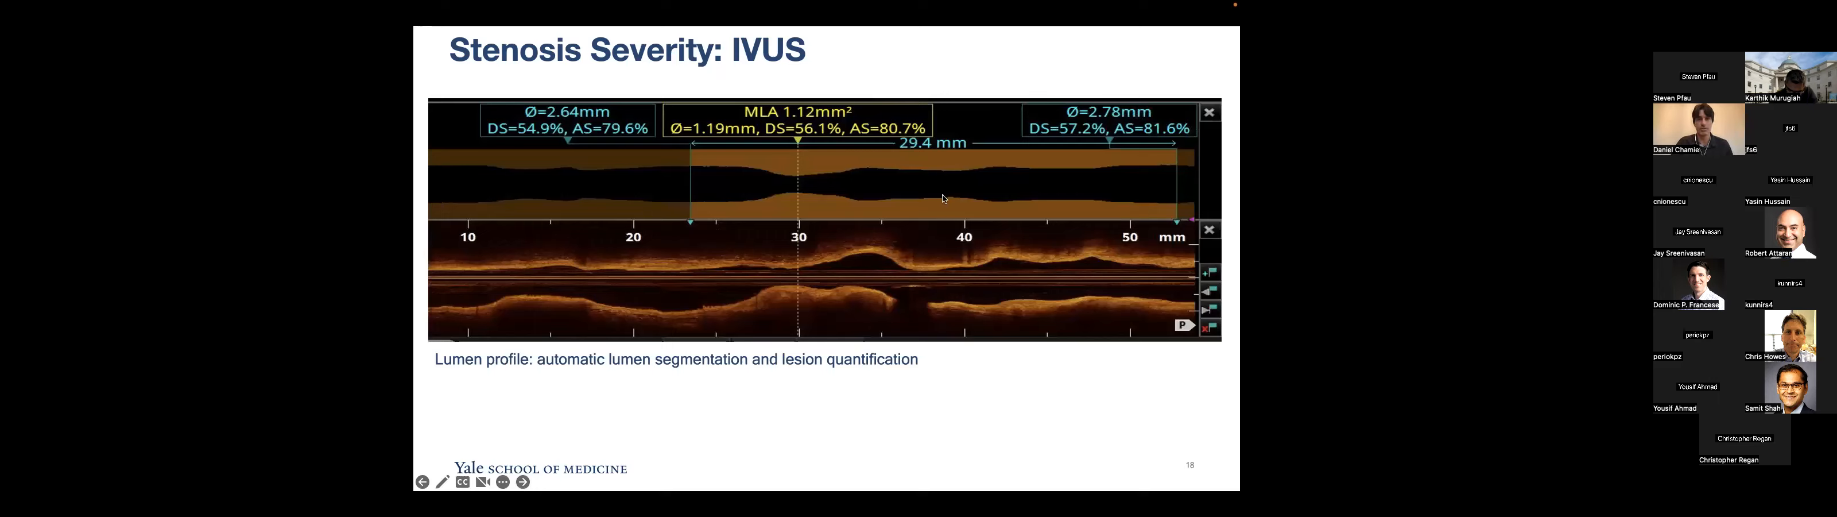
{"action": "mouse_move", "coordinate": [740, 195]}
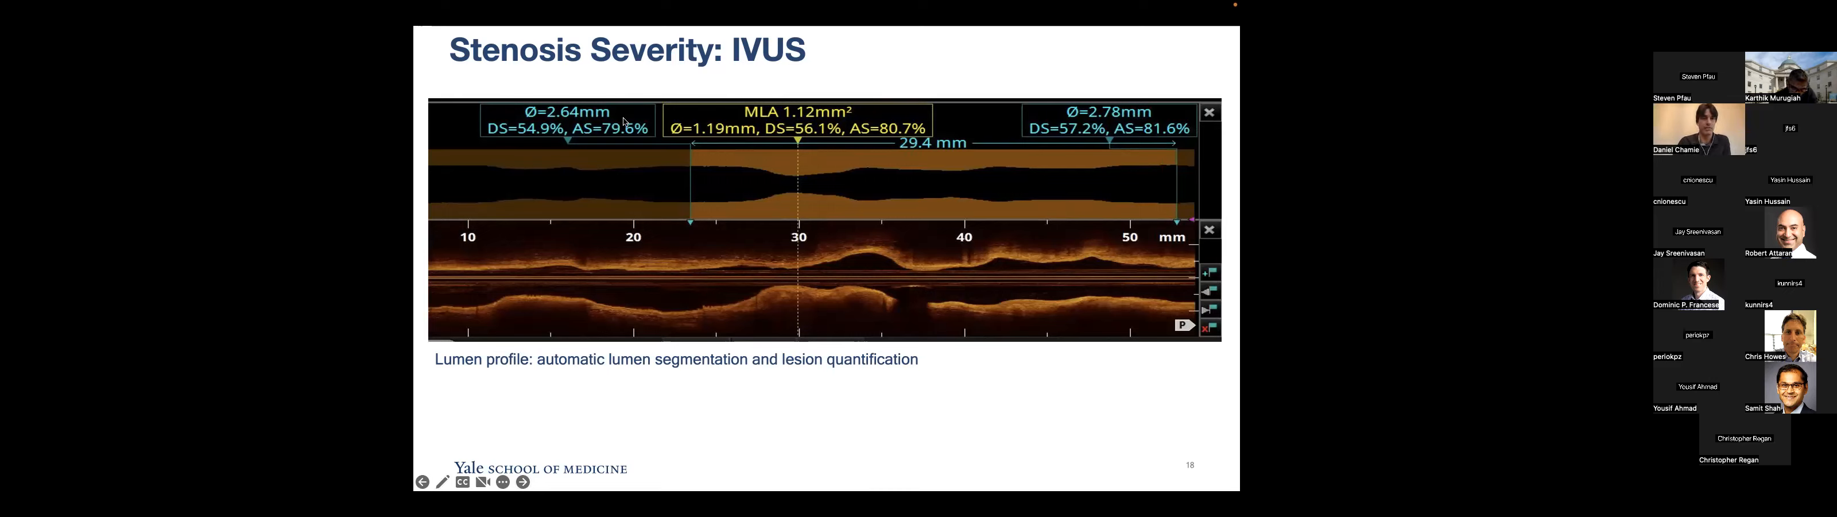
{"action": "mouse_move", "coordinate": [1130, 163]}
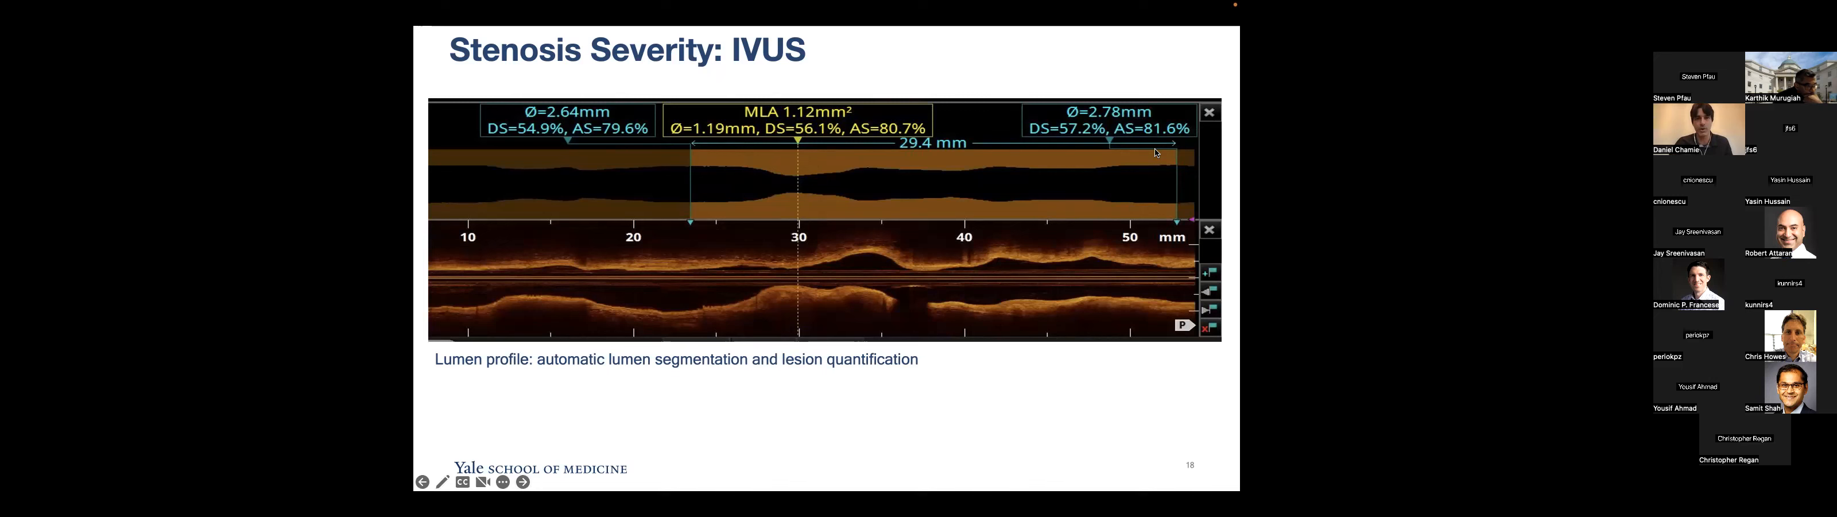
{"action": "left_click", "coordinate": [522, 481]}
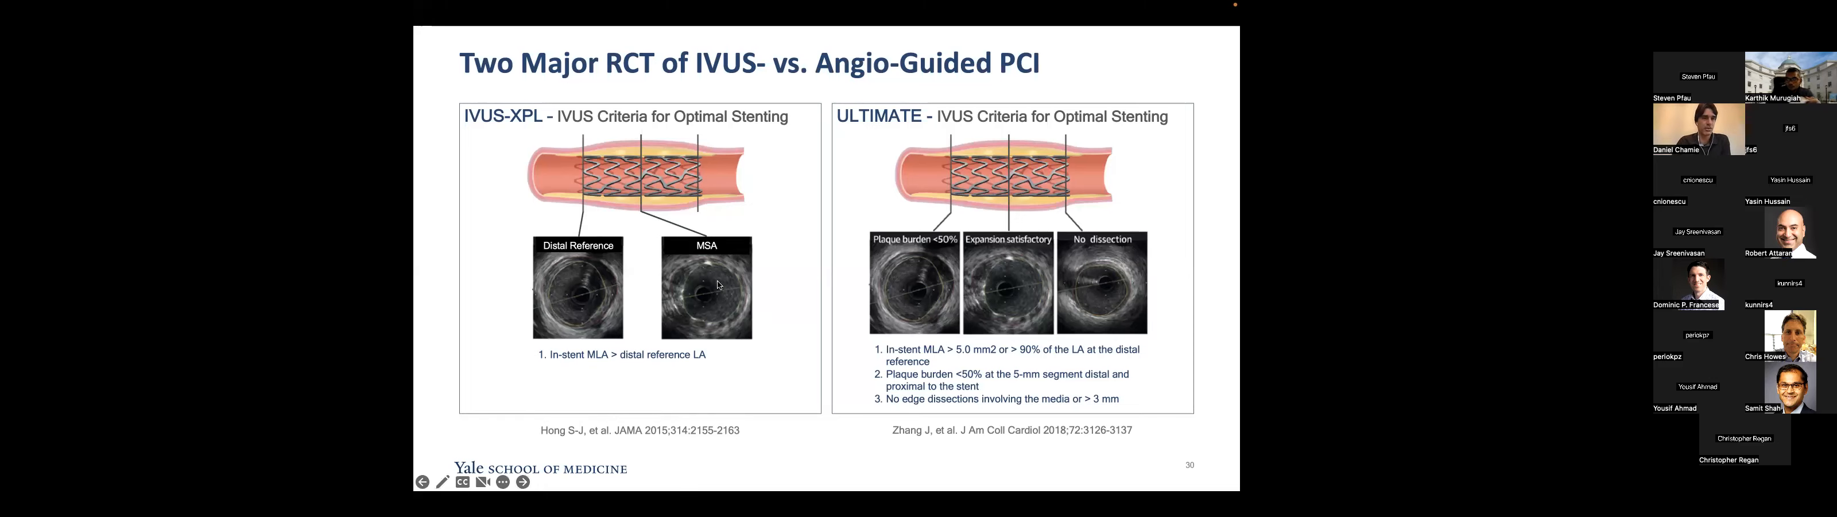
Advance to slide 30, 'Two Major RCT of IVUS- vs. Angio-Guided PCI'
{"action": "left_click", "coordinate": [523, 481]}
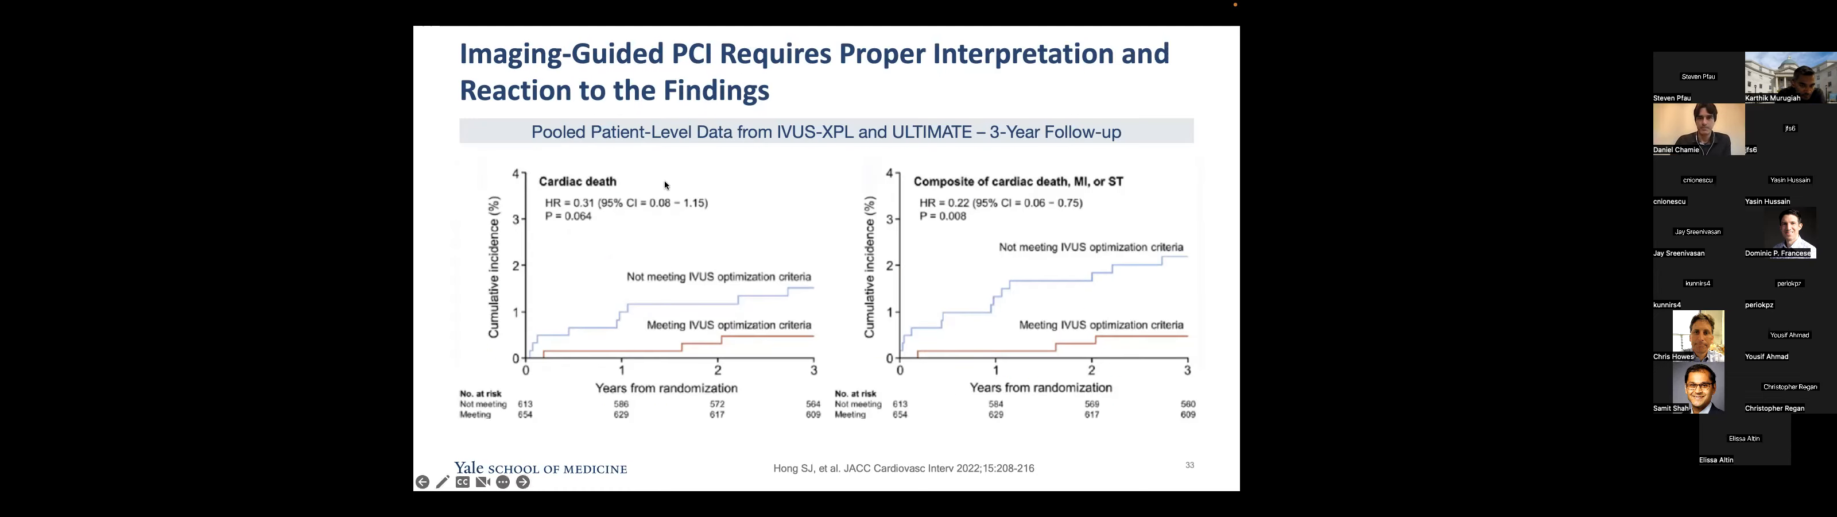
{"action": "mouse_move", "coordinate": [844, 231]}
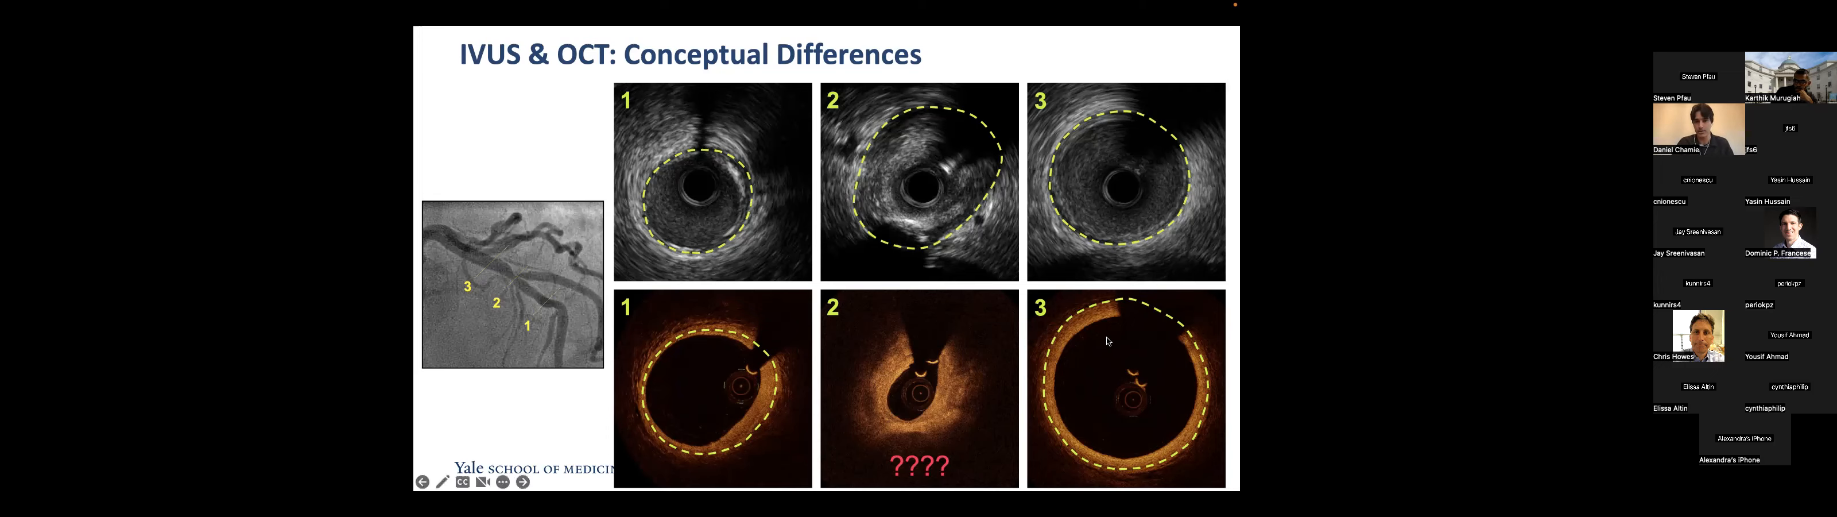
Advance to the 9-month angio edge restenosis versus reference lumen area and plaque burden slide
{"action": "left_click", "coordinate": [524, 481]}
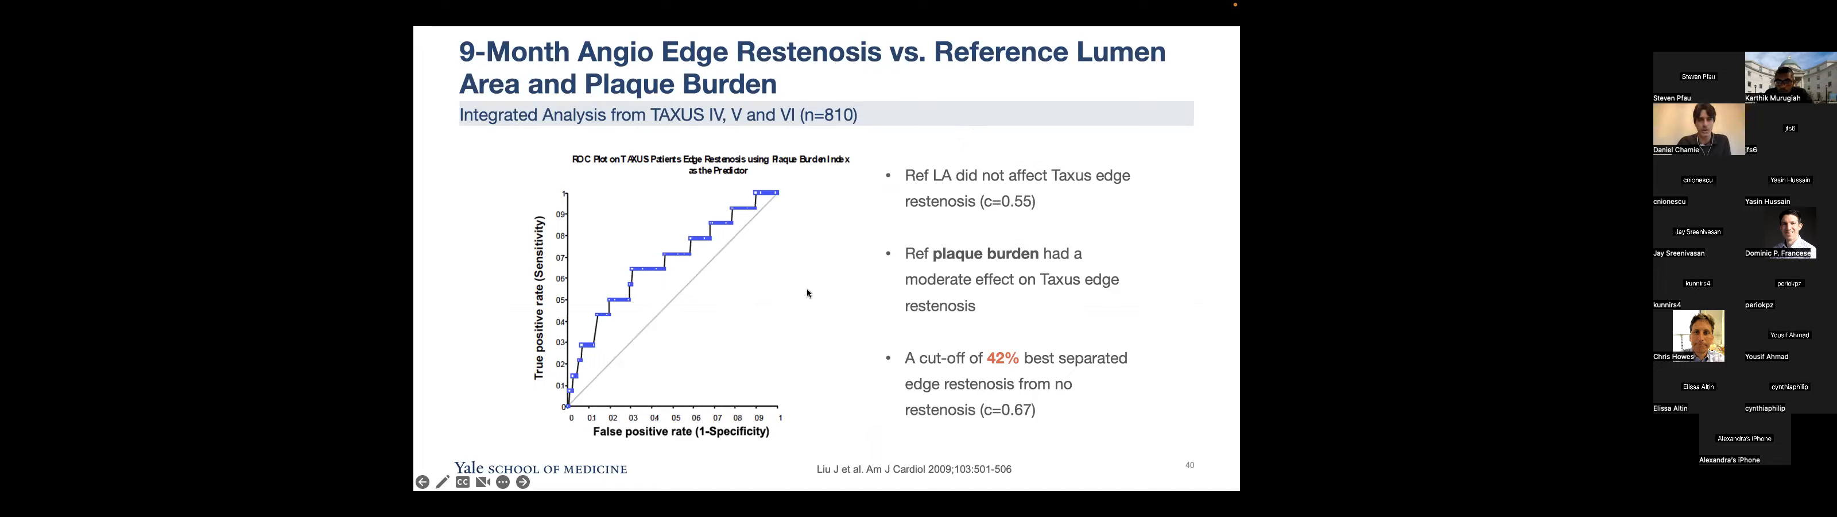
{"action": "mouse_move", "coordinate": [990, 309]}
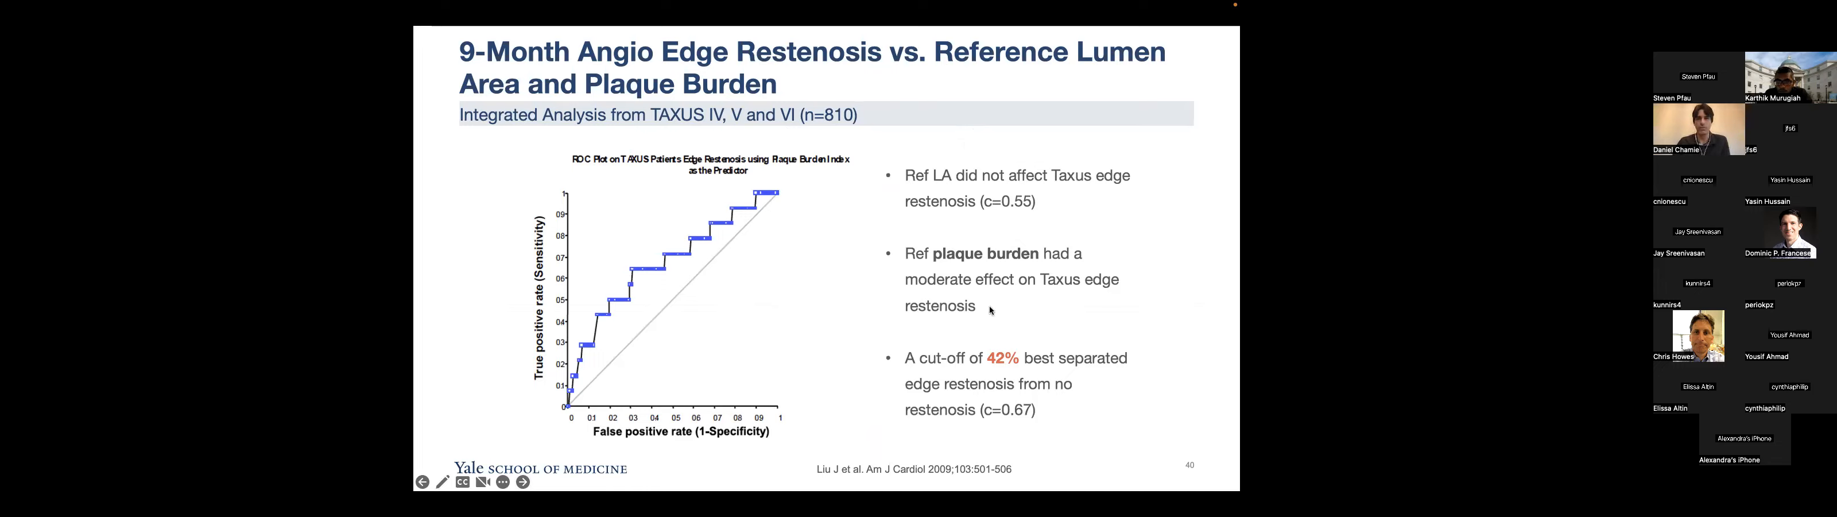
{"action": "mouse_move", "coordinate": [990, 384]}
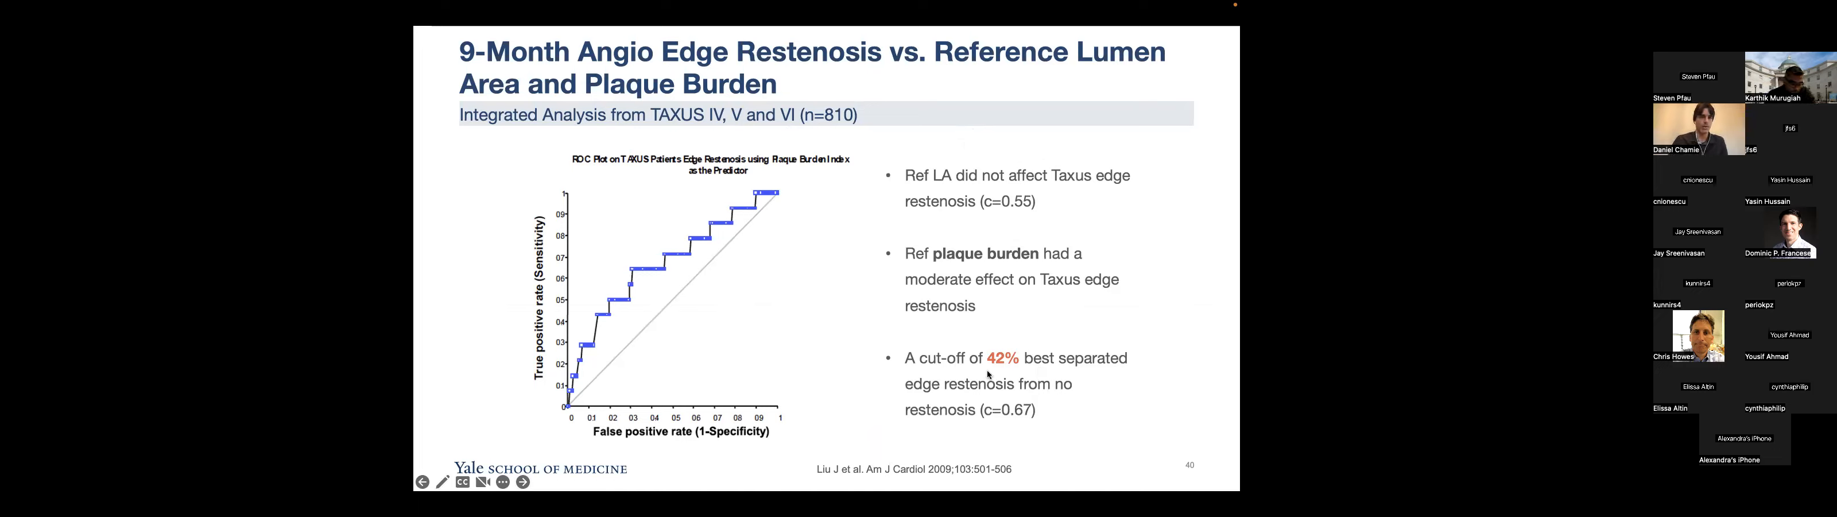
{"action": "mouse_move", "coordinate": [840, 364]}
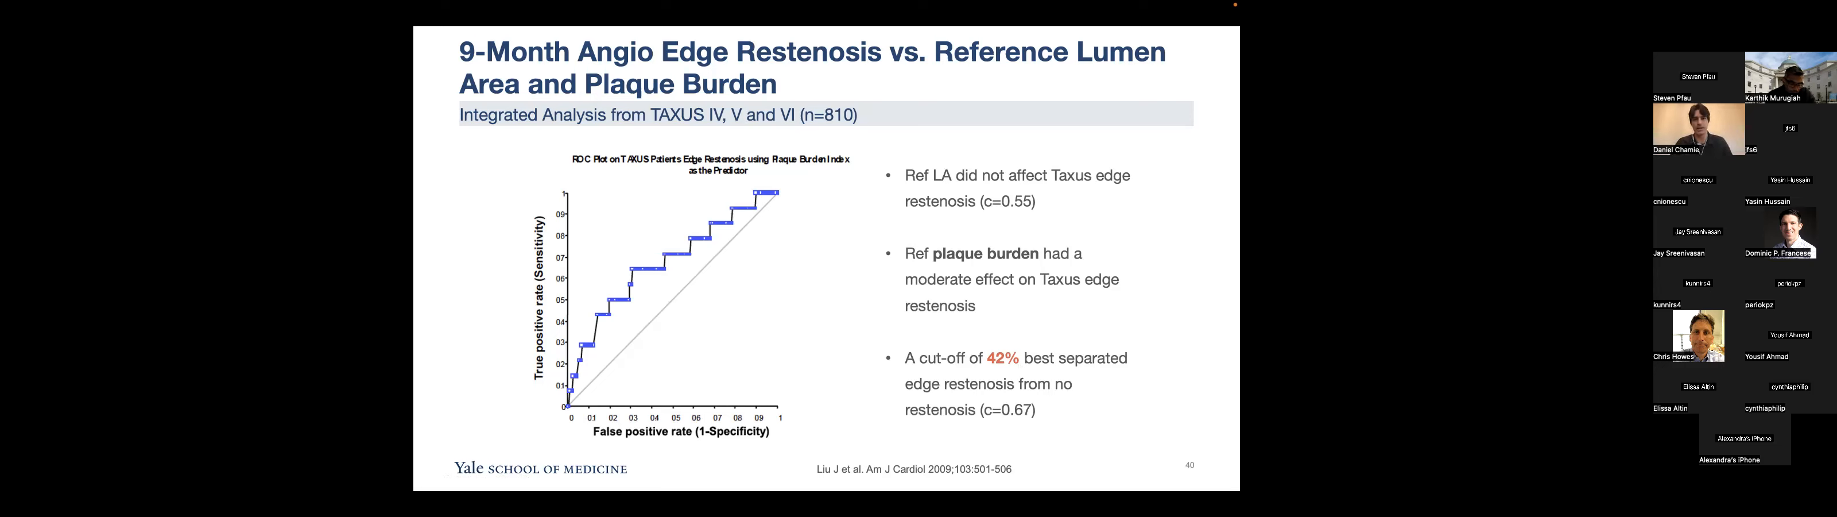
Move through the OCT stent edge dissection predictors slide to 'Stent Sizing: An Extensive Menu'
{"action": "key", "text": "right"}
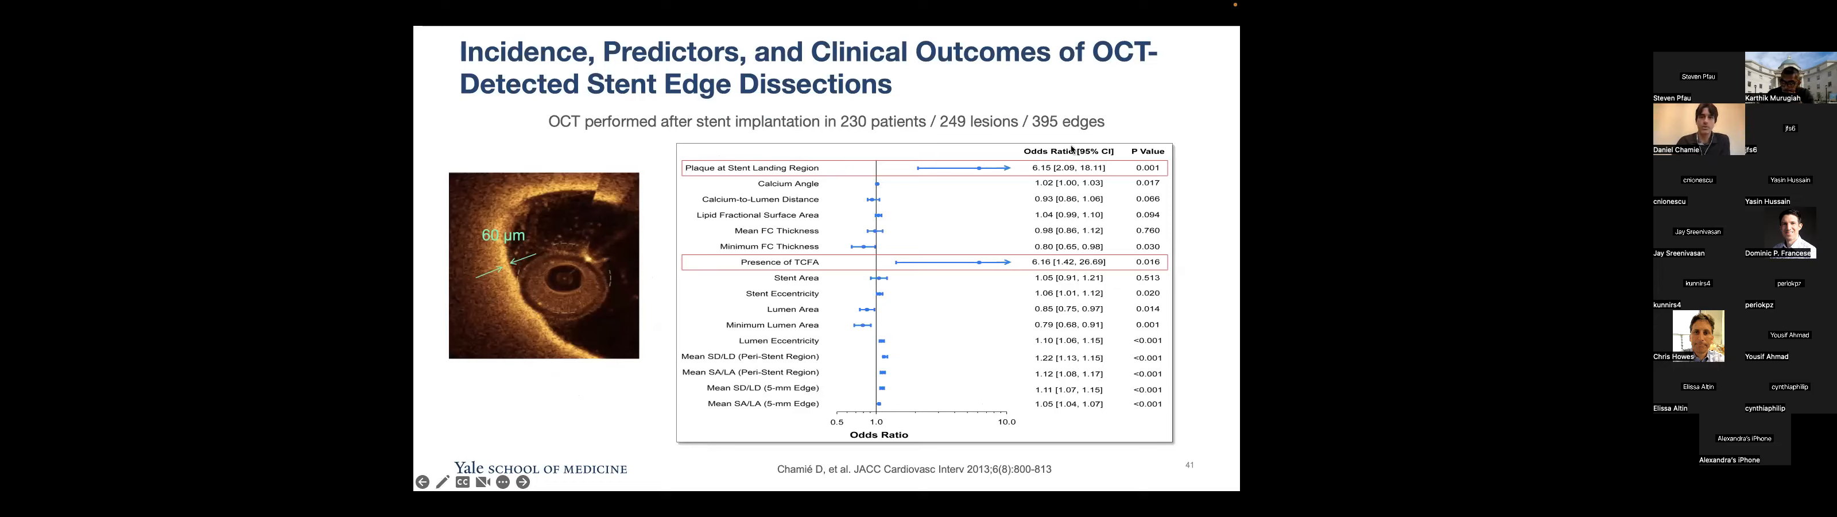
{"action": "mouse_move", "coordinate": [913, 186]}
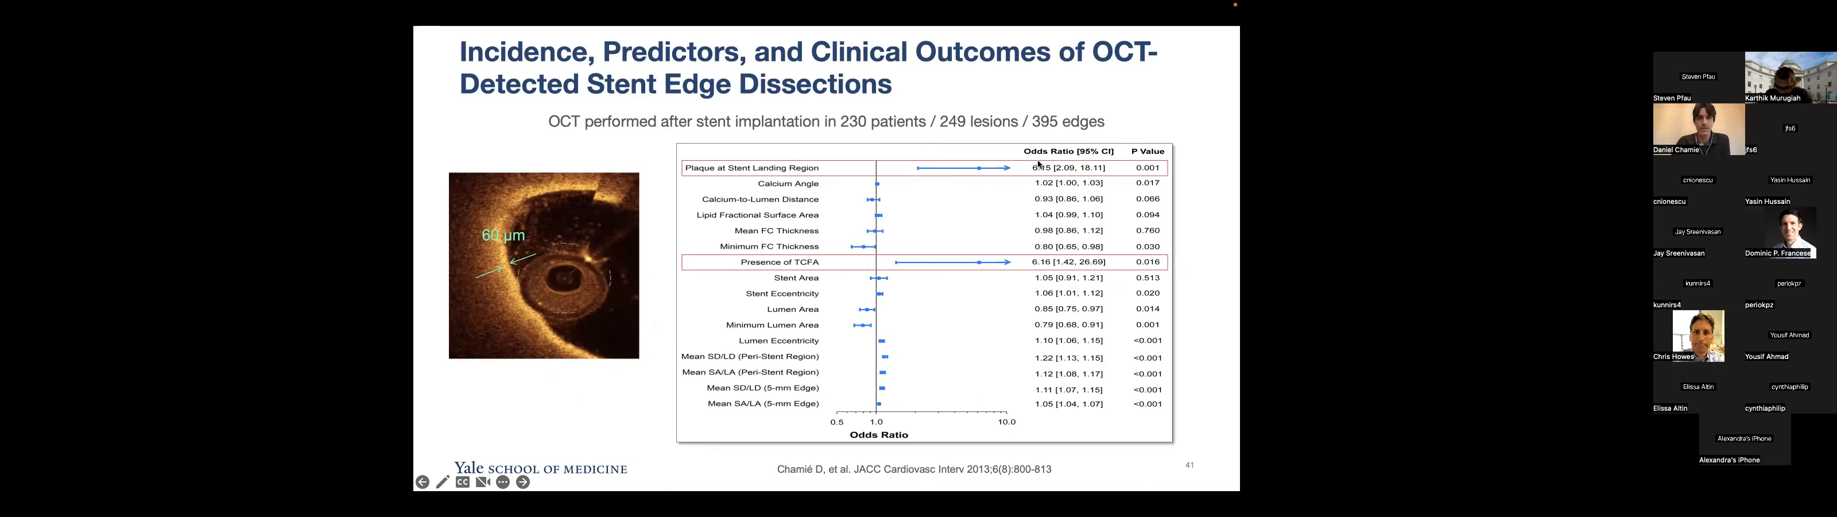
{"action": "mouse_move", "coordinate": [1041, 168]}
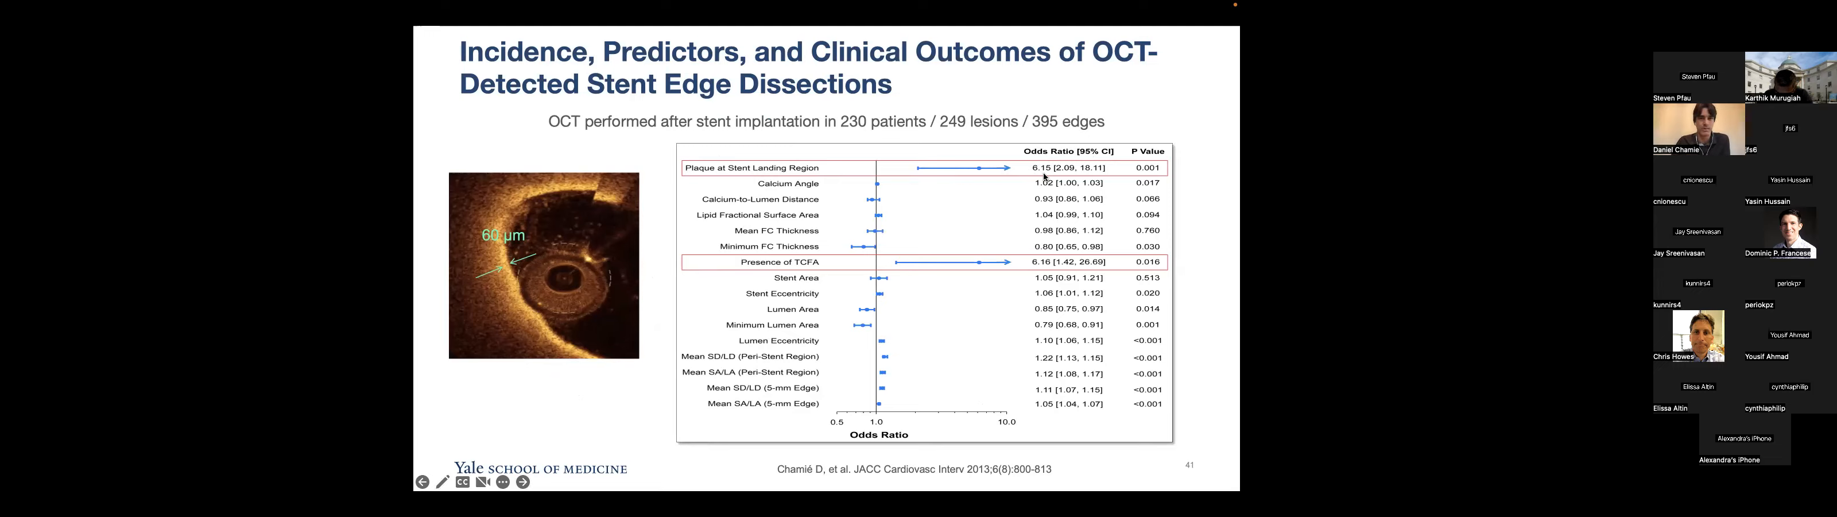
{"action": "mouse_move", "coordinate": [1029, 178]}
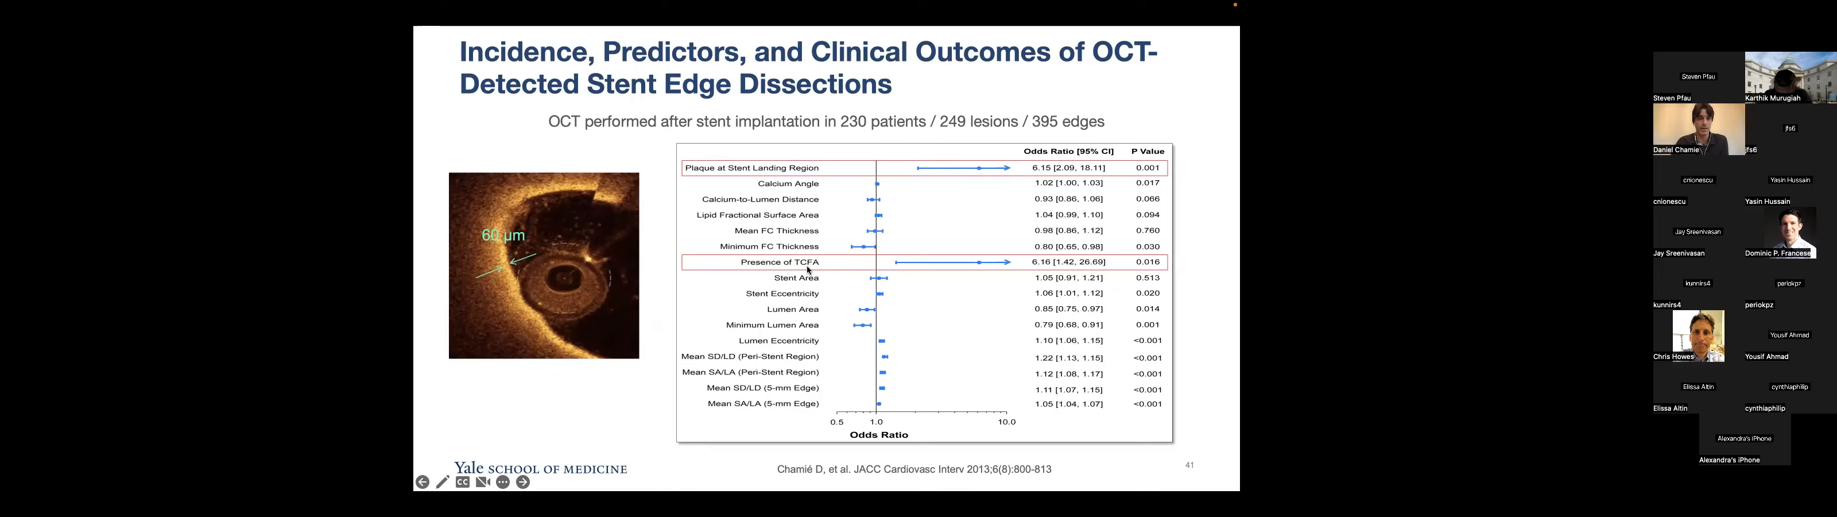
{"action": "mouse_move", "coordinate": [1017, 267]}
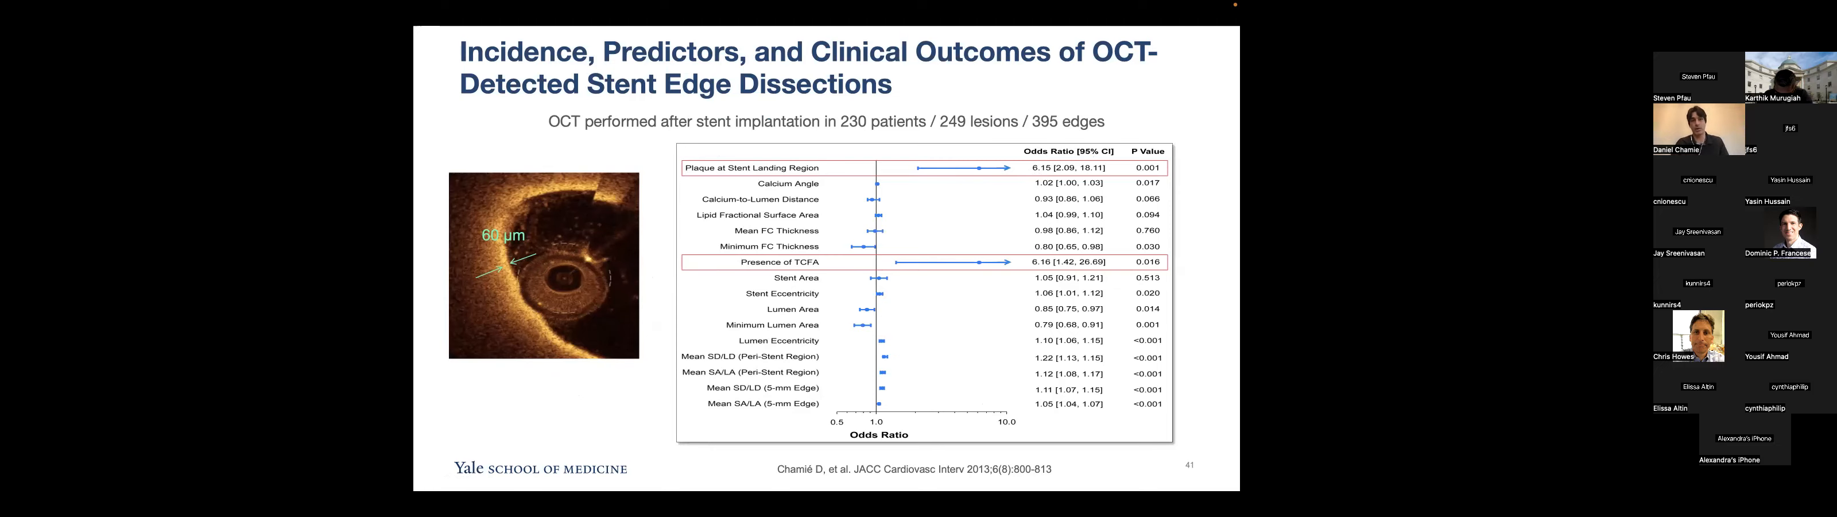
{"action": "key", "text": "right"}
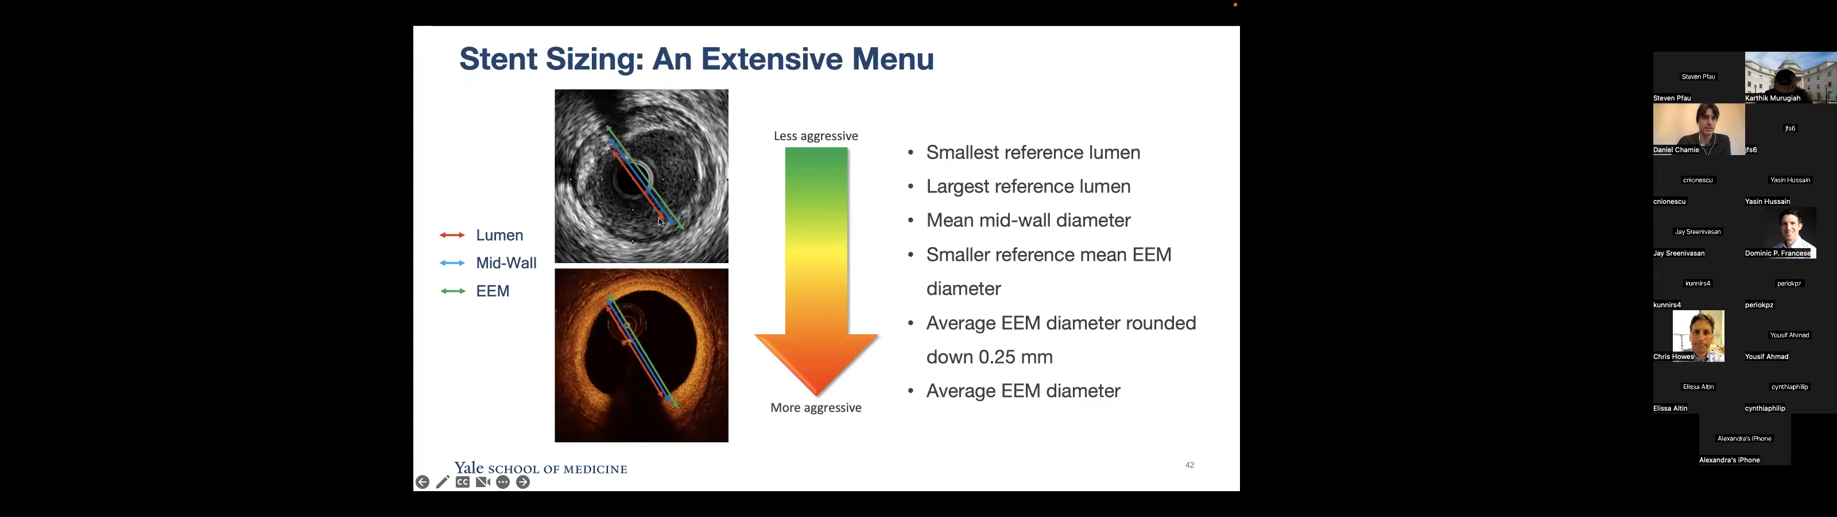
{"action": "left_click", "coordinate": [522, 481]}
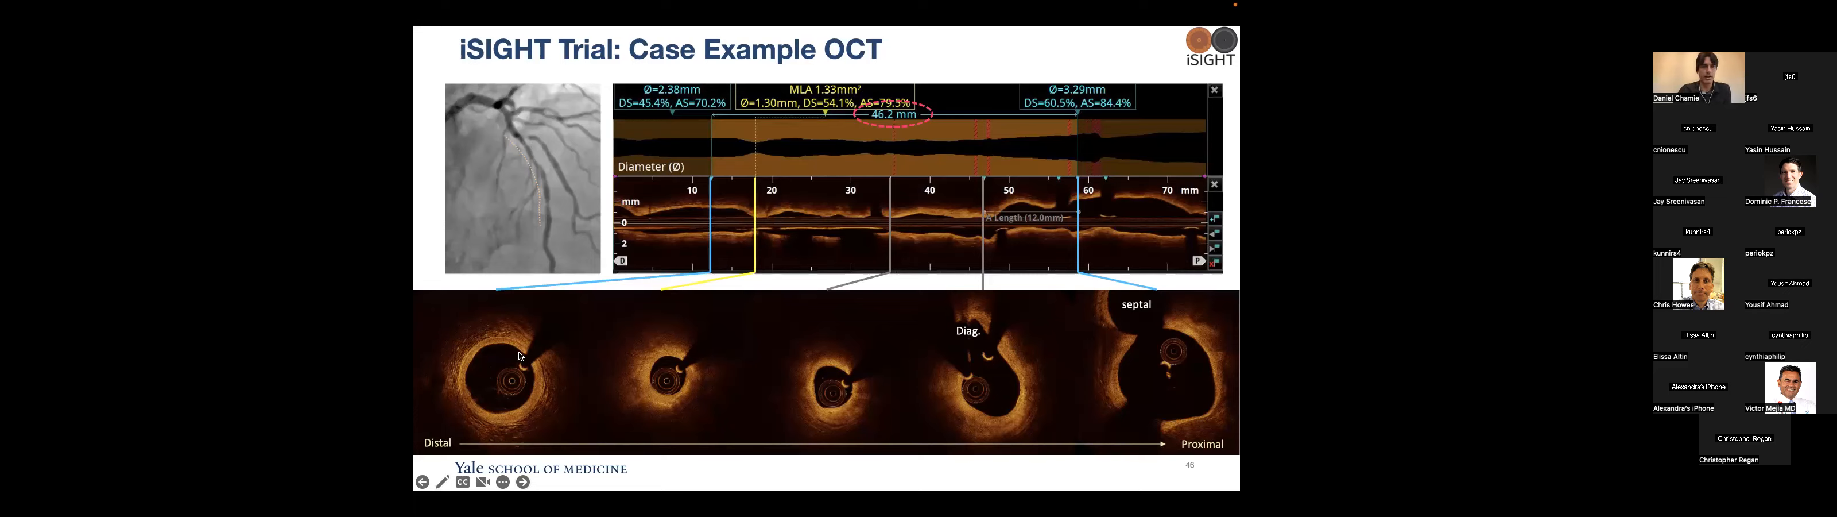
{"action": "mouse_move", "coordinate": [1067, 187]}
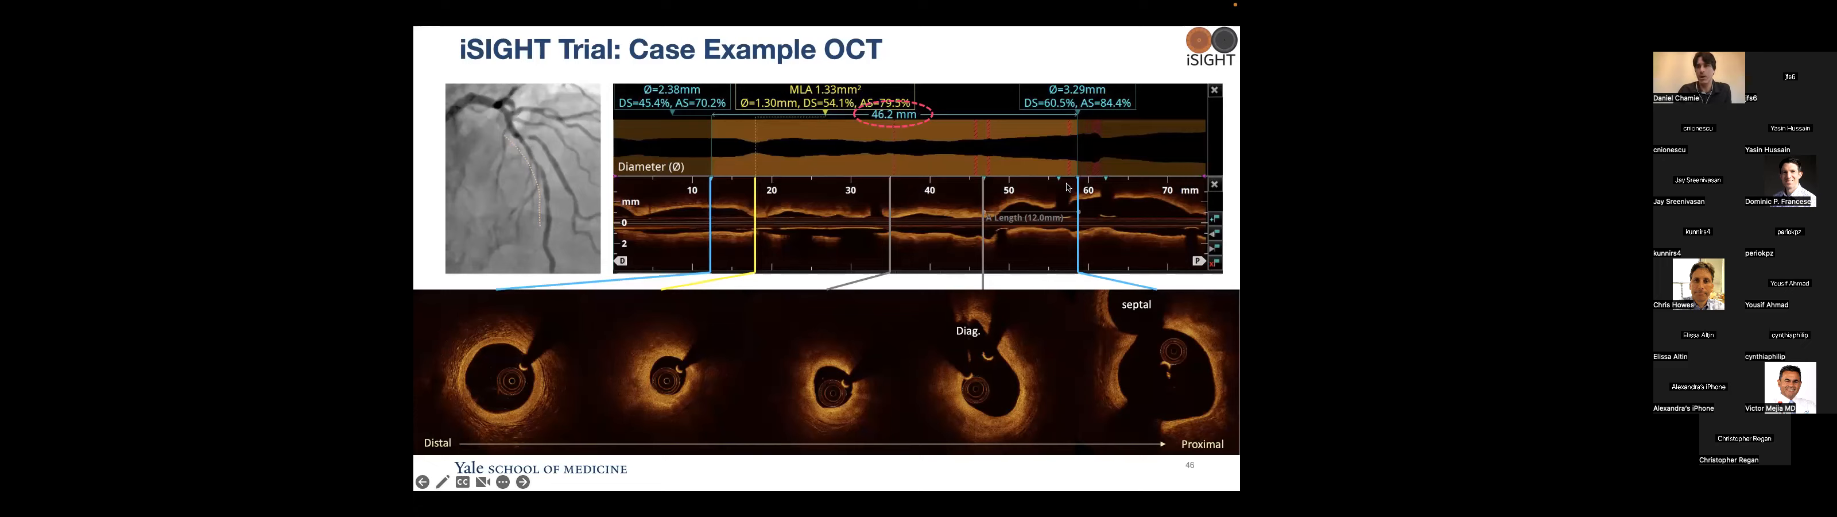
{"action": "mouse_move", "coordinate": [1197, 410]}
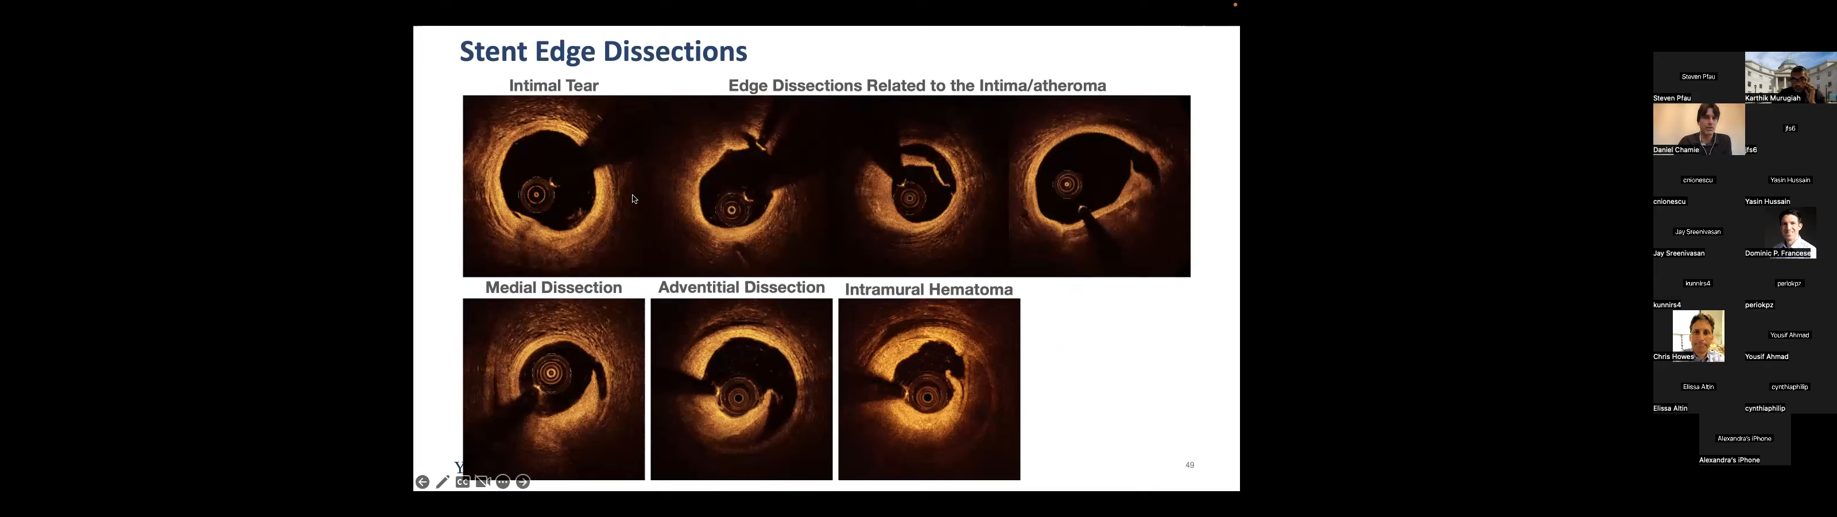
{"action": "mouse_move", "coordinate": [512, 205]}
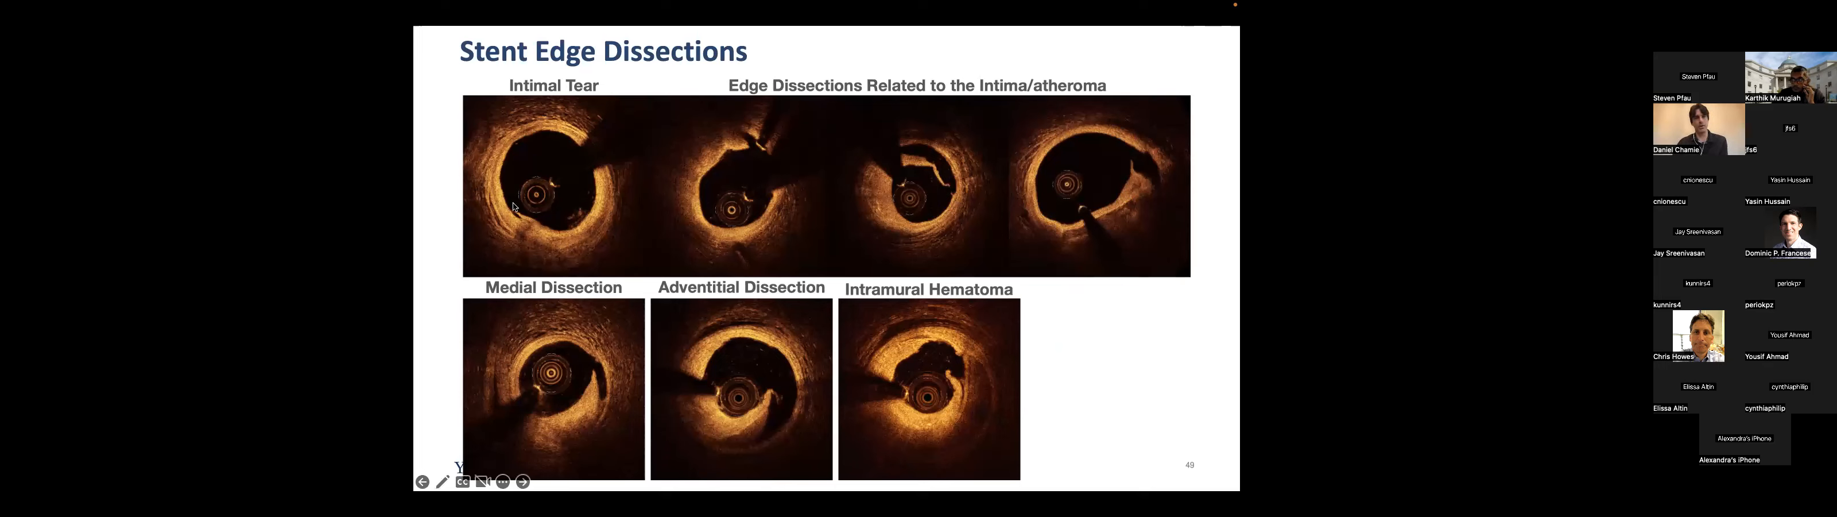
{"action": "mouse_move", "coordinate": [863, 299]}
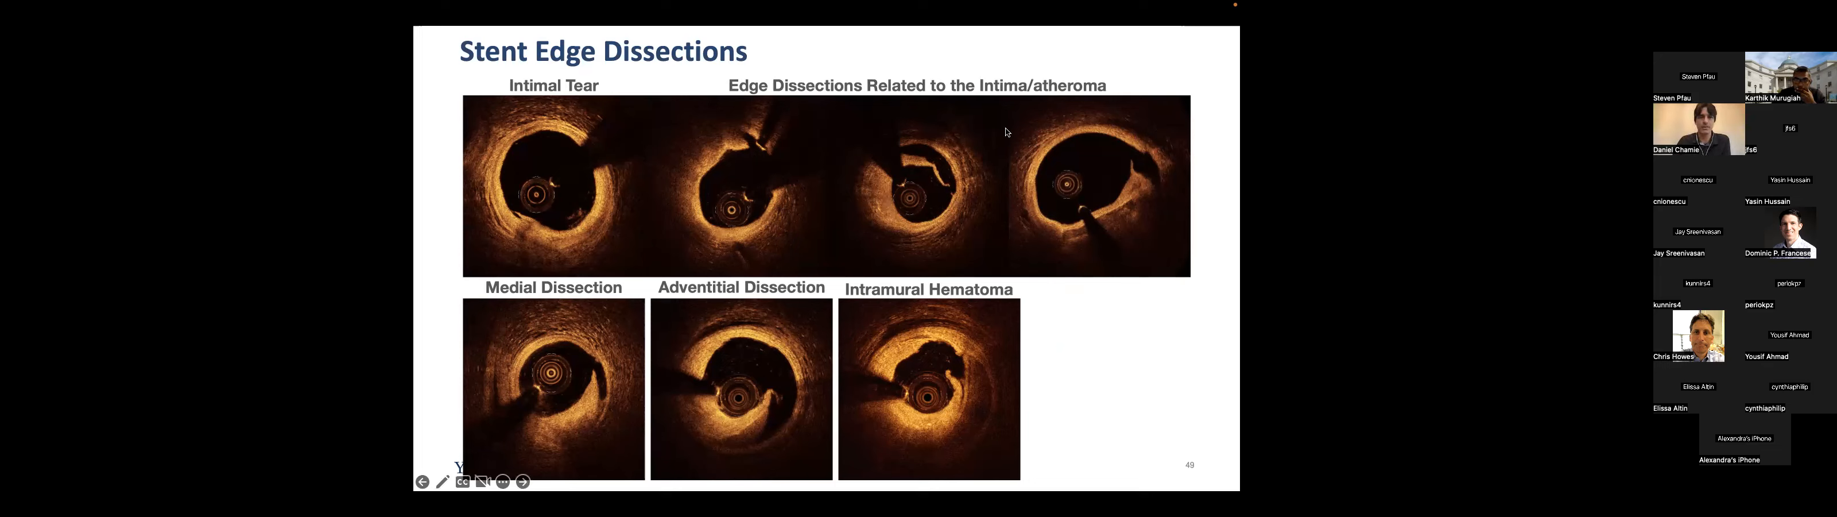
{"action": "mouse_move", "coordinate": [891, 184]}
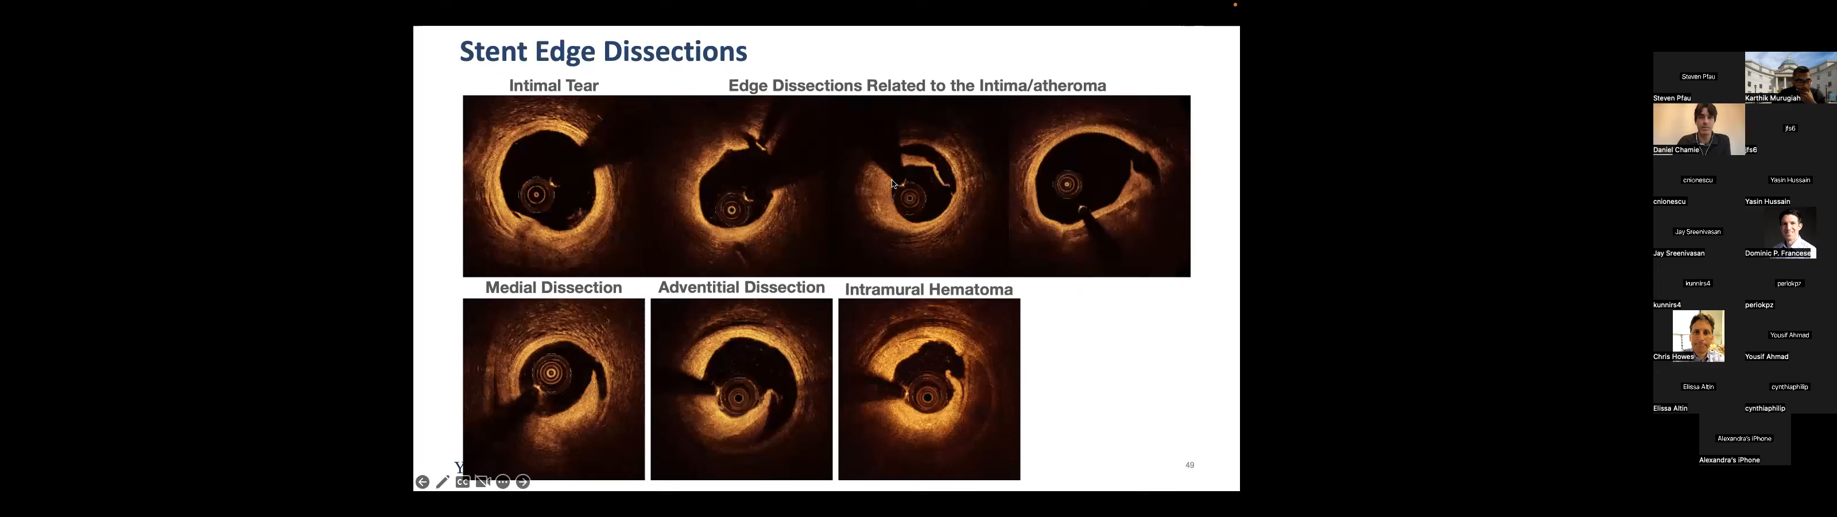
{"action": "mouse_move", "coordinate": [671, 336]}
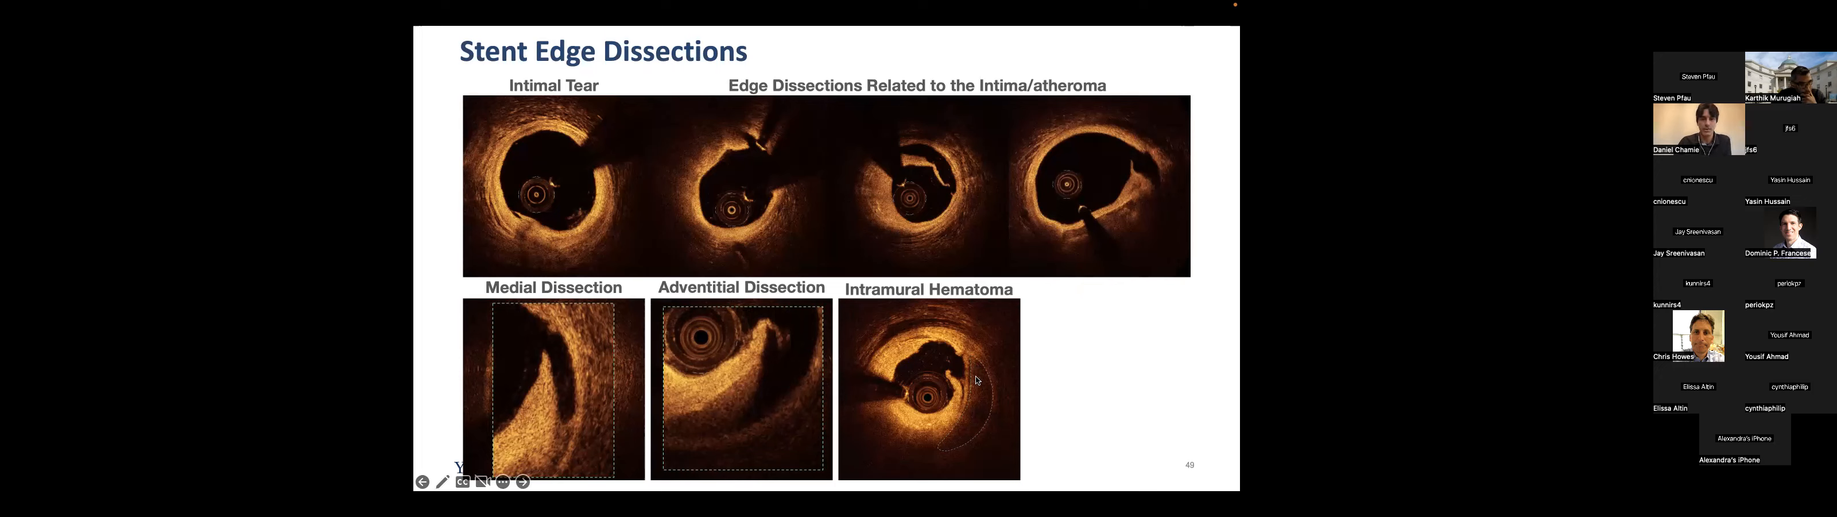
{"action": "mouse_move", "coordinate": [996, 411]}
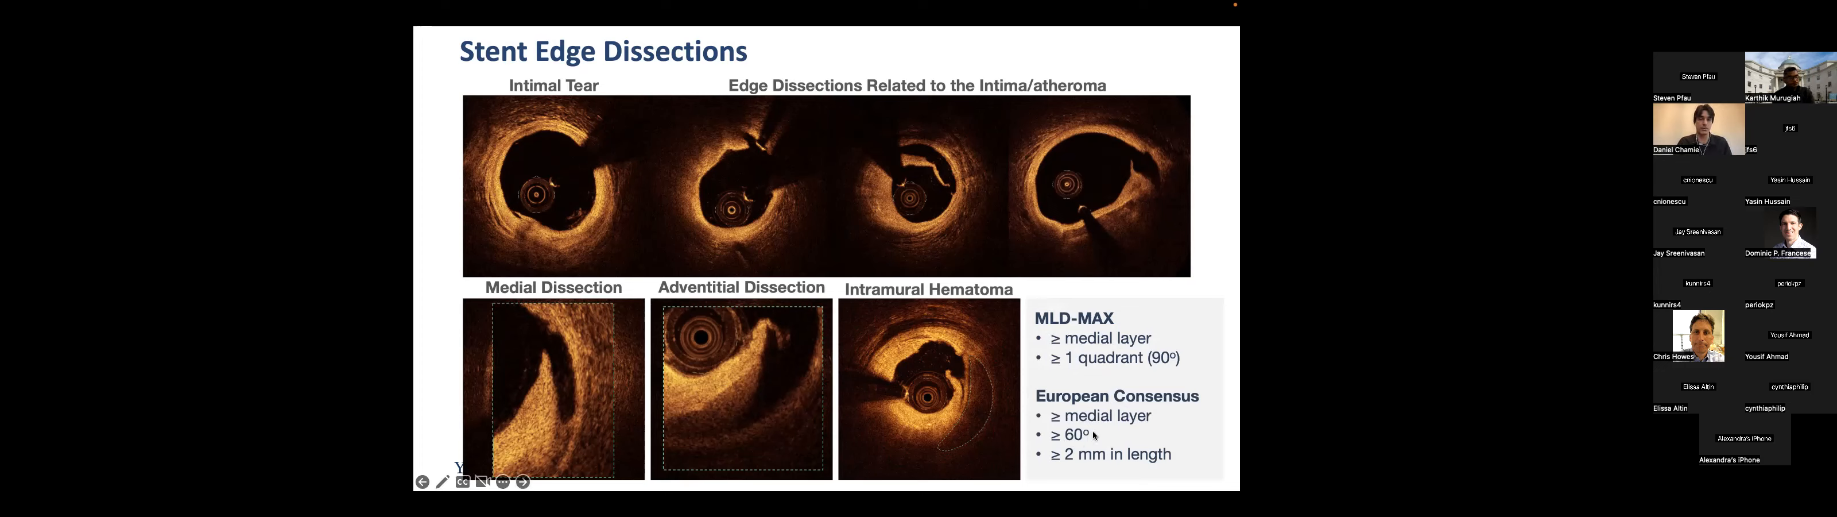
{"action": "mouse_move", "coordinate": [1090, 469]}
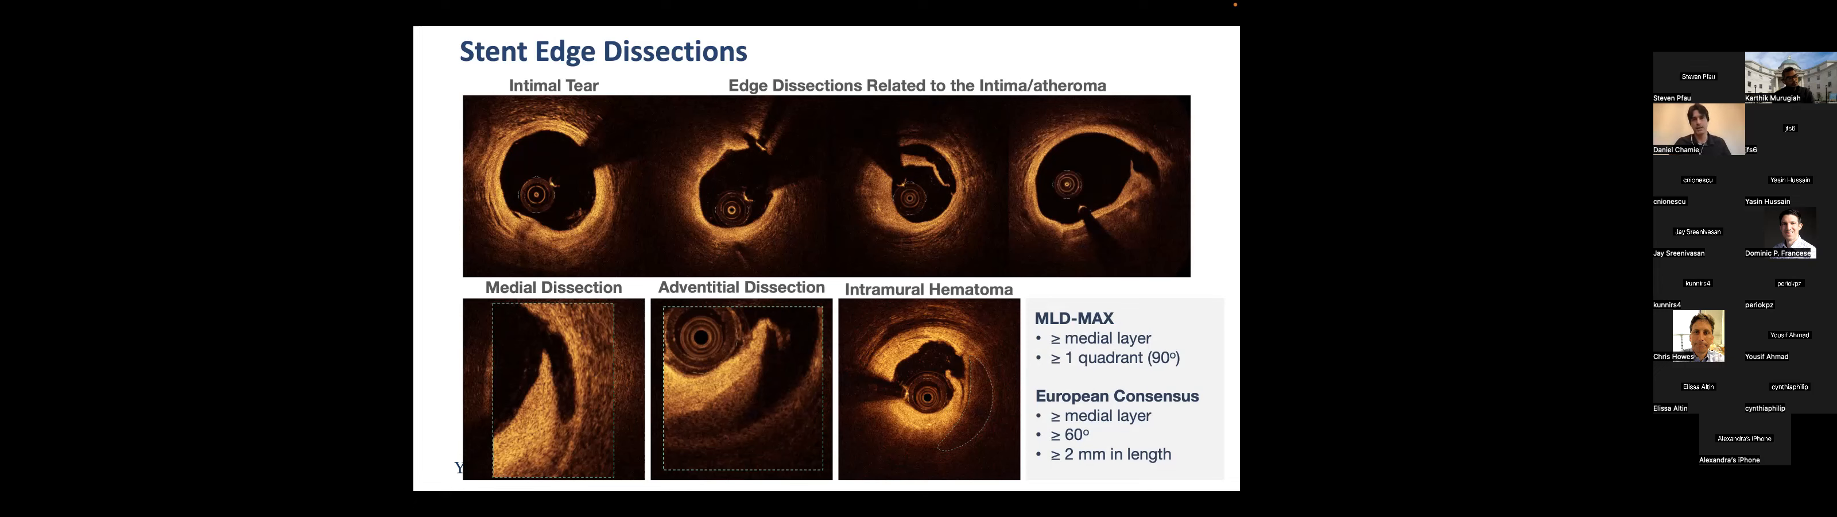
Advance to the 'Assessing Stent Expansion in Tapered Vessels: Old Days' slide
{"action": "key", "text": "Right"}
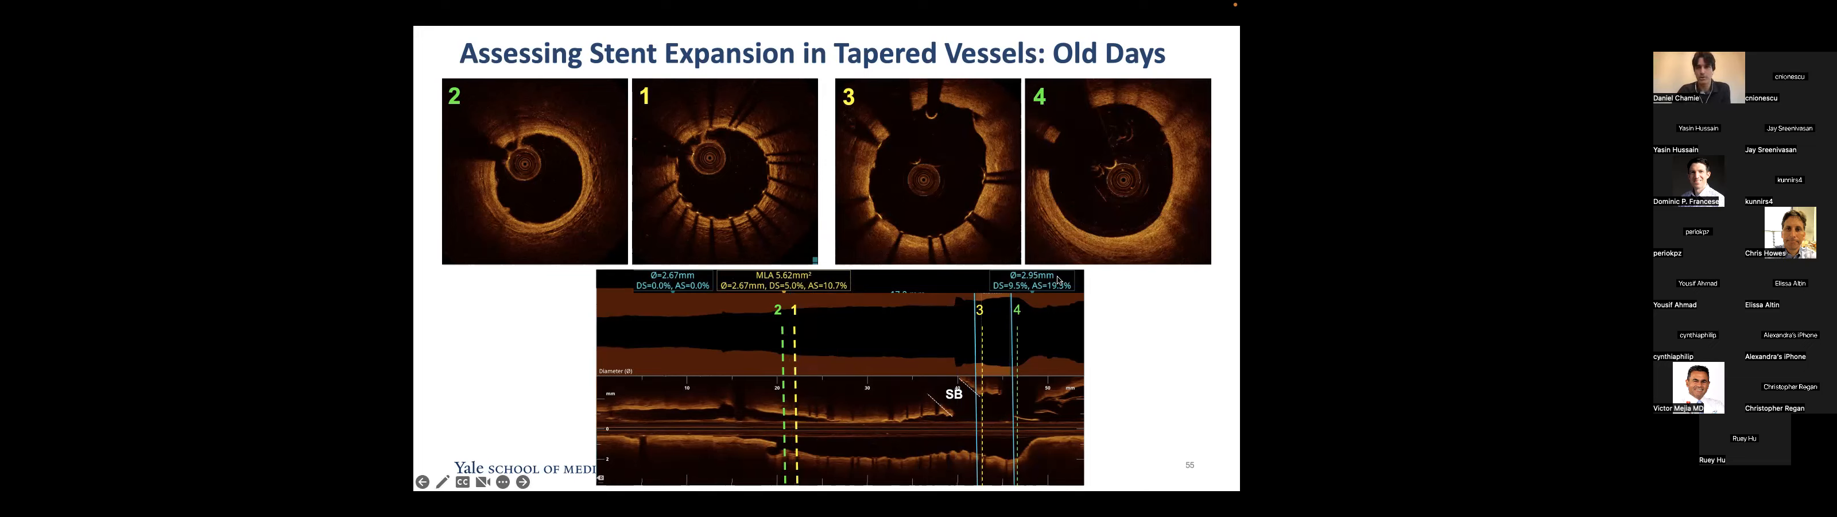
{"action": "left_click", "coordinate": [521, 480]}
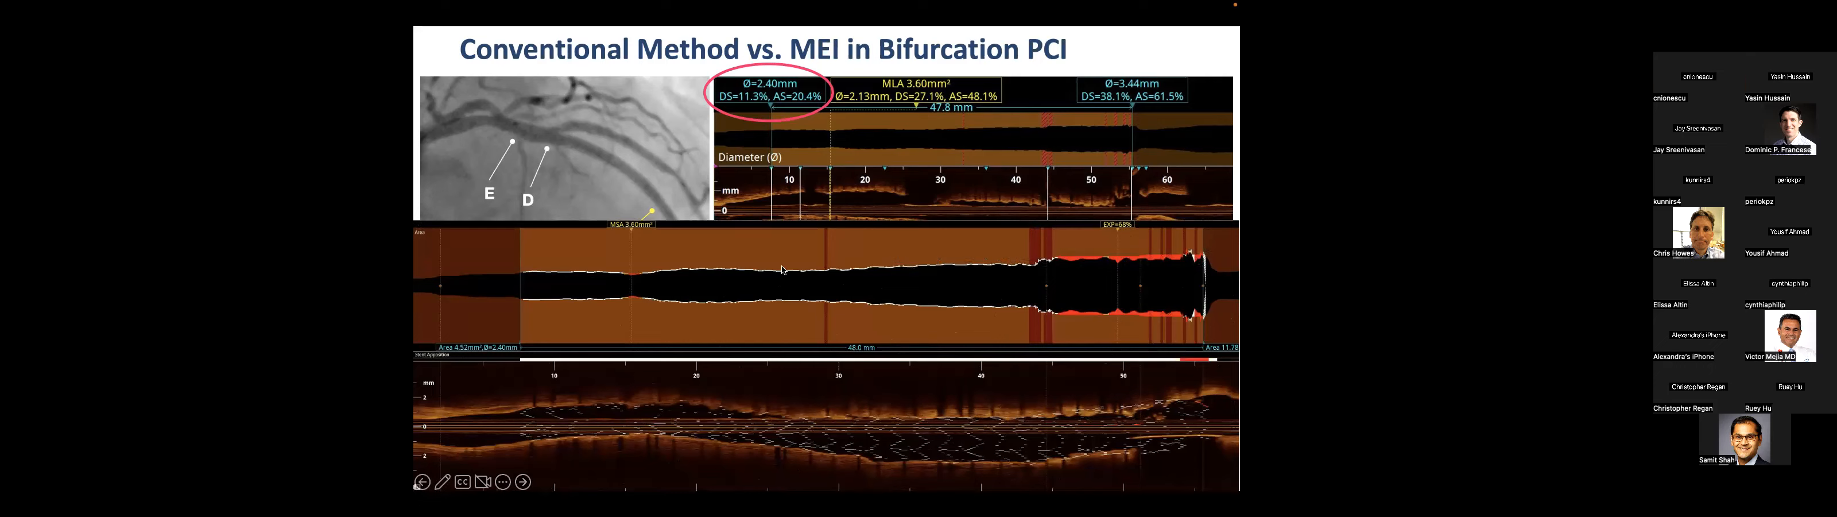
{"action": "mouse_move", "coordinate": [844, 278]}
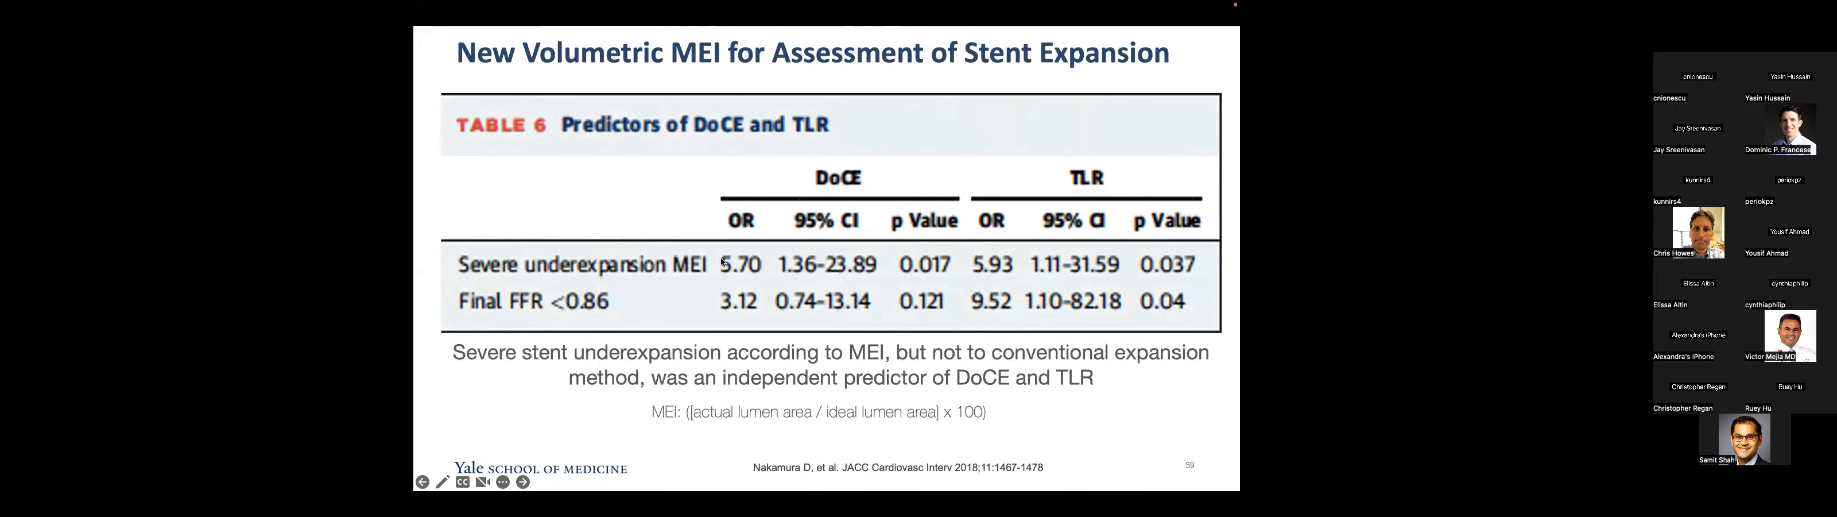
{"action": "mouse_move", "coordinate": [856, 196]}
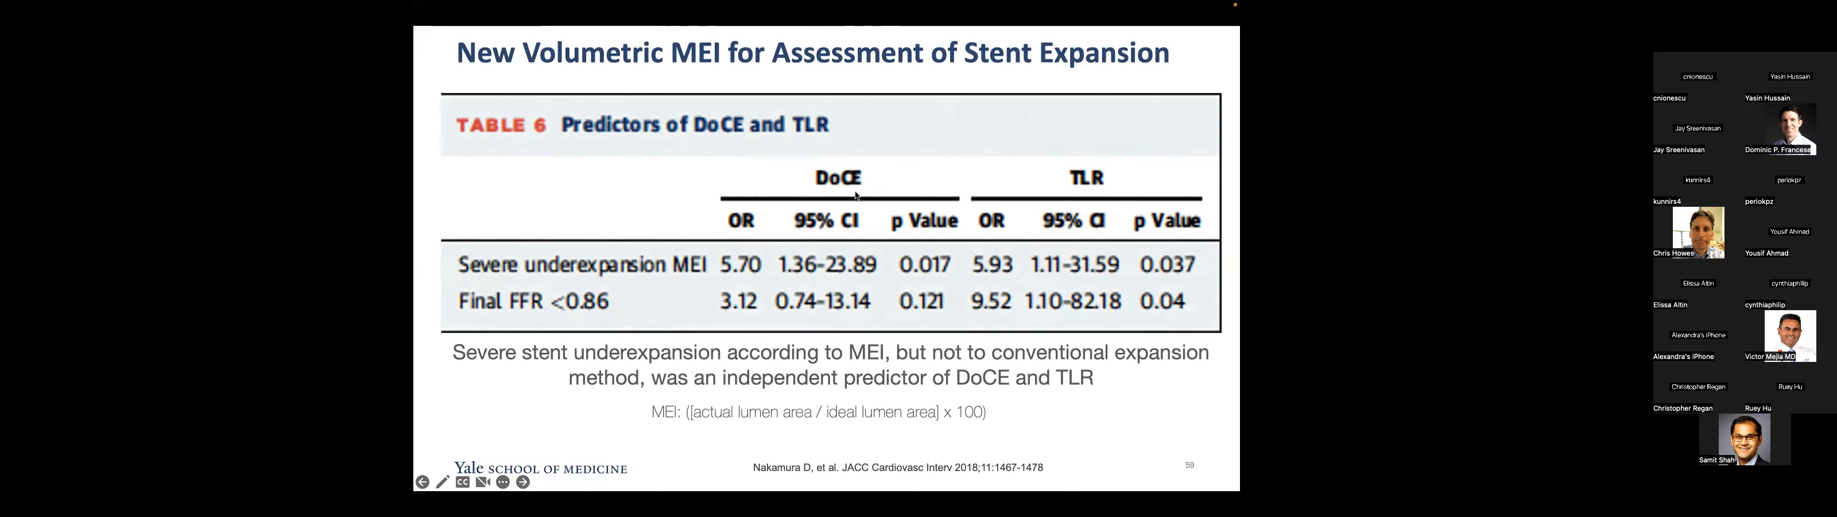
Advance through the Stent Expansion Index slide to 'Assessing Stent Expansion Post-PCI'
{"action": "left_click", "coordinate": [521, 481]}
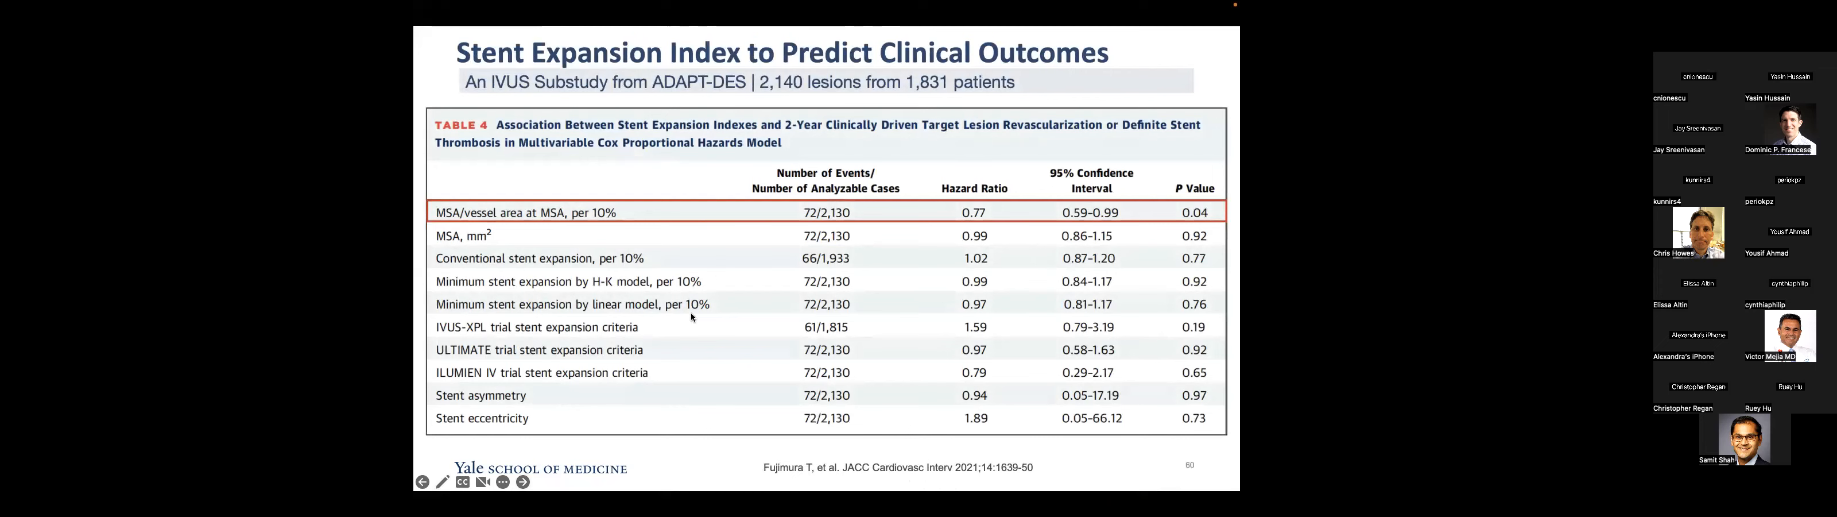
{"action": "mouse_move", "coordinate": [566, 214]}
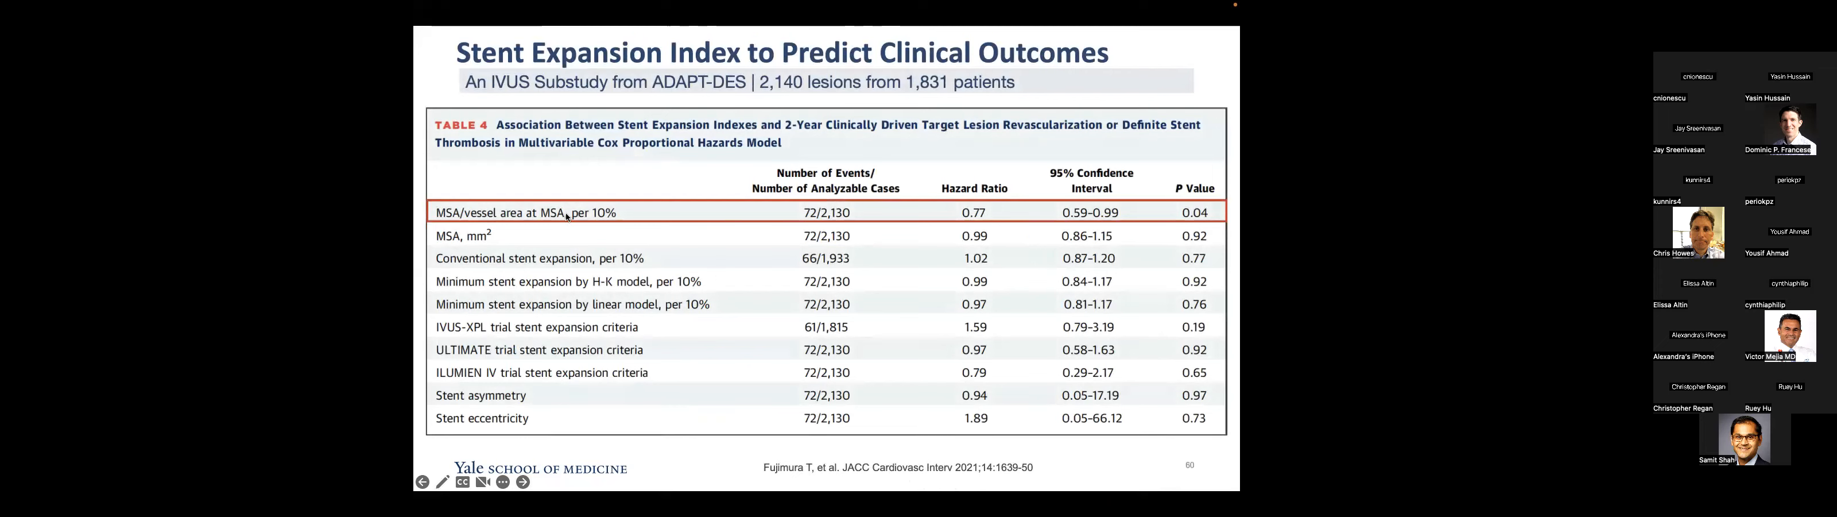
{"action": "mouse_move", "coordinate": [549, 426]}
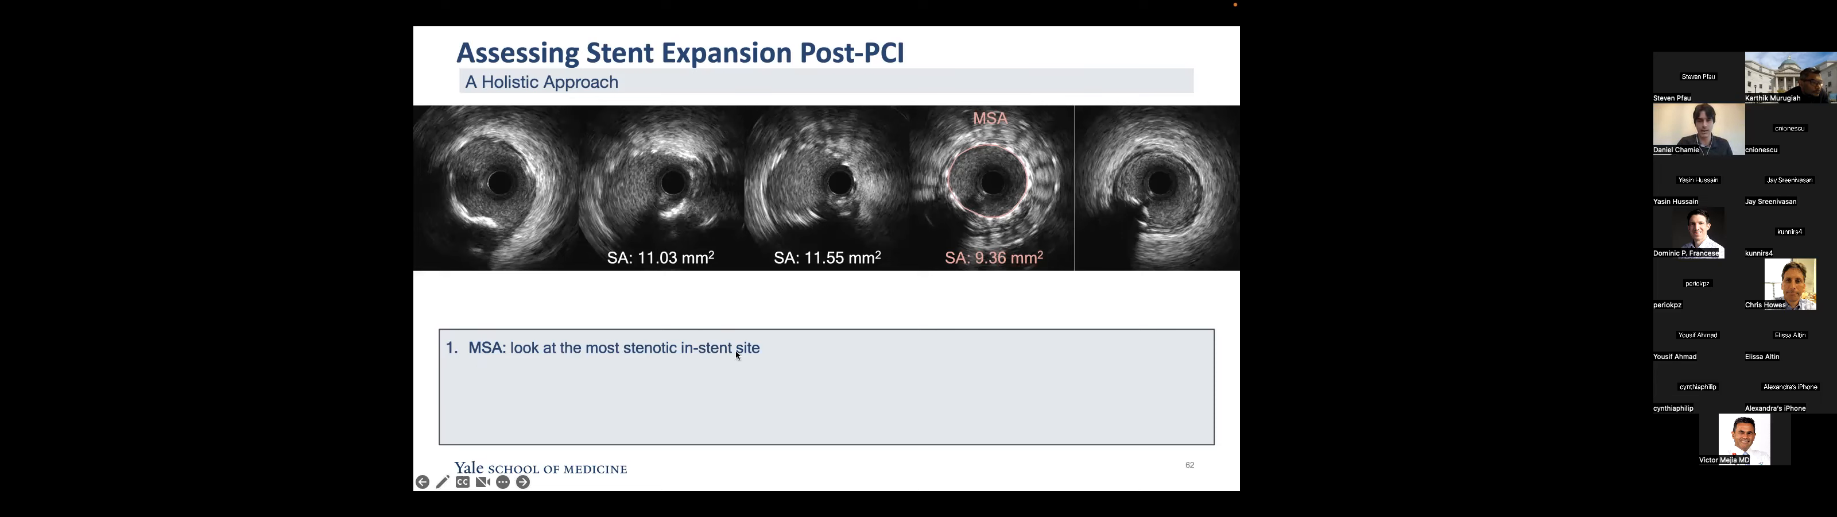
Reveal list items 3 and 4 on the stent expansion slide about vessel tapering and MSA/EEM
{"action": "left_click", "coordinate": [523, 481]}
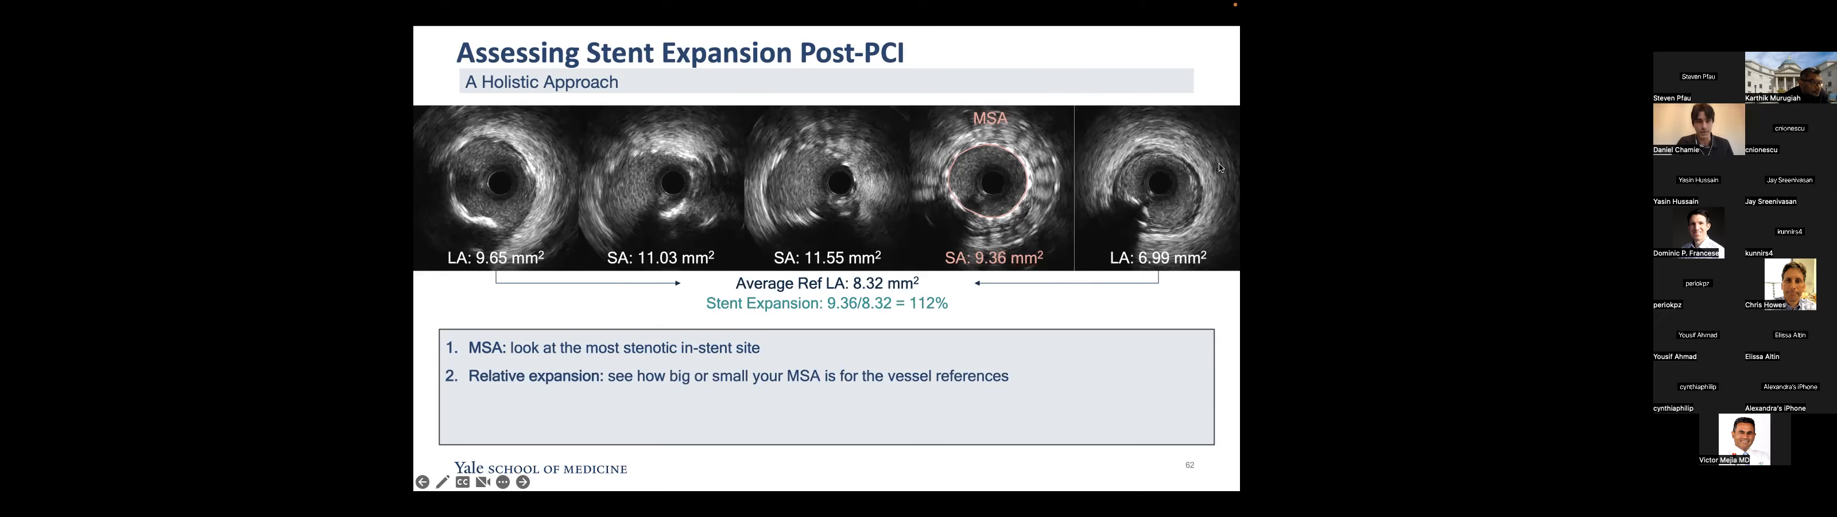
{"action": "mouse_move", "coordinate": [706, 367]}
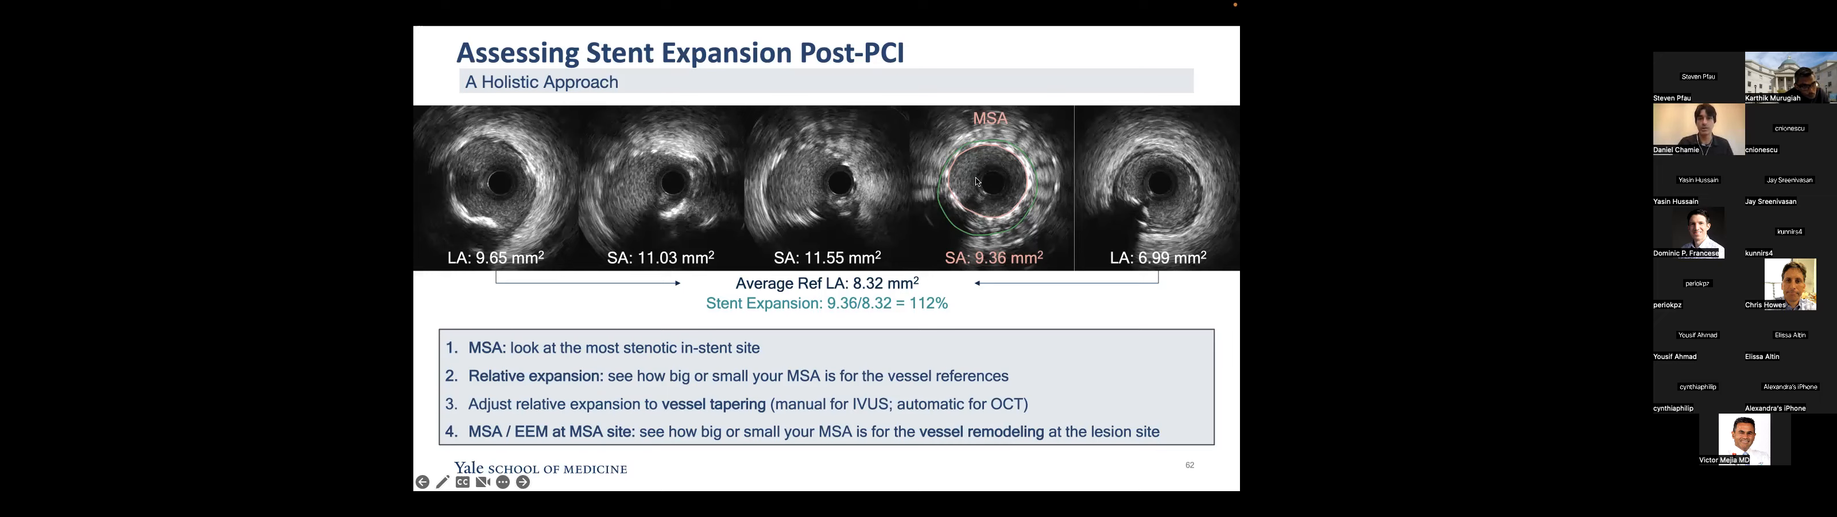
{"action": "left_click", "coordinate": [520, 481]}
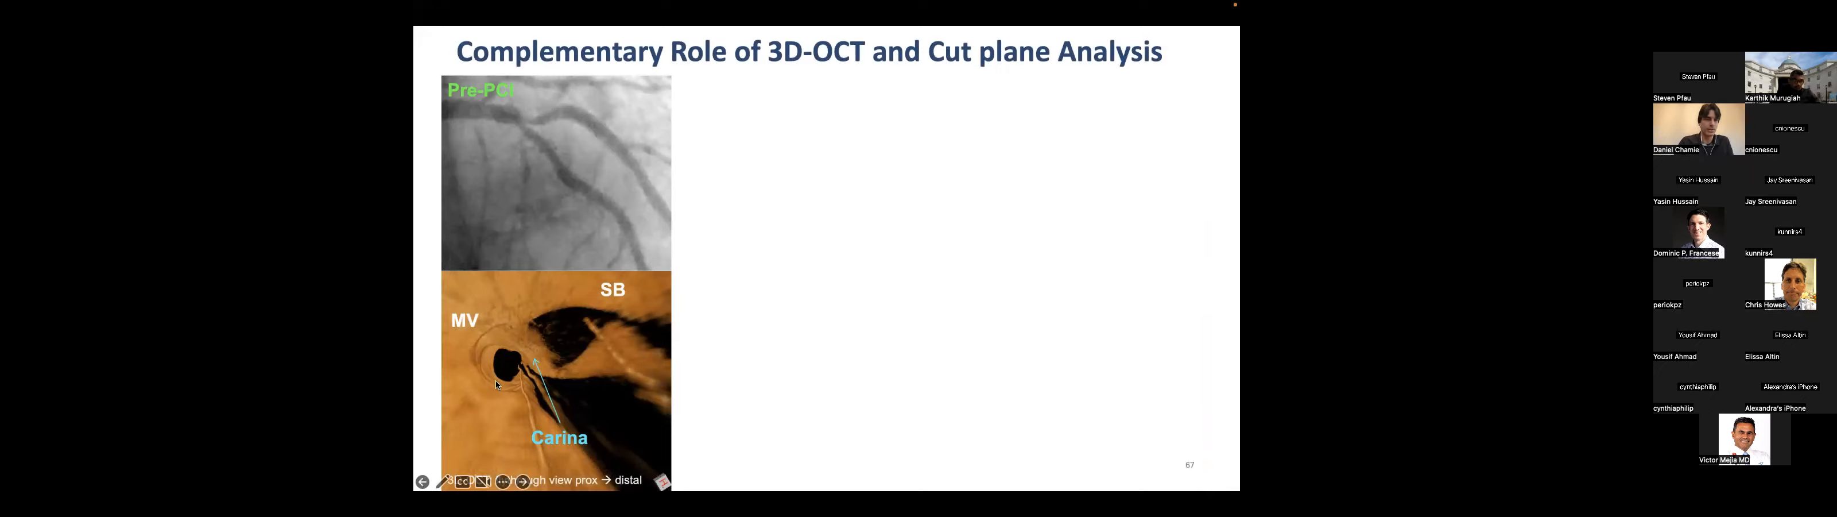
{"action": "mouse_move", "coordinate": [540, 321]}
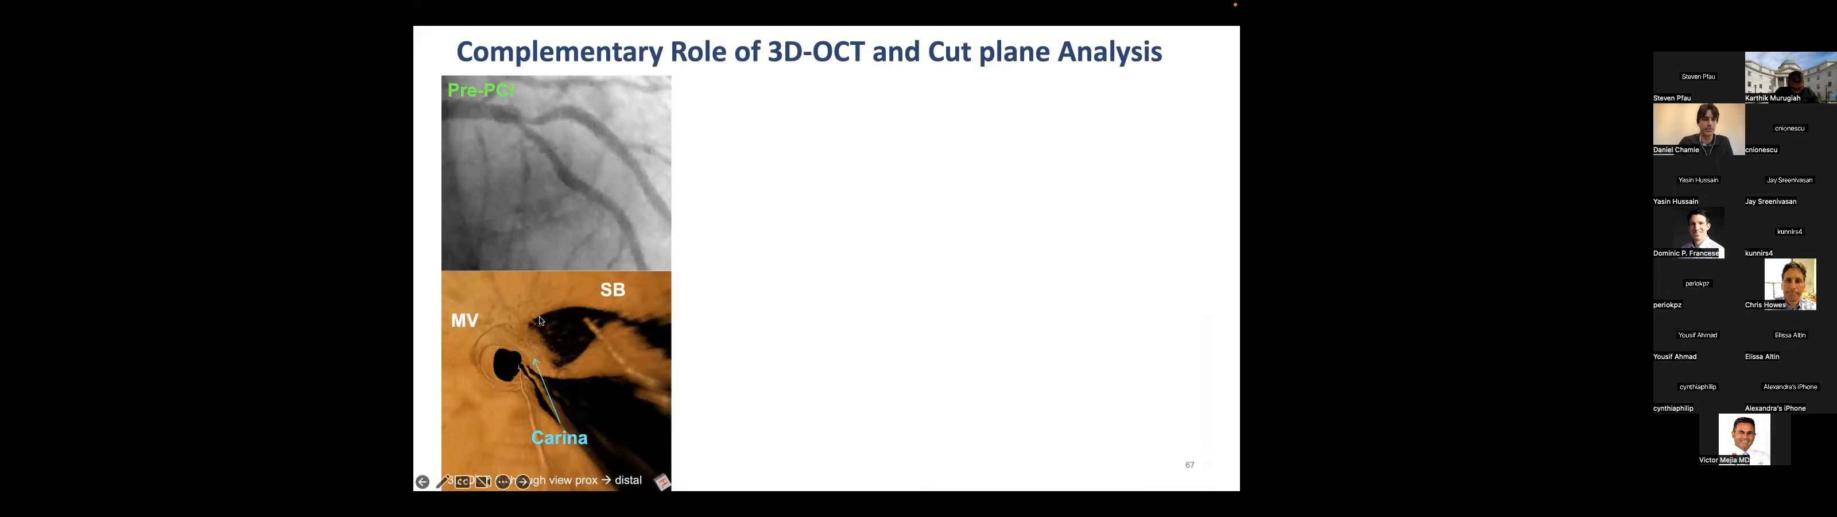
{"action": "mouse_move", "coordinate": [592, 340]}
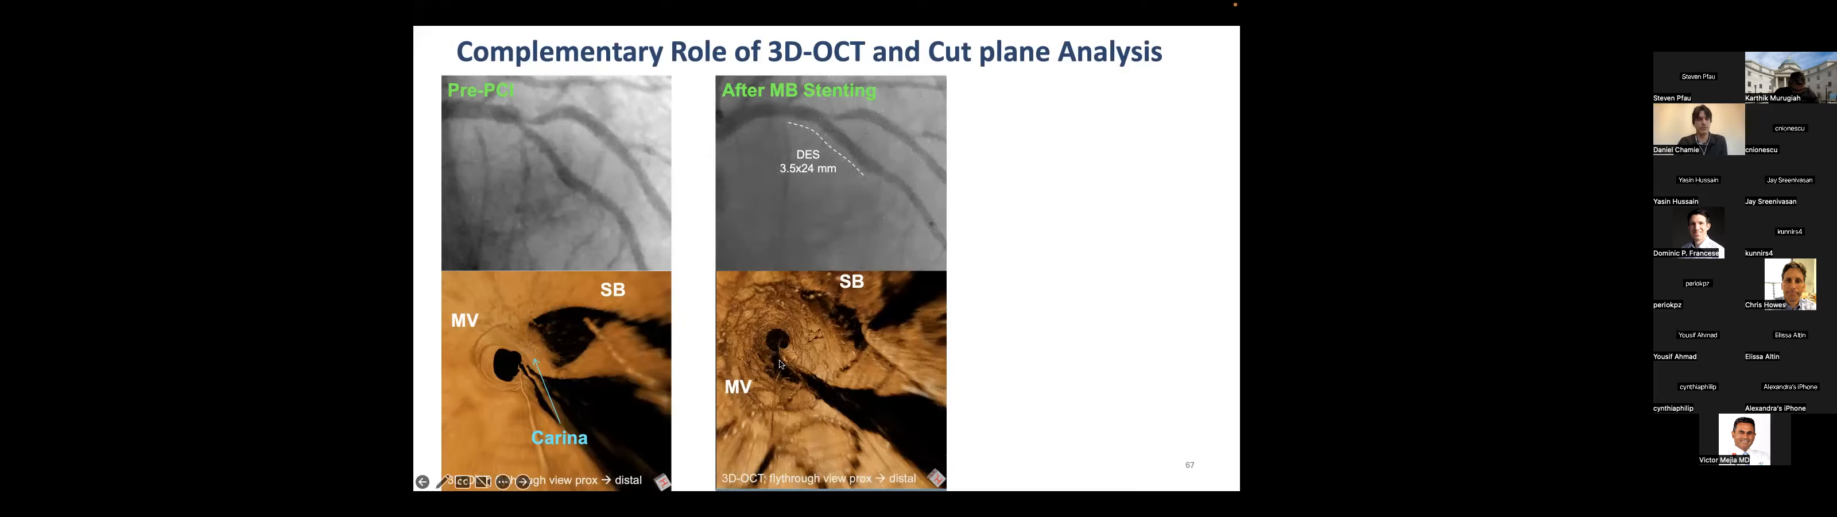
{"action": "mouse_move", "coordinate": [721, 352]}
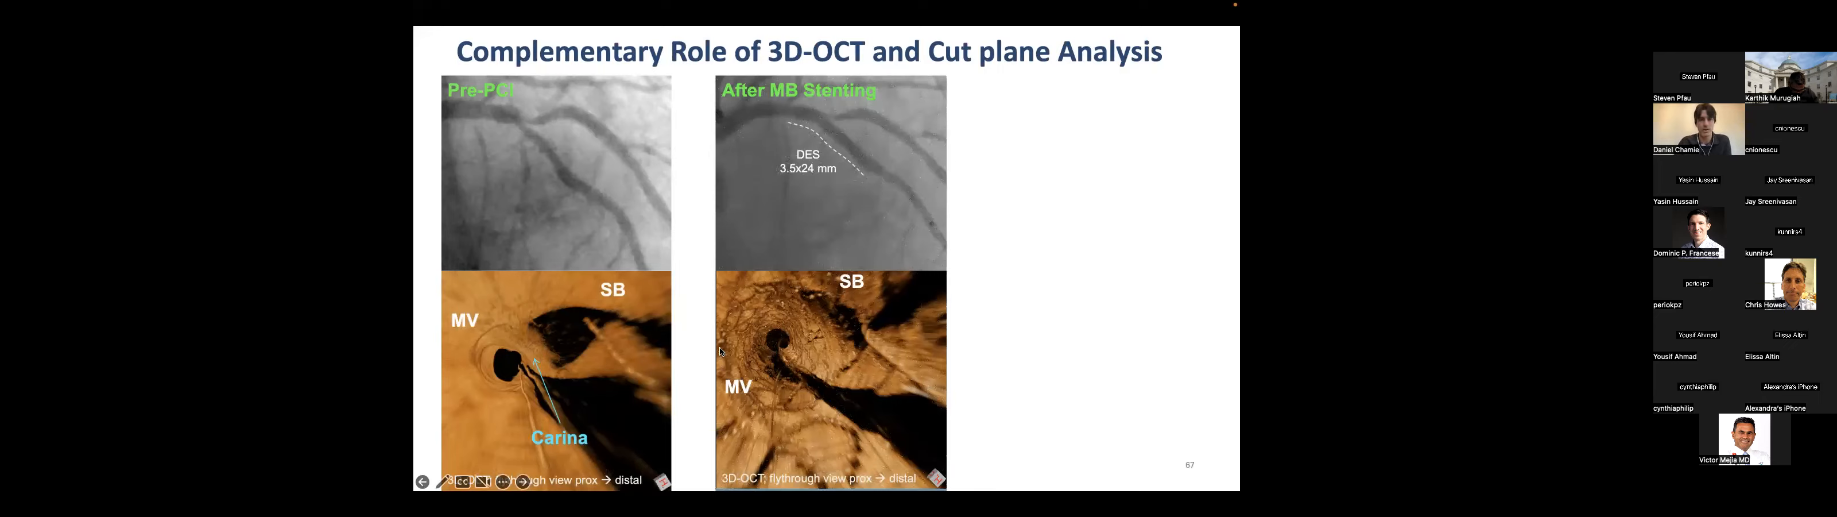
{"action": "mouse_move", "coordinate": [844, 123]}
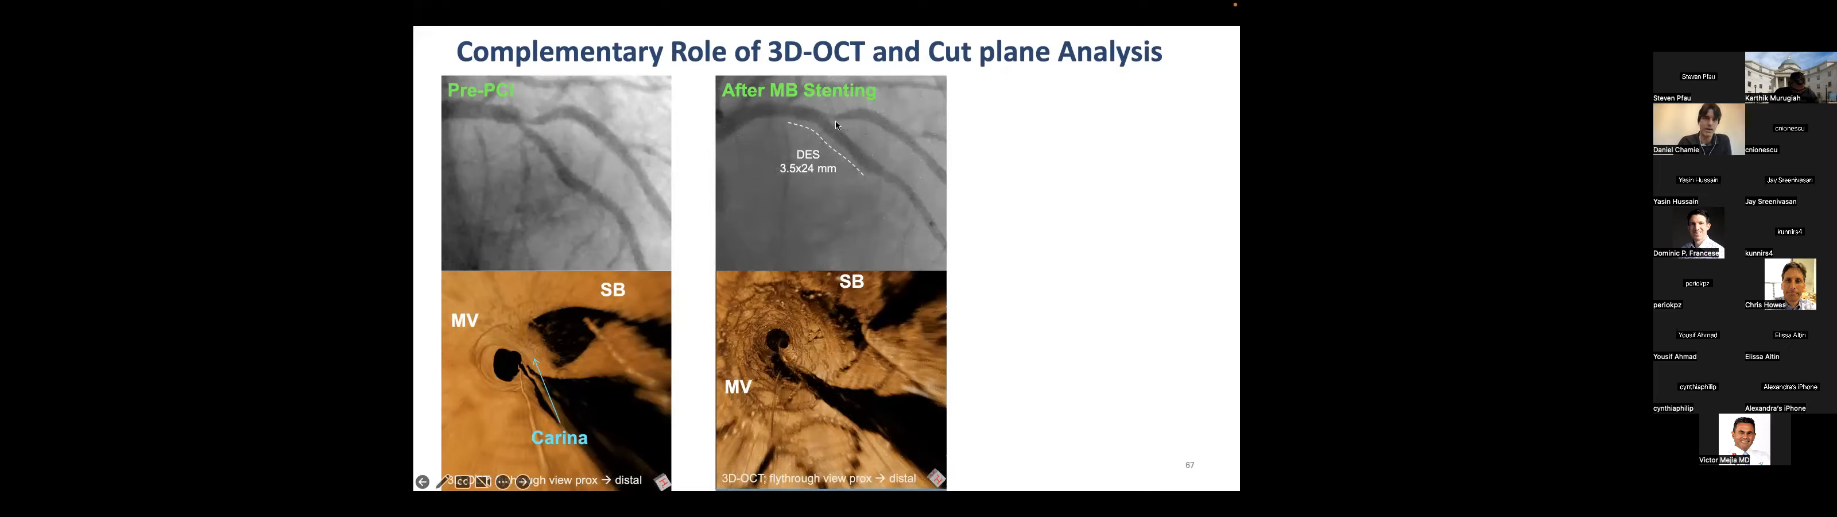
{"action": "mouse_move", "coordinate": [966, 191]}
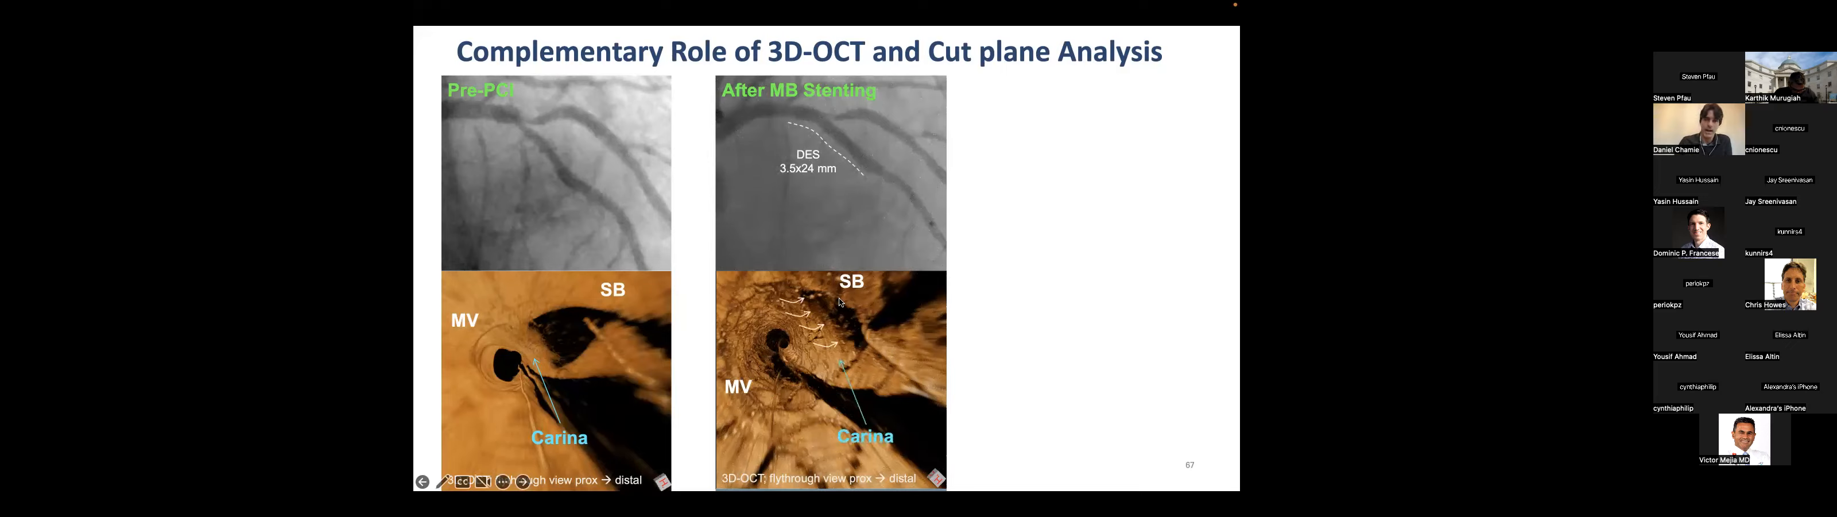
{"action": "mouse_move", "coordinate": [780, 341]}
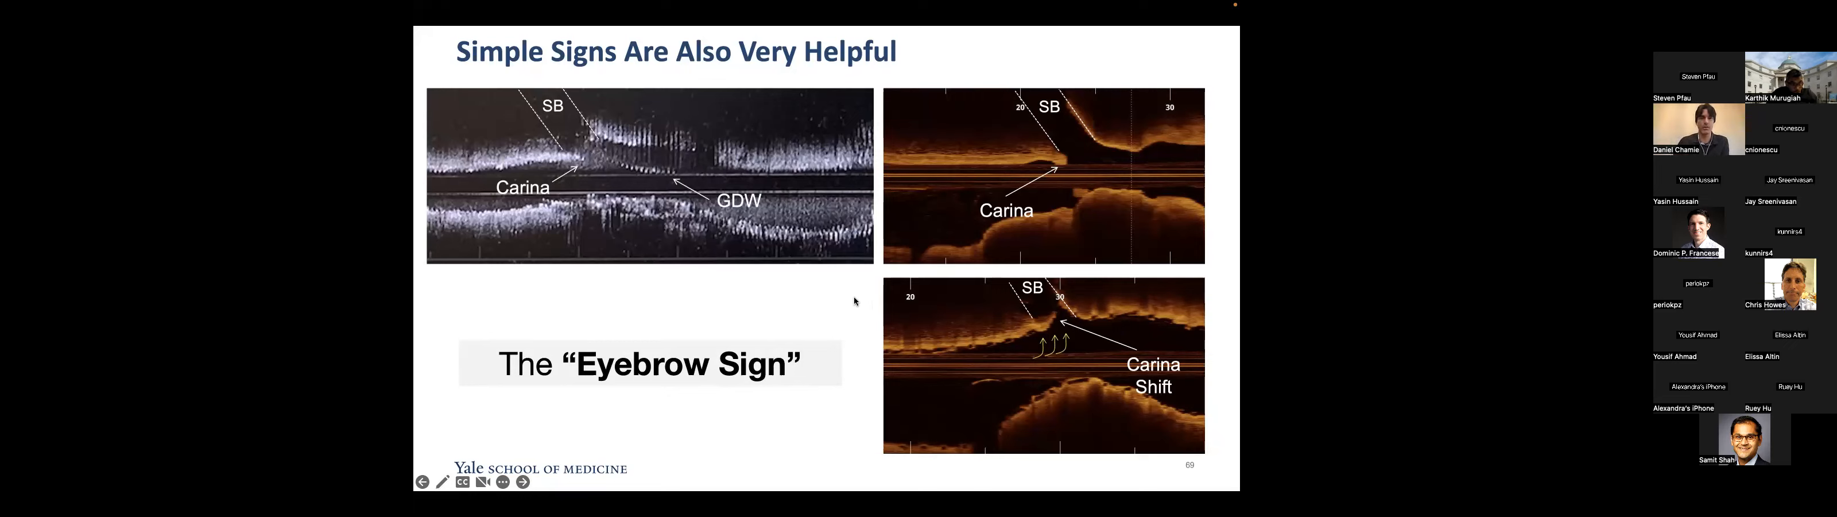
Advance to the 'Simple Signs Are Also Very Helpful' slide showing the Eyebrow Sign
{"action": "left_click", "coordinate": [524, 480]}
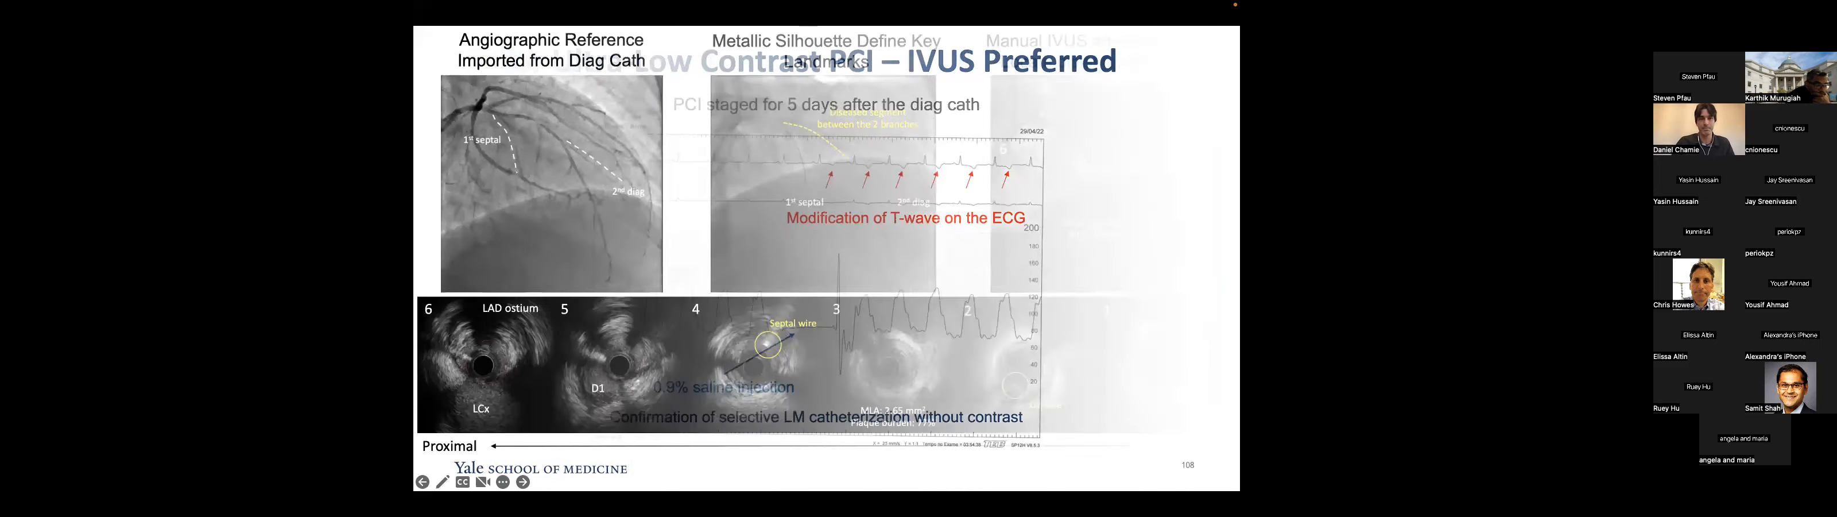
Advance from the IVUS landing-zone slide to the 'IVI for Assessment of Stent Failure' case
{"action": "left_click", "coordinate": [523, 481]}
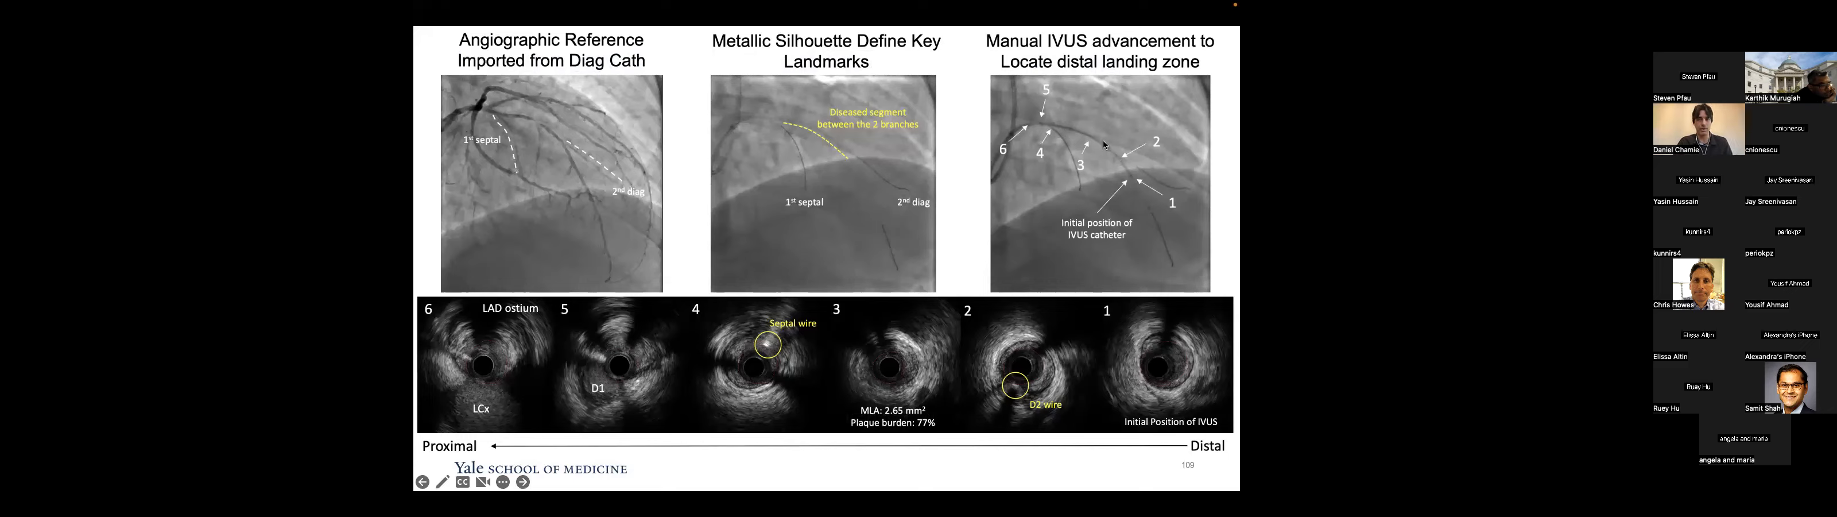
{"action": "mouse_move", "coordinate": [1135, 243]}
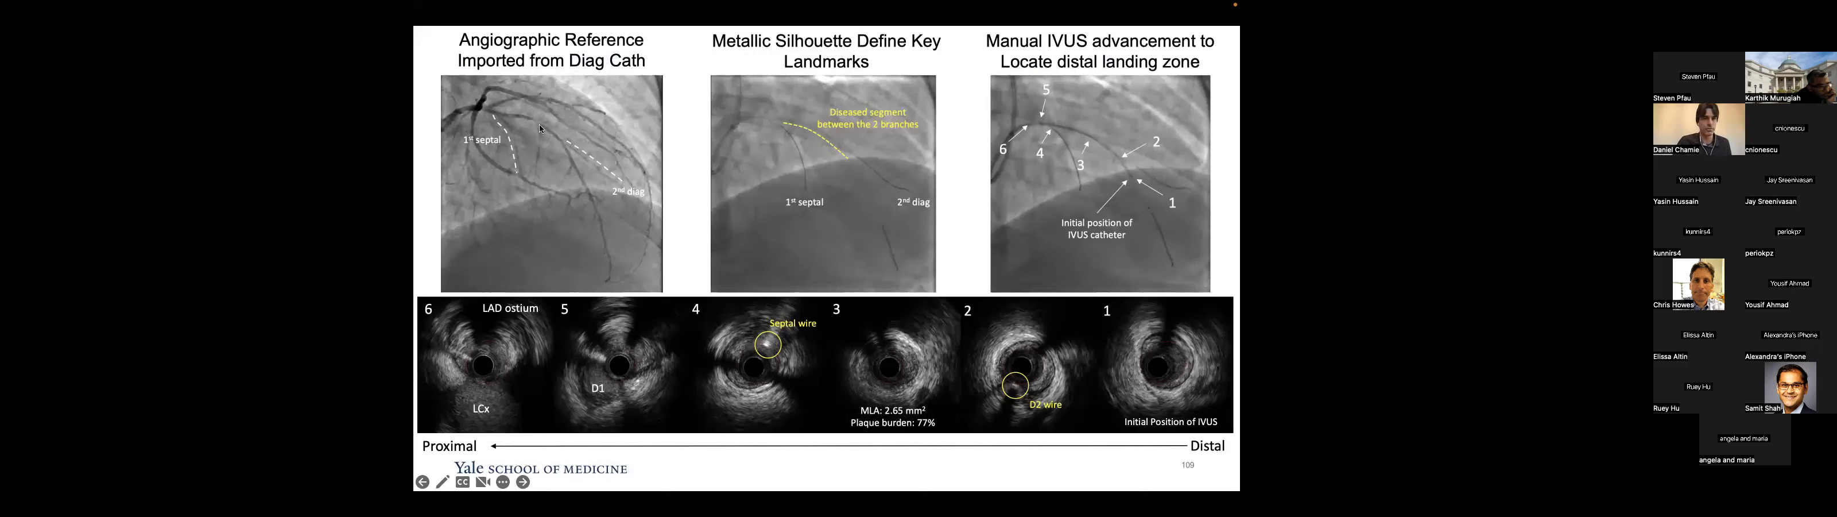
{"action": "mouse_move", "coordinate": [831, 366]}
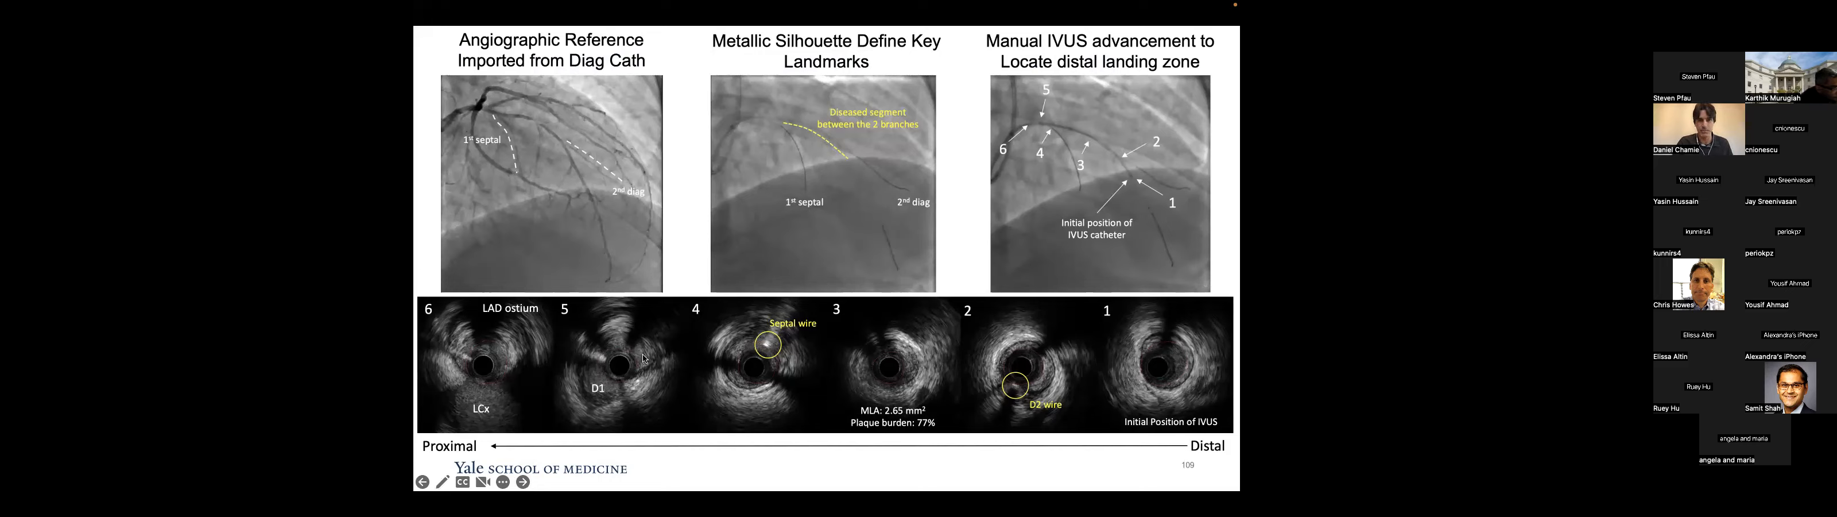
{"action": "mouse_move", "coordinate": [545, 126]}
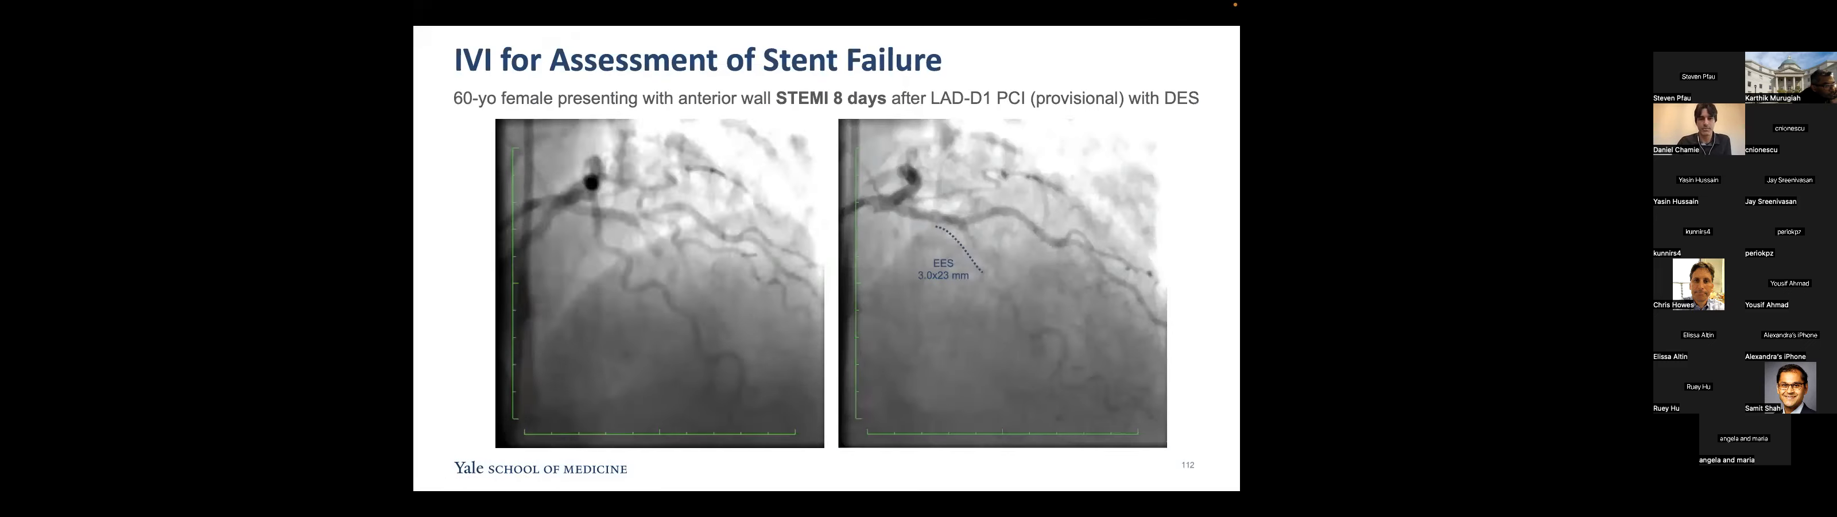
{"action": "left_click", "coordinate": [652, 293]}
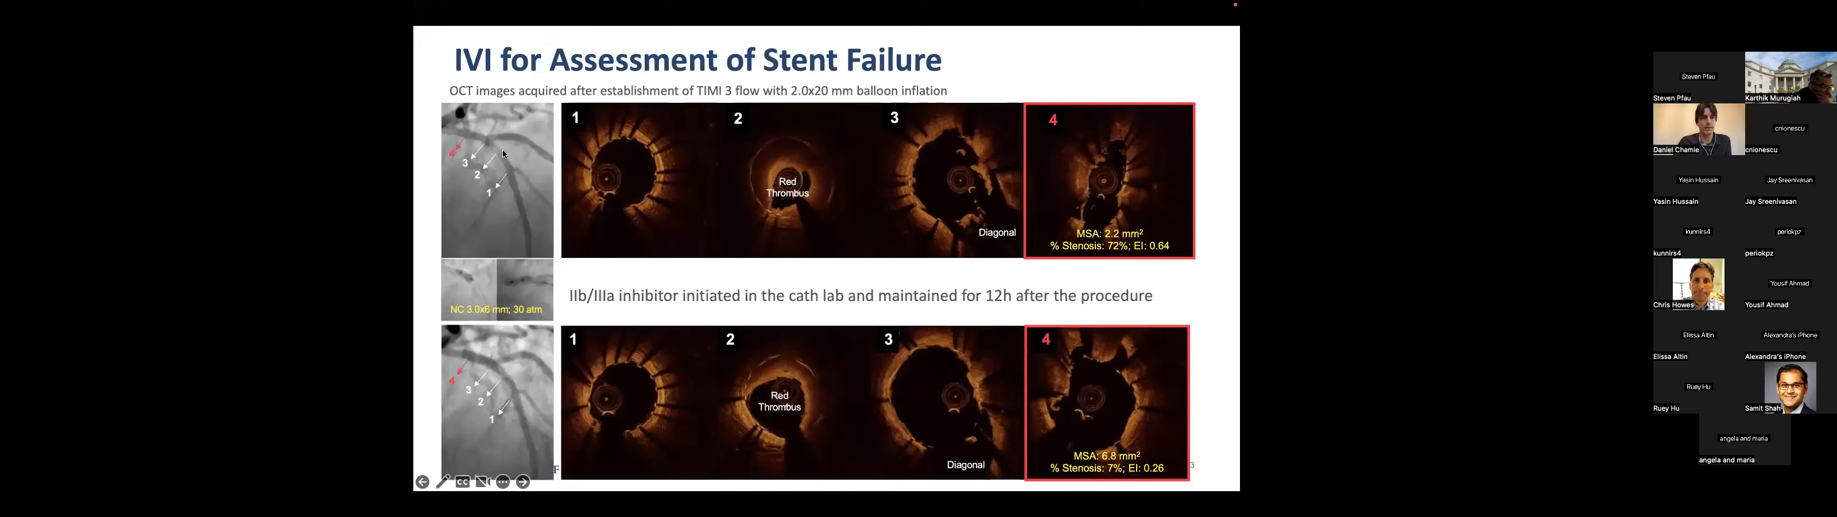
{"action": "mouse_move", "coordinate": [539, 216]}
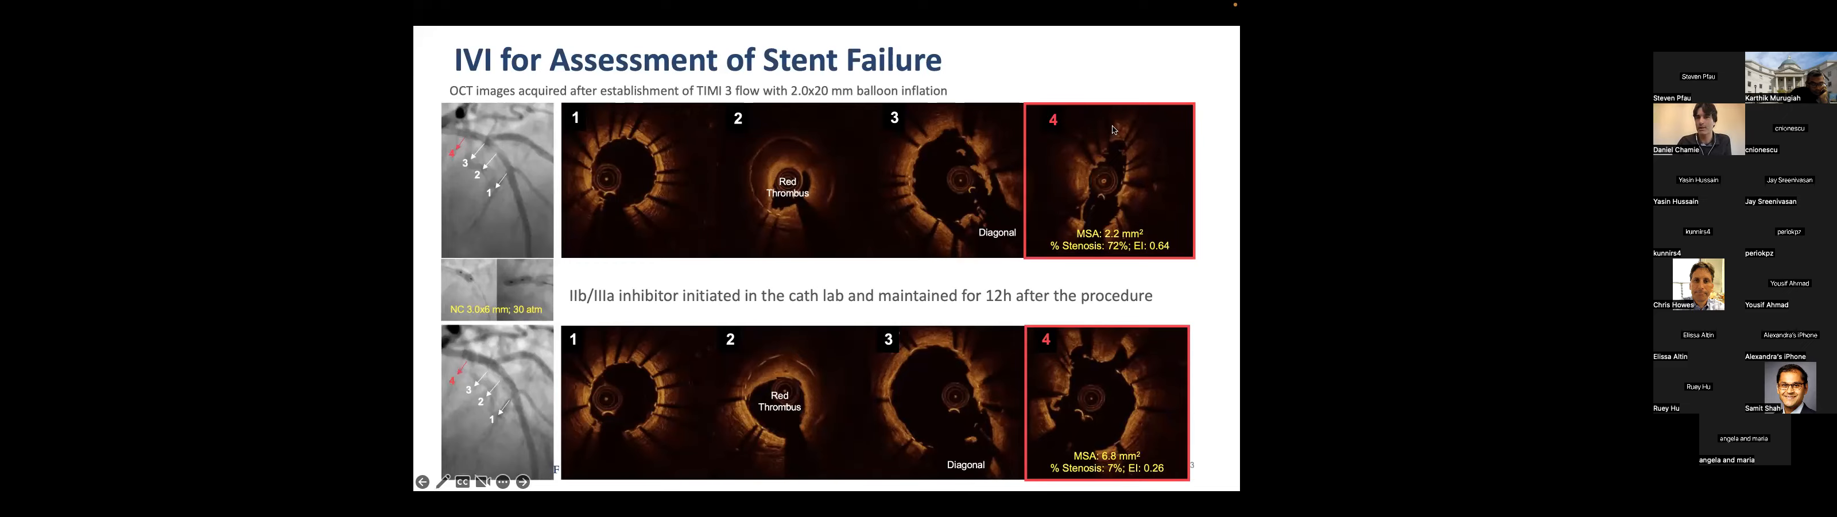
{"action": "mouse_move", "coordinate": [1134, 251]}
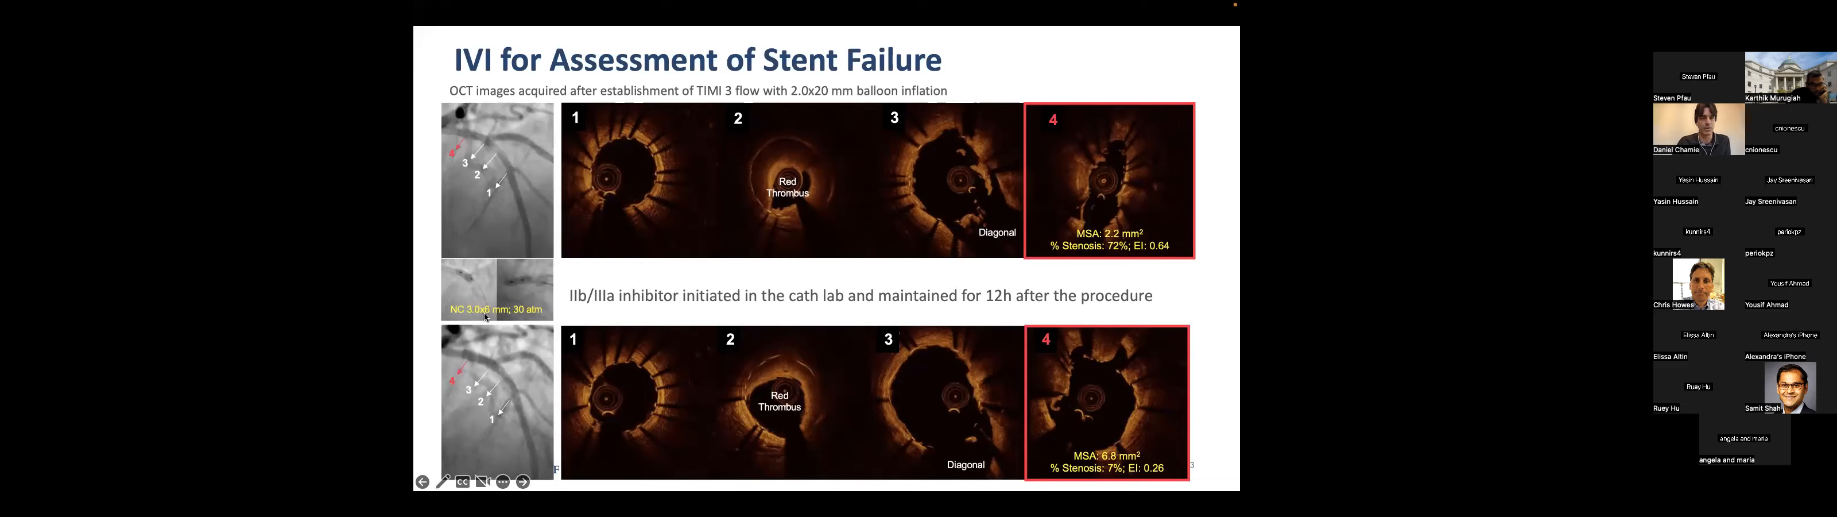
{"action": "mouse_move", "coordinate": [741, 325]}
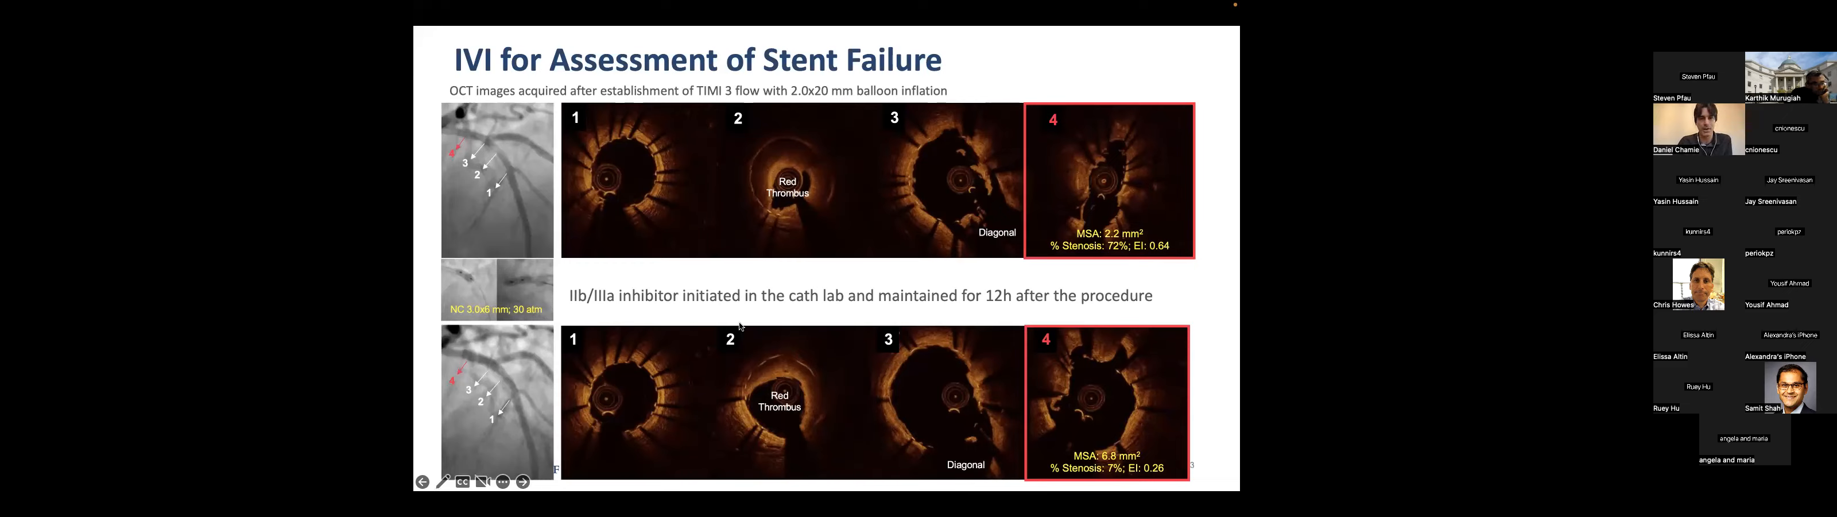
{"action": "mouse_move", "coordinate": [805, 235]}
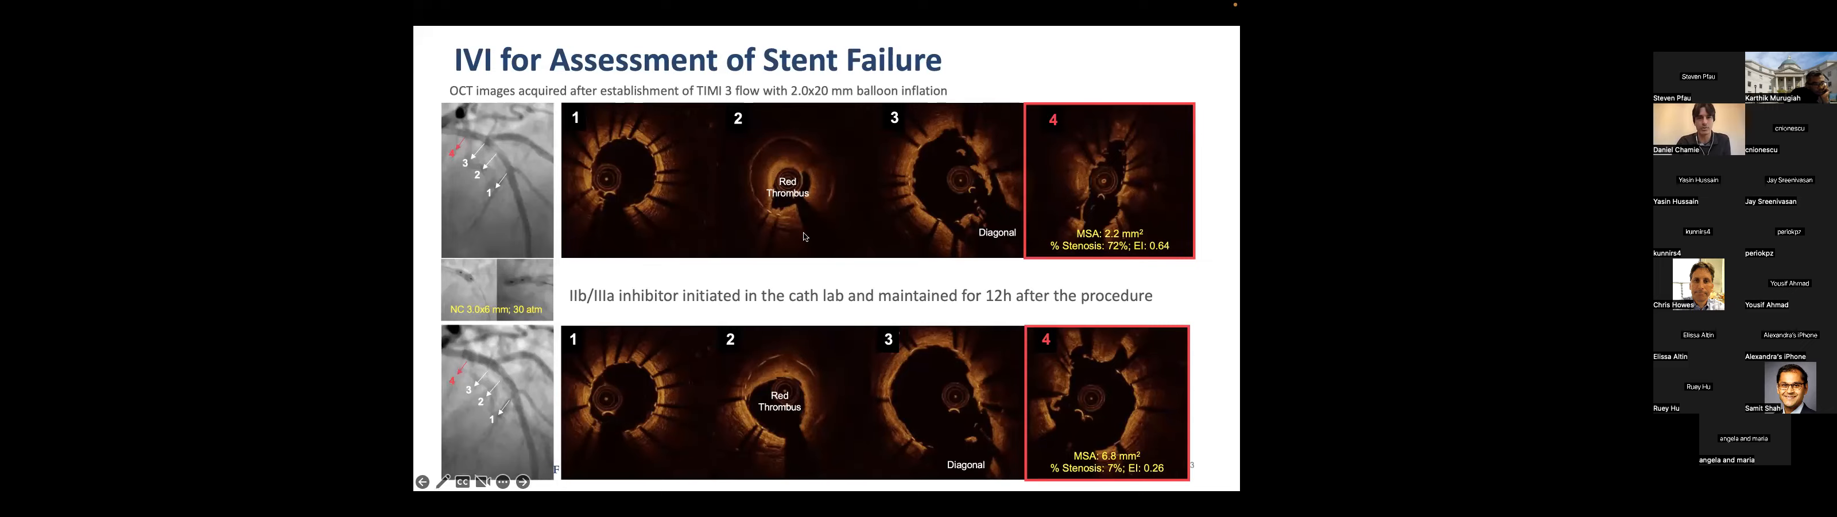
{"action": "mouse_move", "coordinate": [433, 356]}
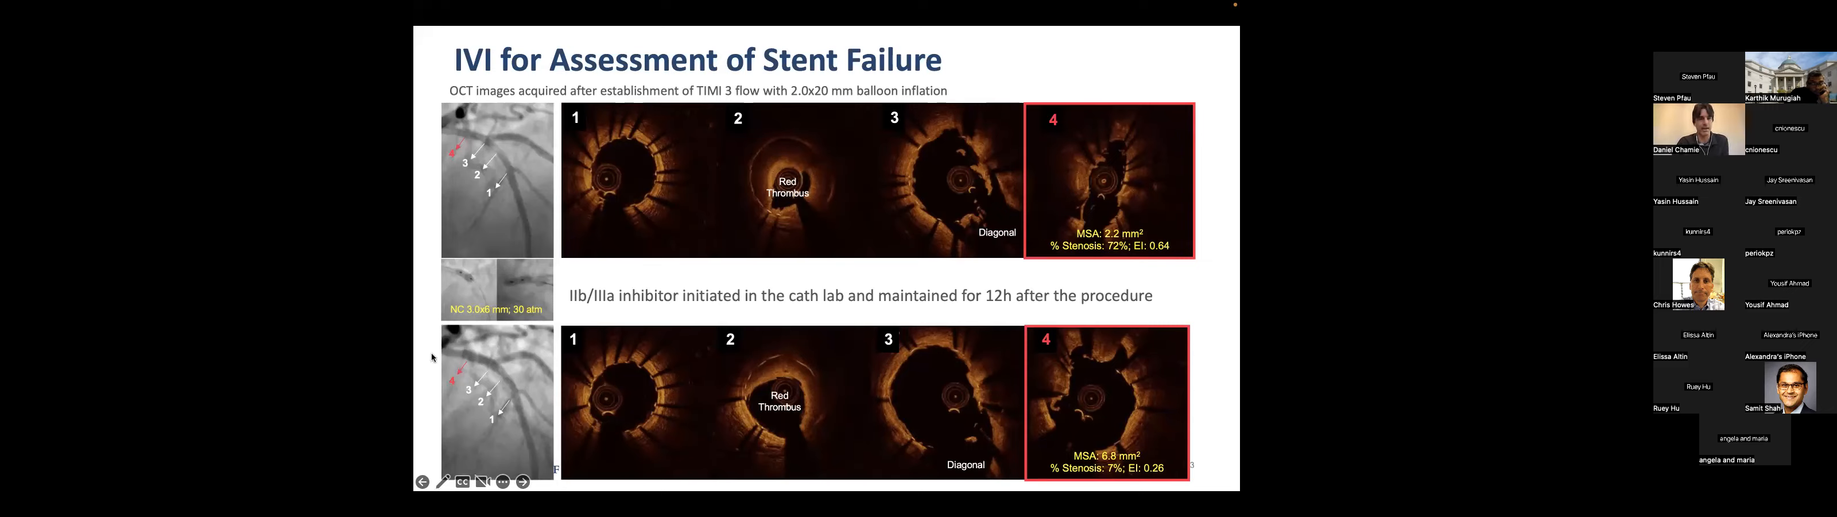
{"action": "mouse_move", "coordinate": [820, 399]}
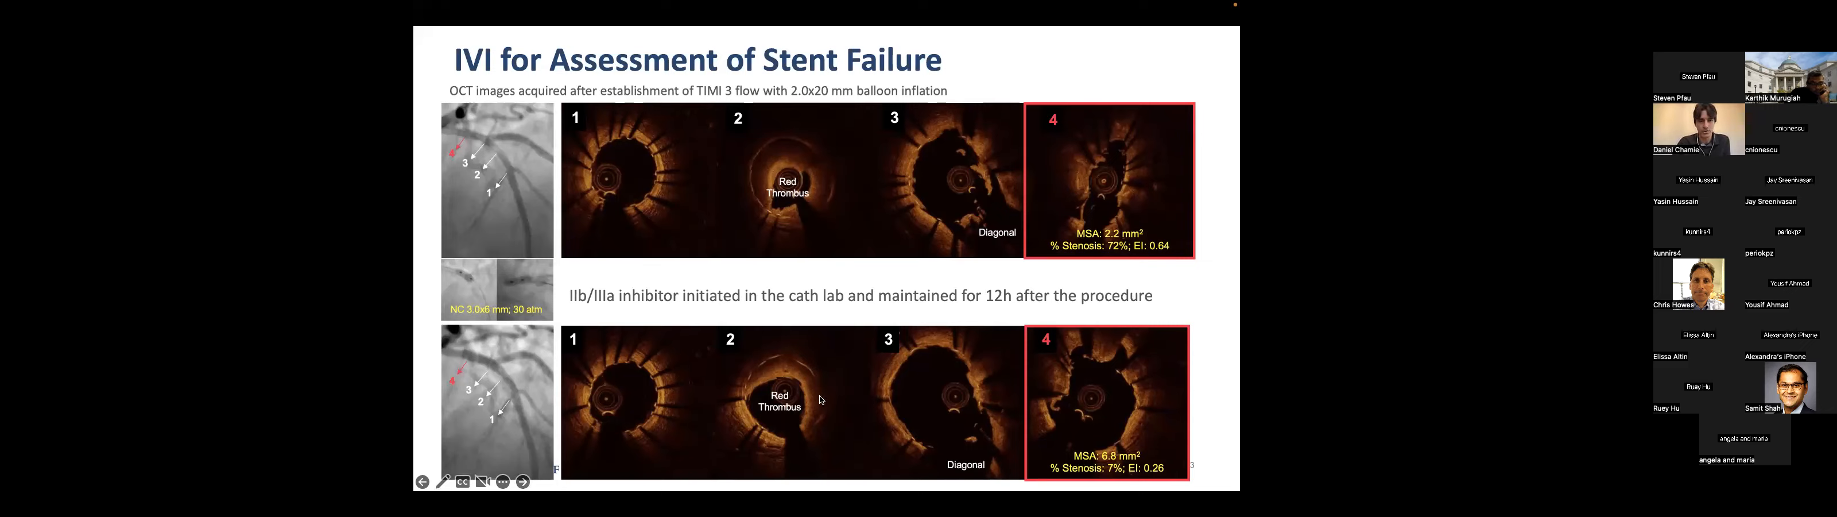
{"action": "mouse_move", "coordinate": [980, 439]}
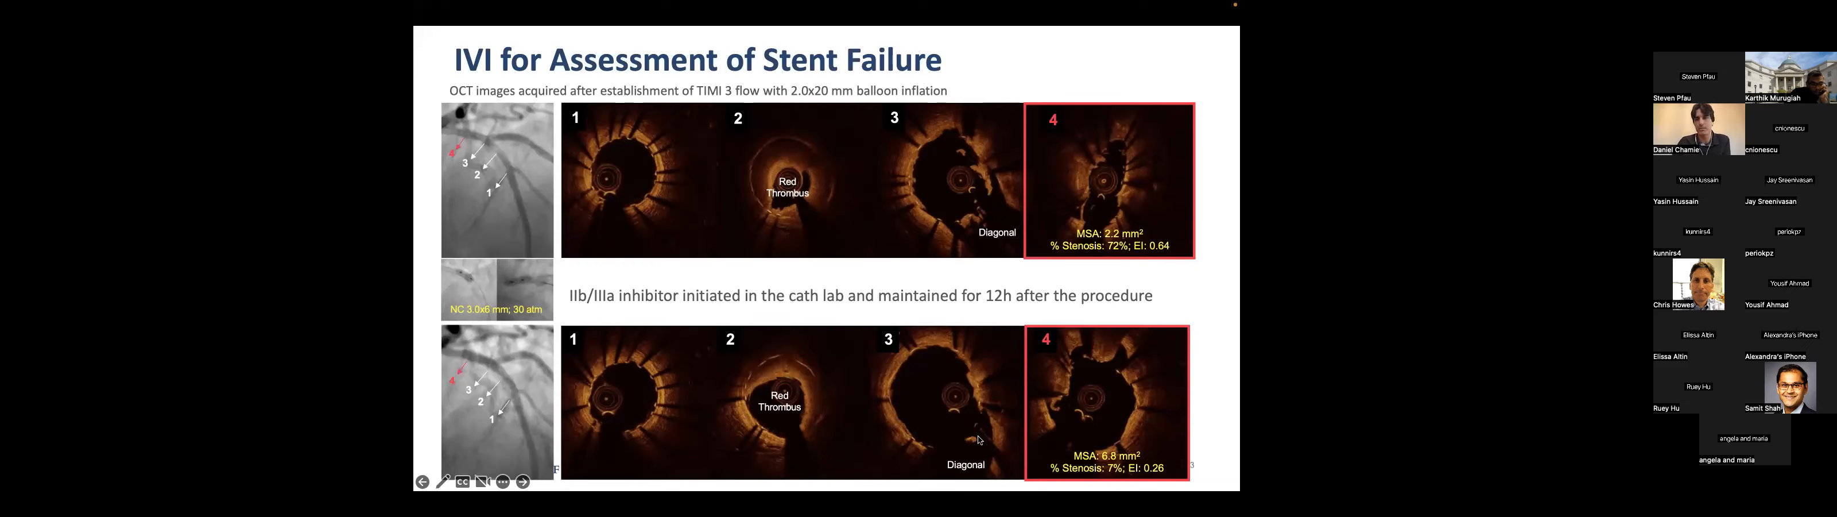
{"action": "mouse_move", "coordinate": [1148, 433]}
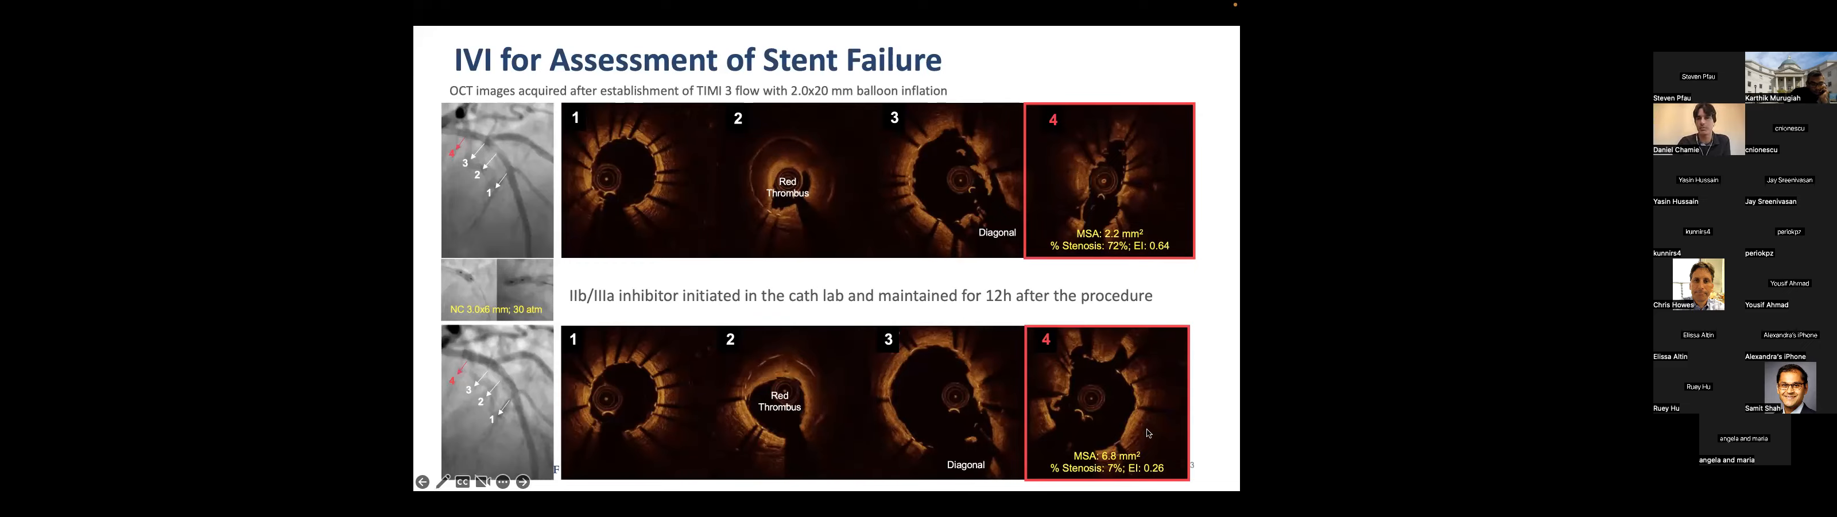
{"action": "mouse_move", "coordinate": [1136, 343]}
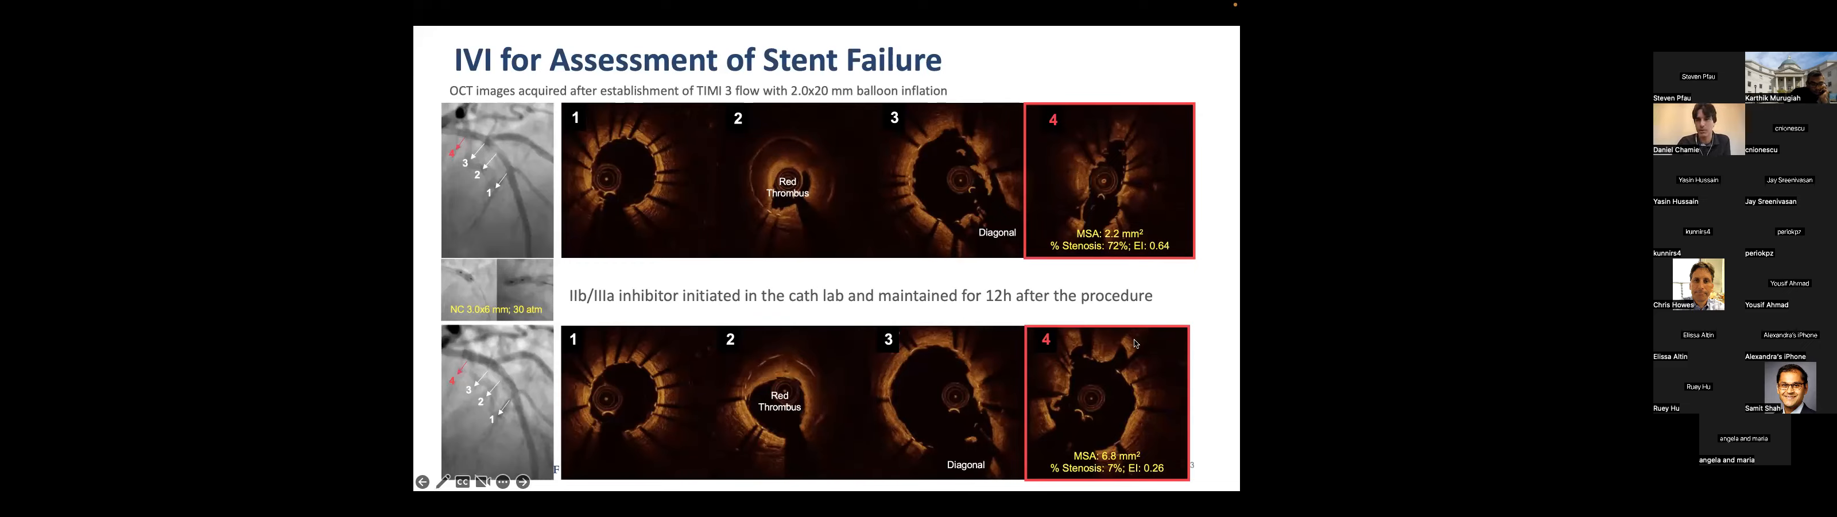
{"action": "mouse_move", "coordinate": [1217, 396]}
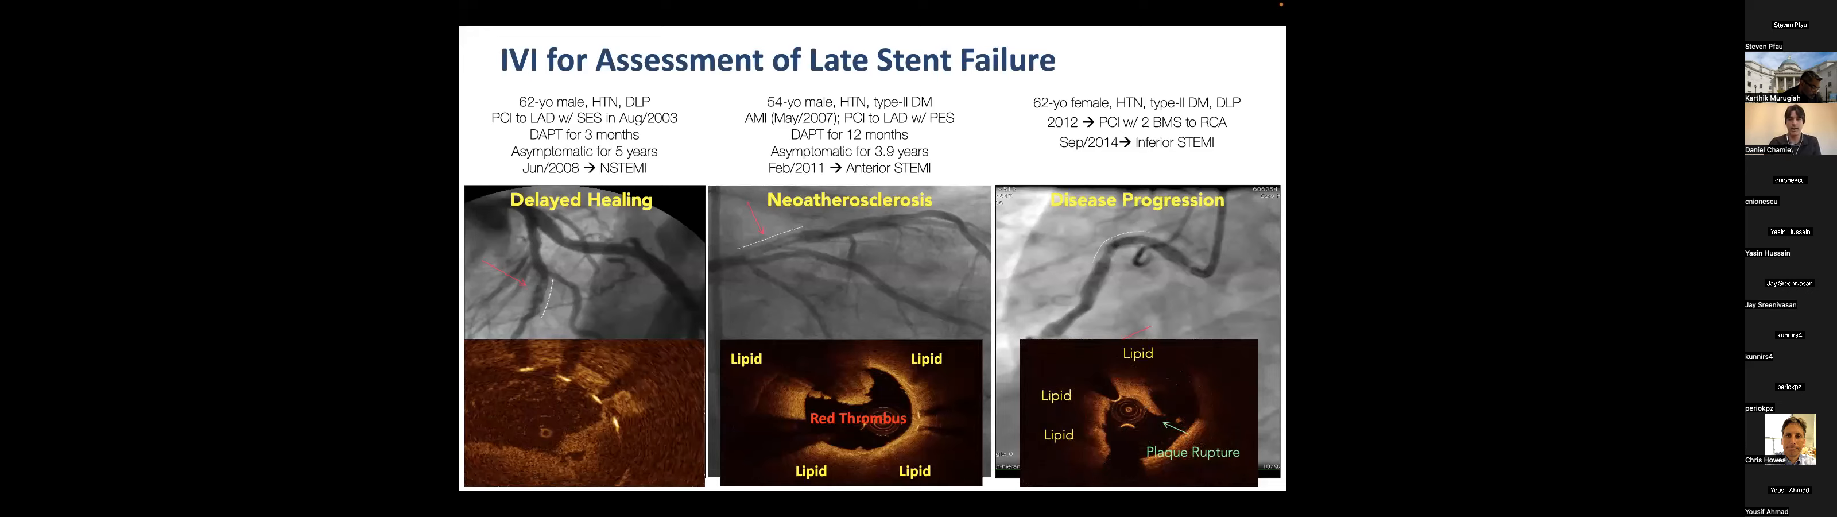
Advance to the 'IVI for Assessment of Late Stent Failure' slide
{"action": "left_click", "coordinate": [568, 481]}
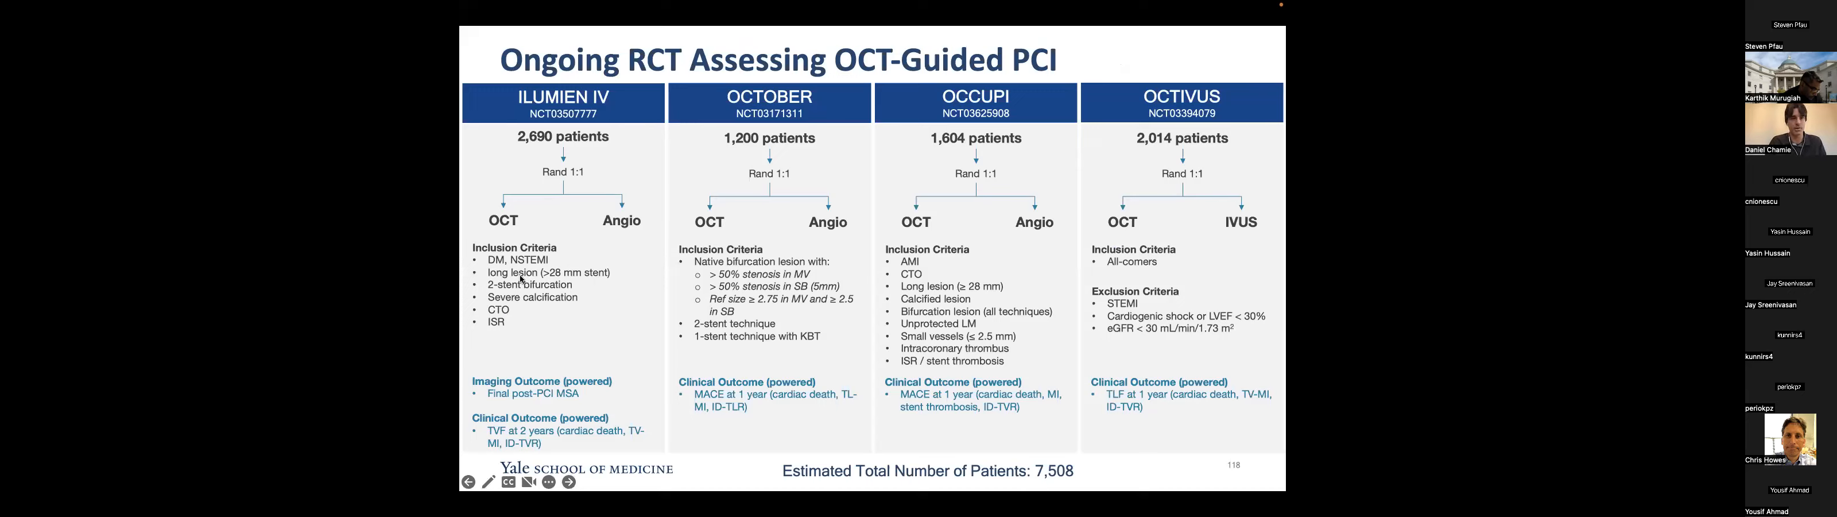
{"action": "mouse_move", "coordinate": [828, 234]}
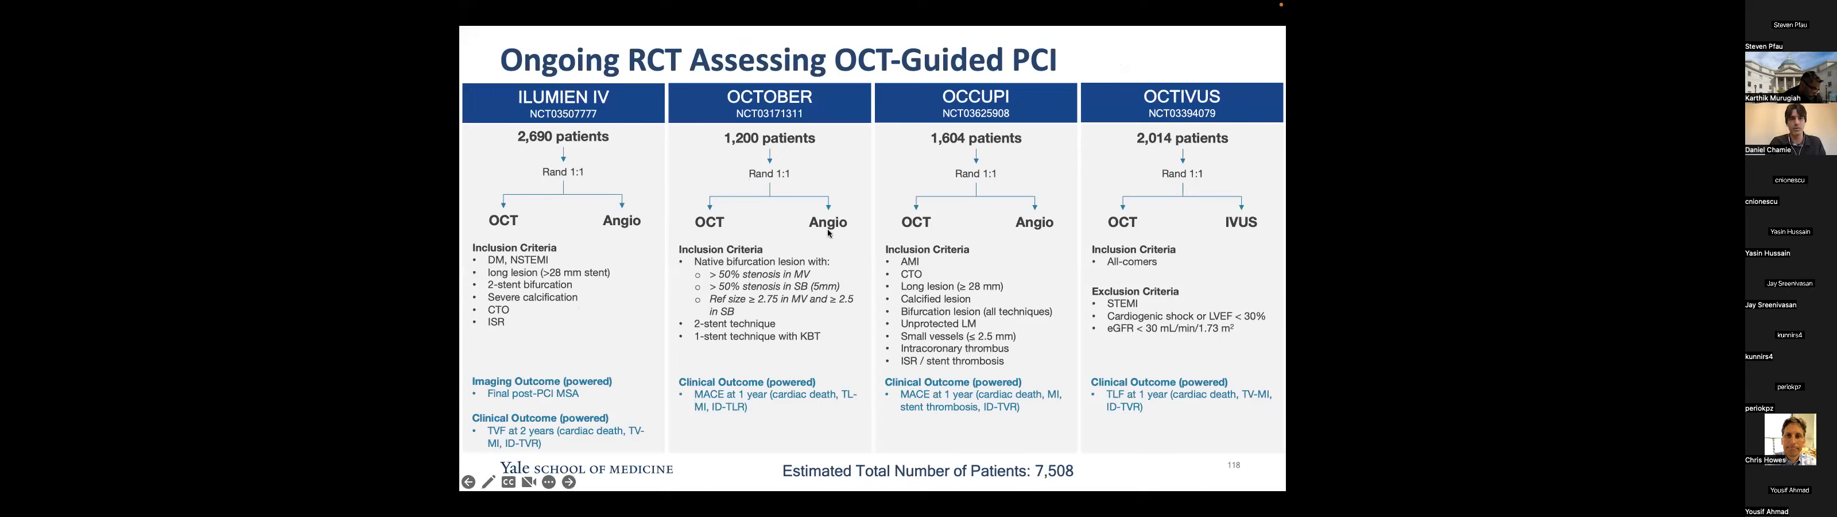
{"action": "mouse_move", "coordinate": [843, 355]}
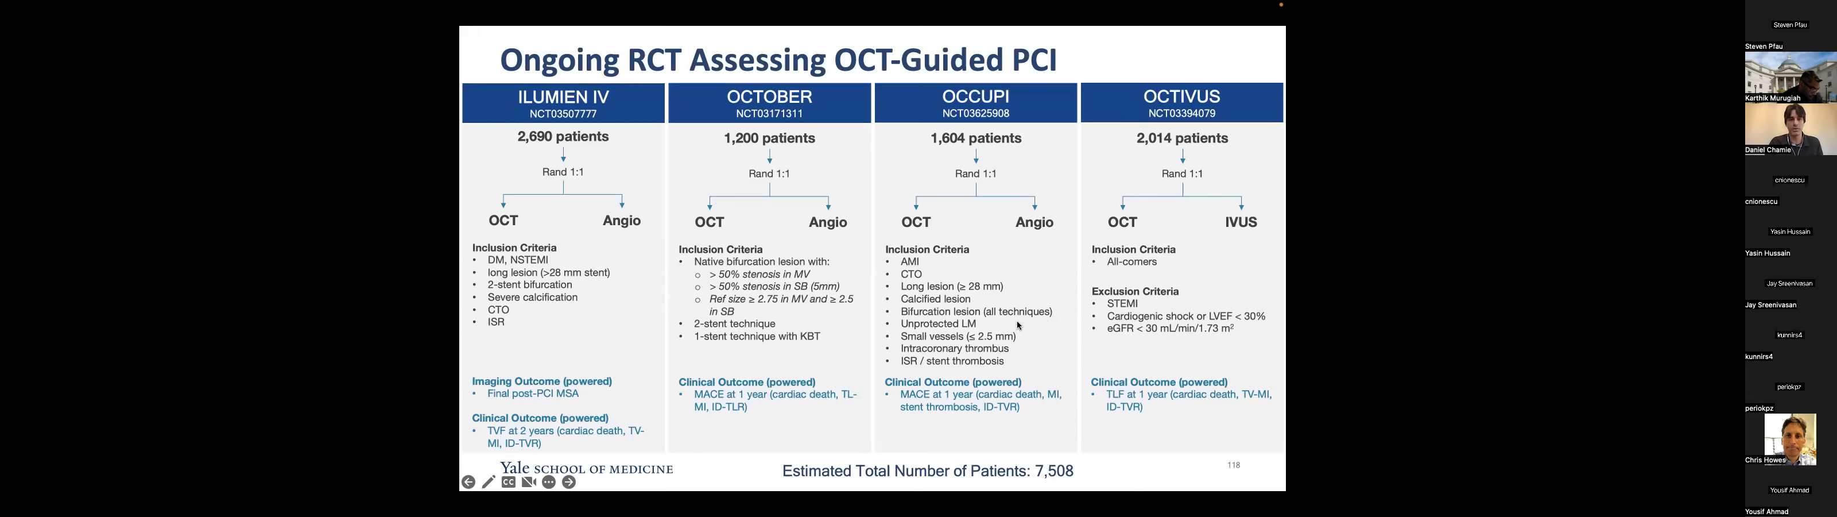
{"action": "mouse_move", "coordinate": [985, 327]}
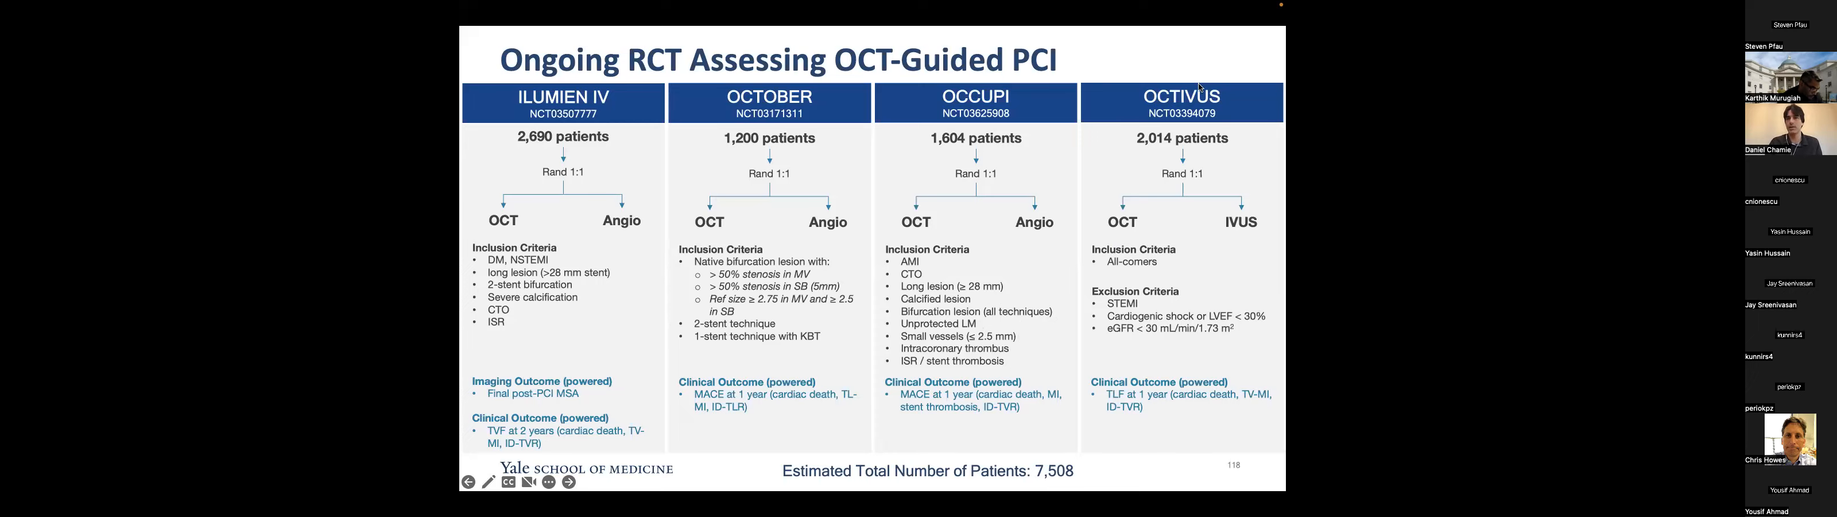
{"action": "mouse_move", "coordinate": [1118, 307]}
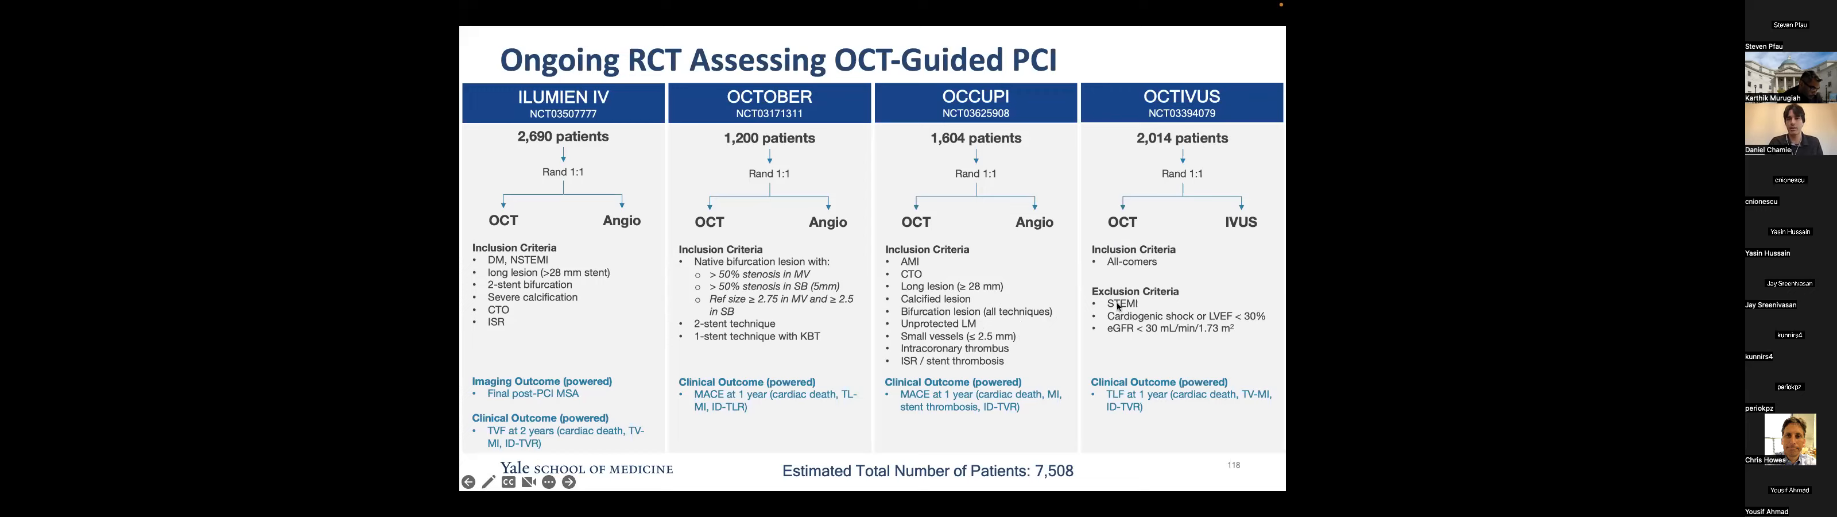
{"action": "mouse_move", "coordinate": [1171, 344]}
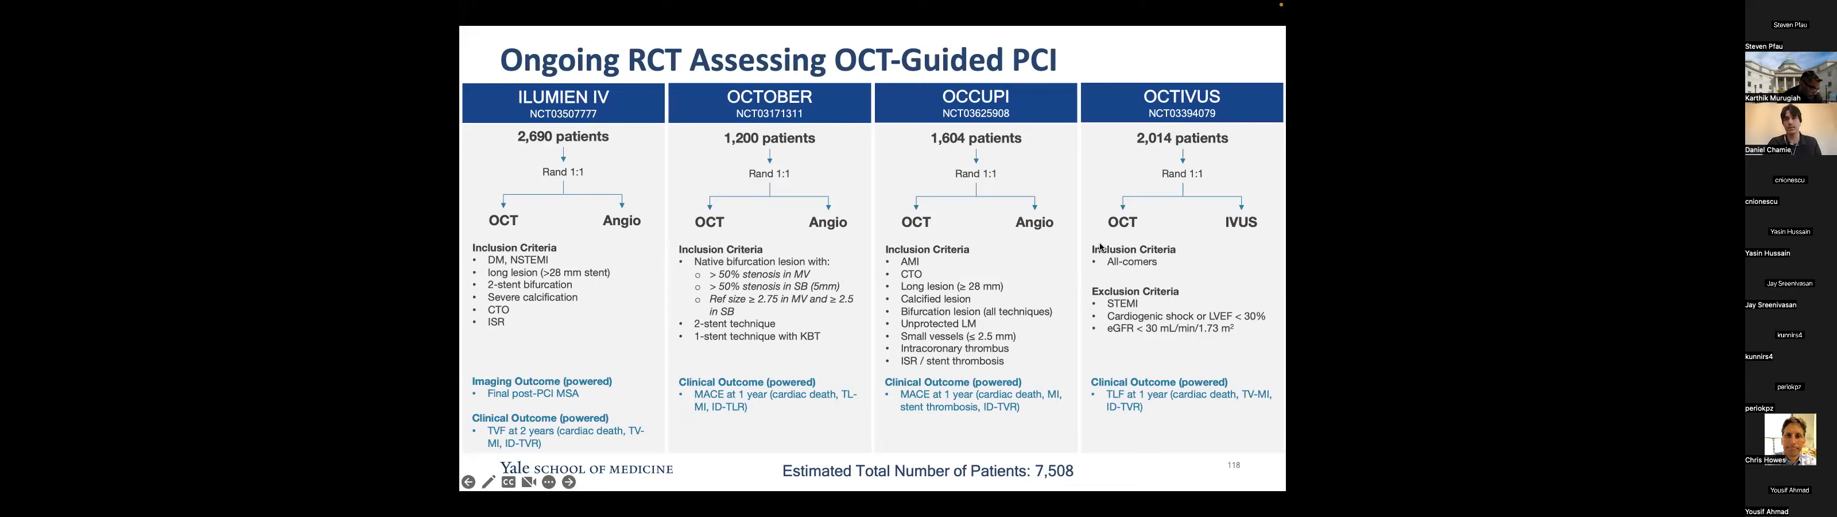
{"action": "mouse_move", "coordinate": [1123, 268]}
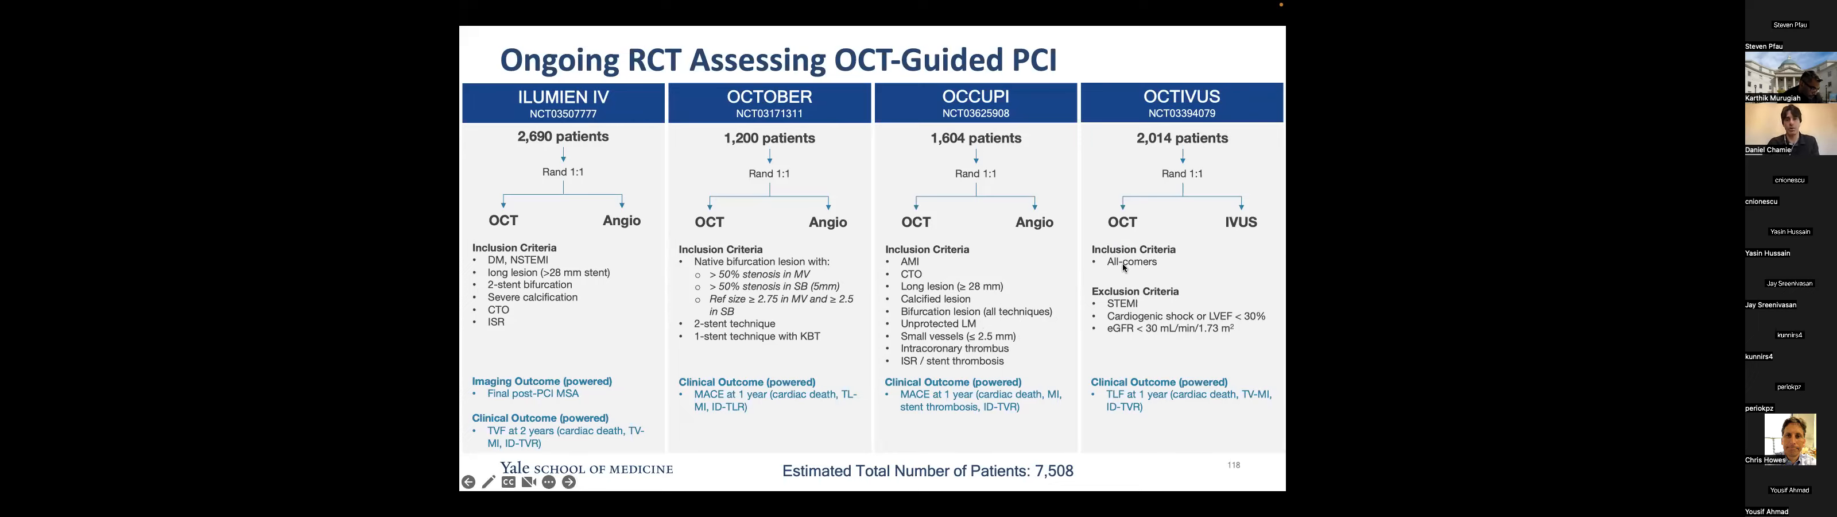